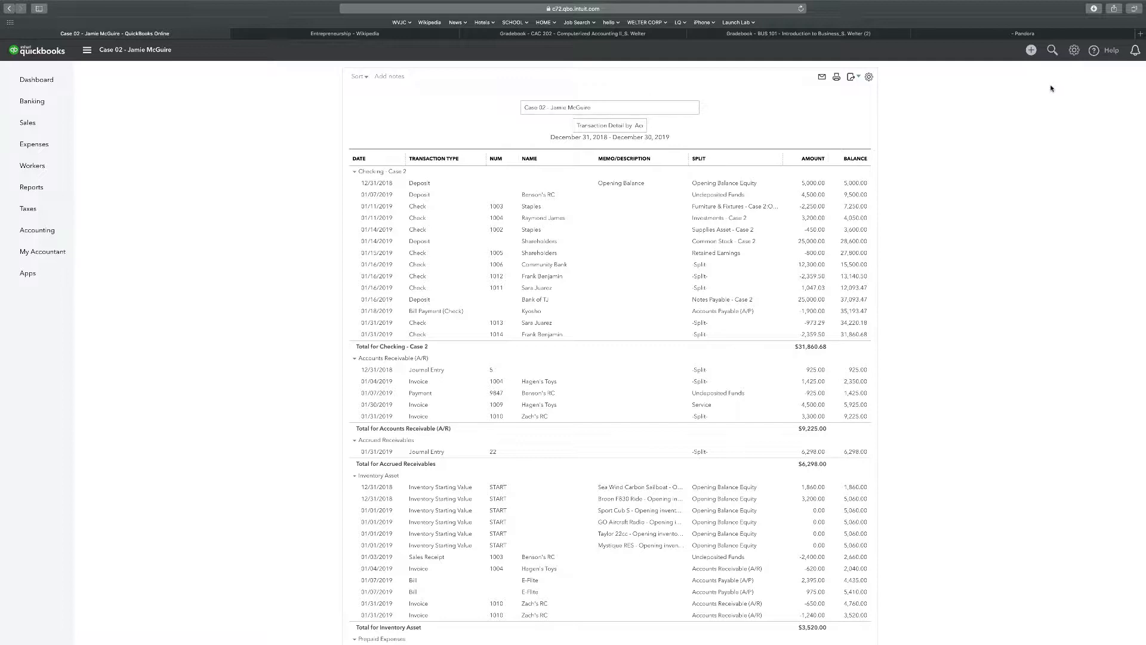
mouse_move(1044, 86)
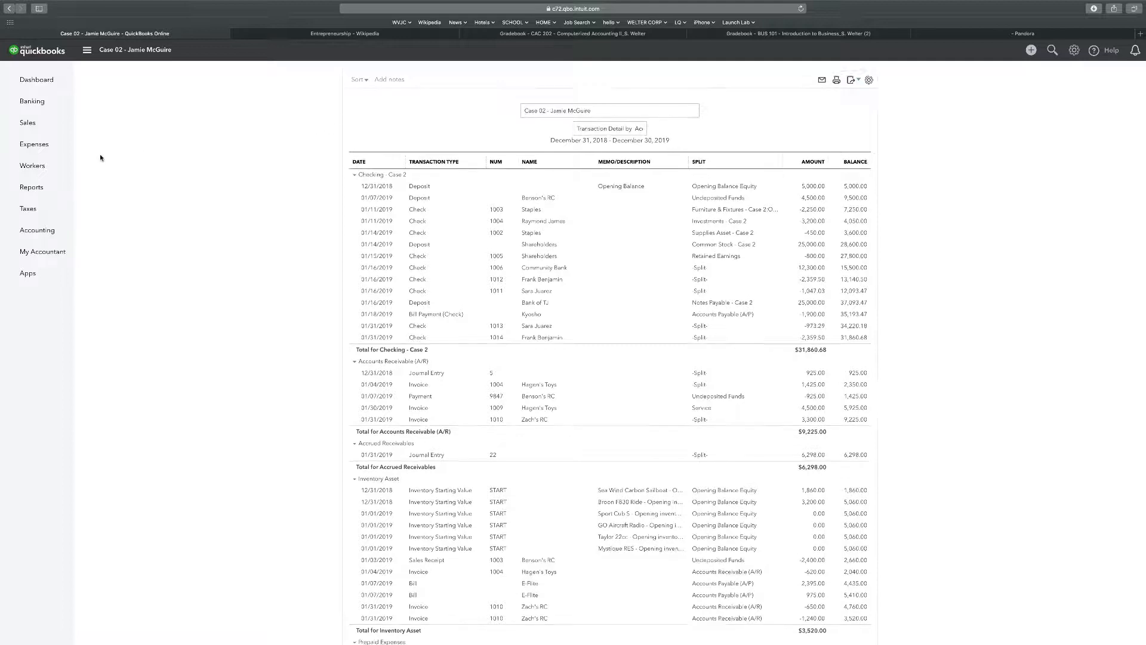
Leave the Transaction Detail by Account report for the Case 02 – Jamie McGuire dashboard
click(36, 79)
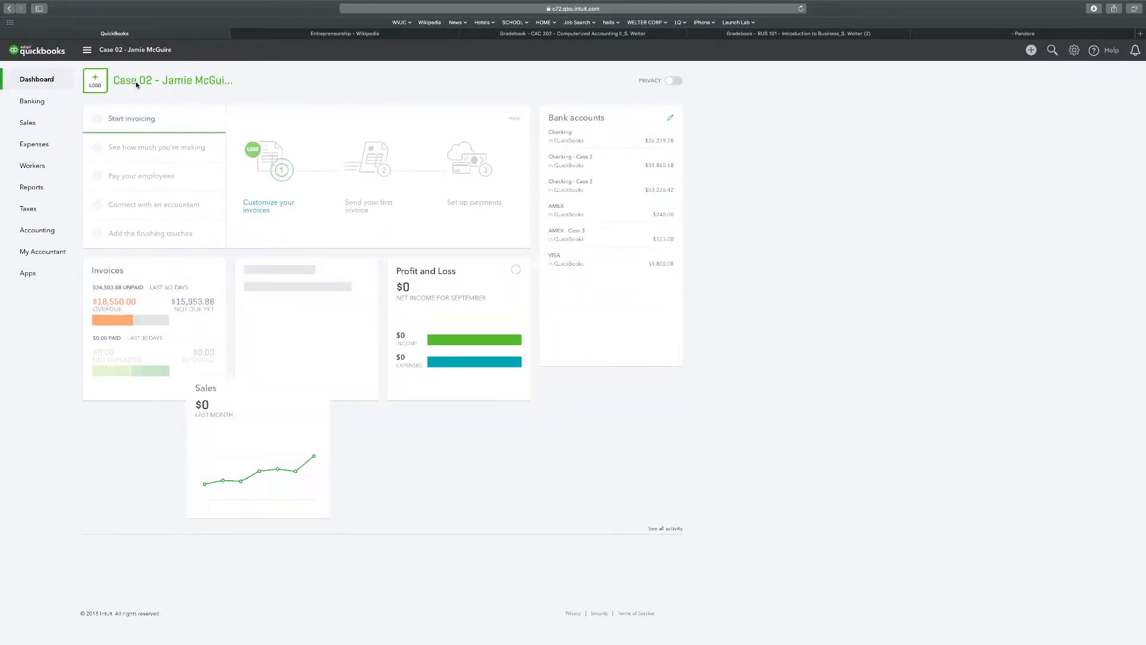
click(1074, 50)
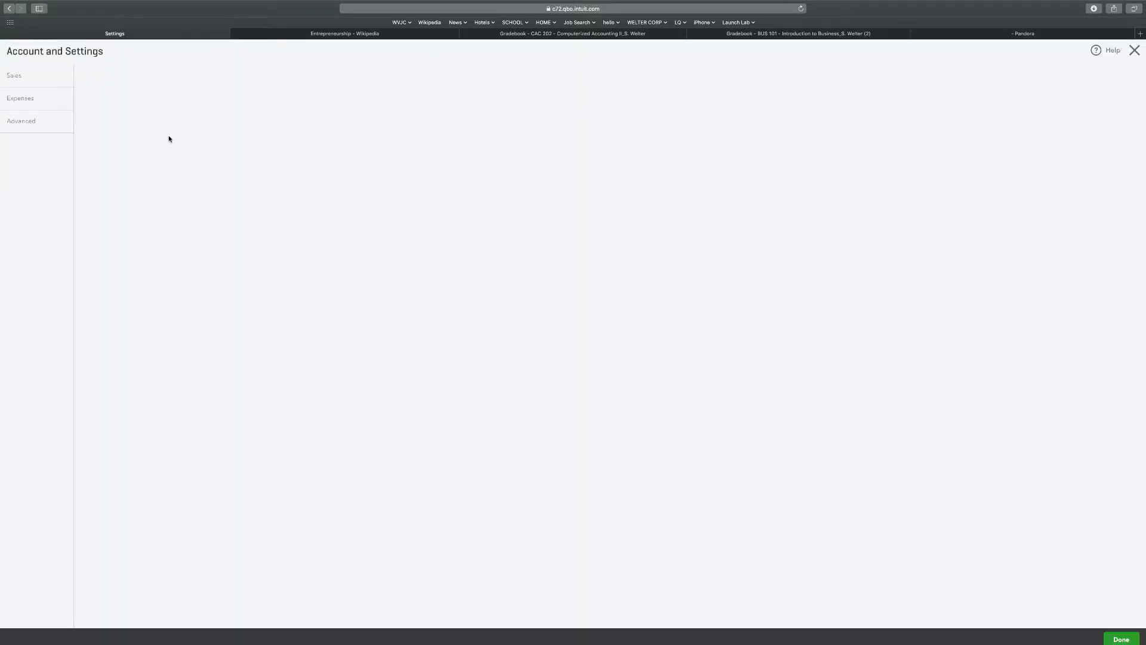
click(20, 75)
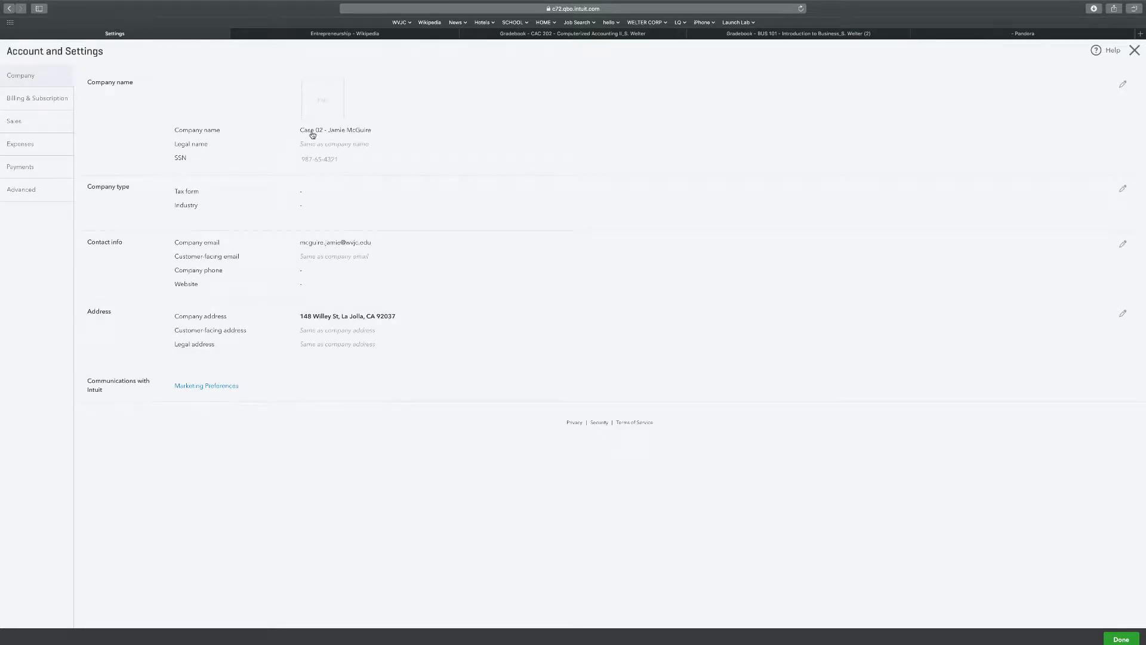
click(1122, 84)
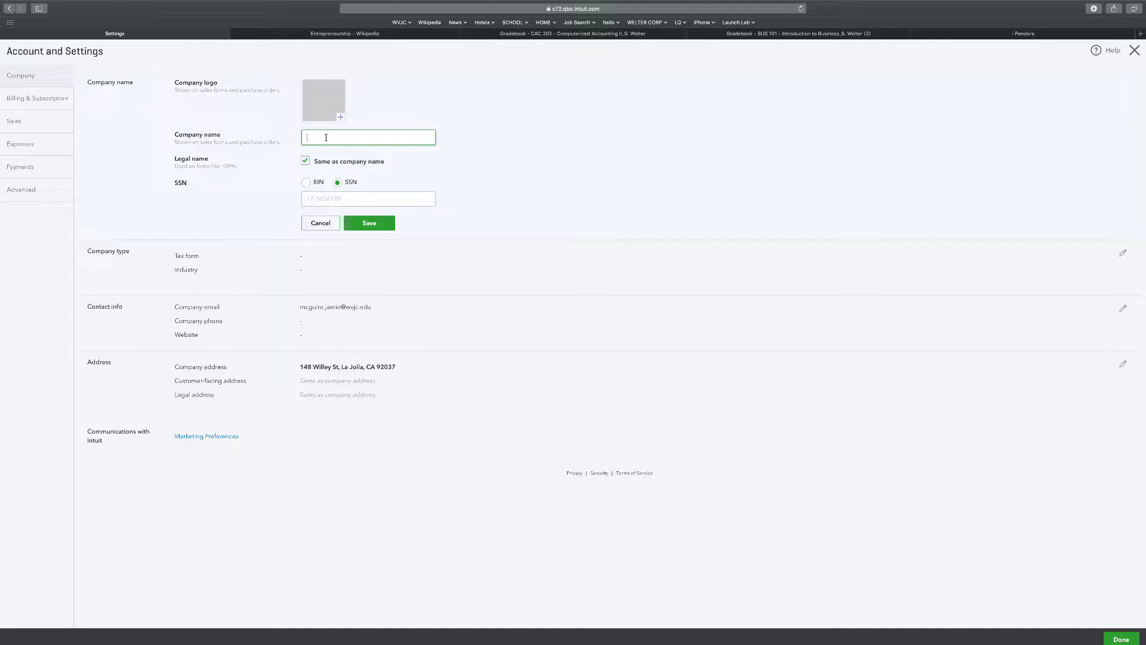
text(c)
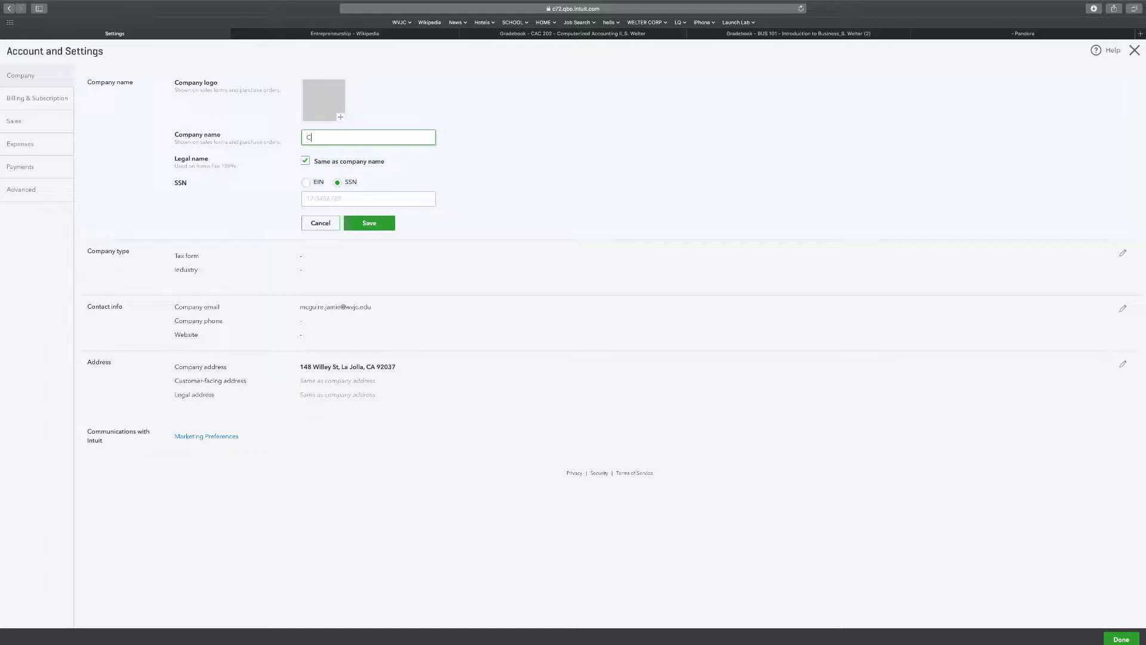
text(ase 0)
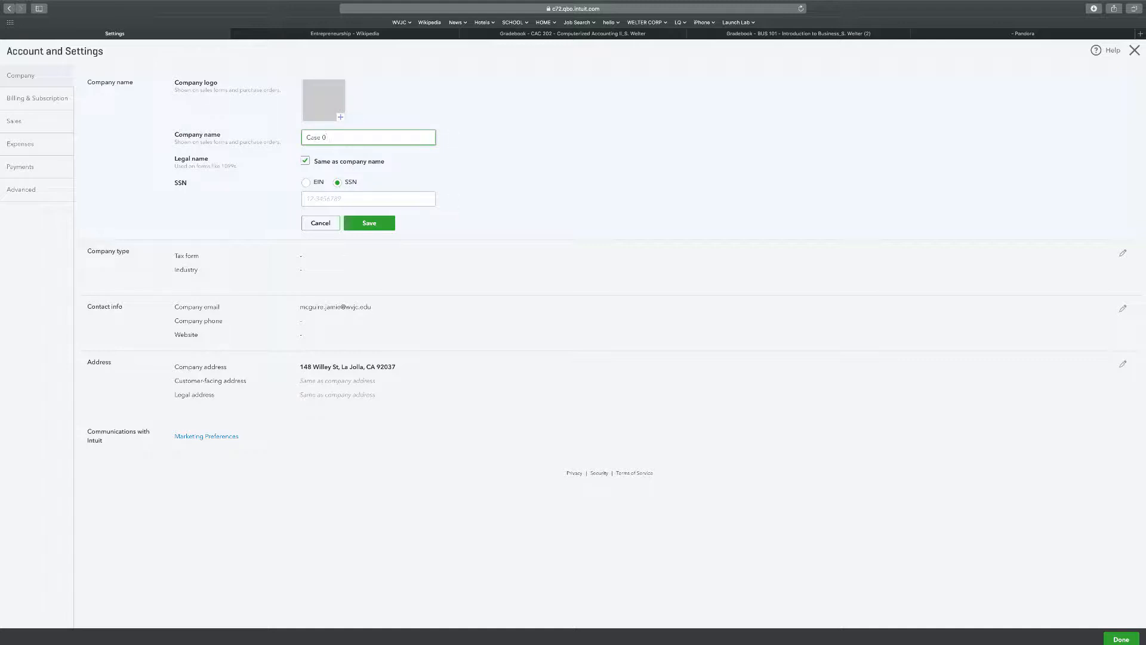
text(3)
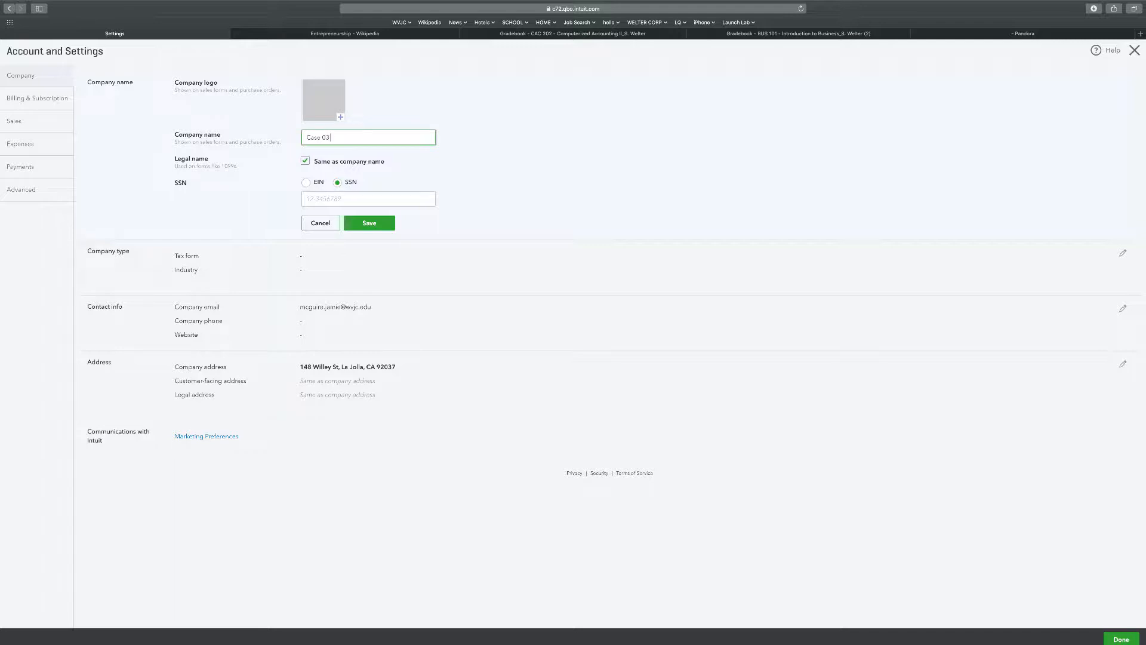
text(Jo)
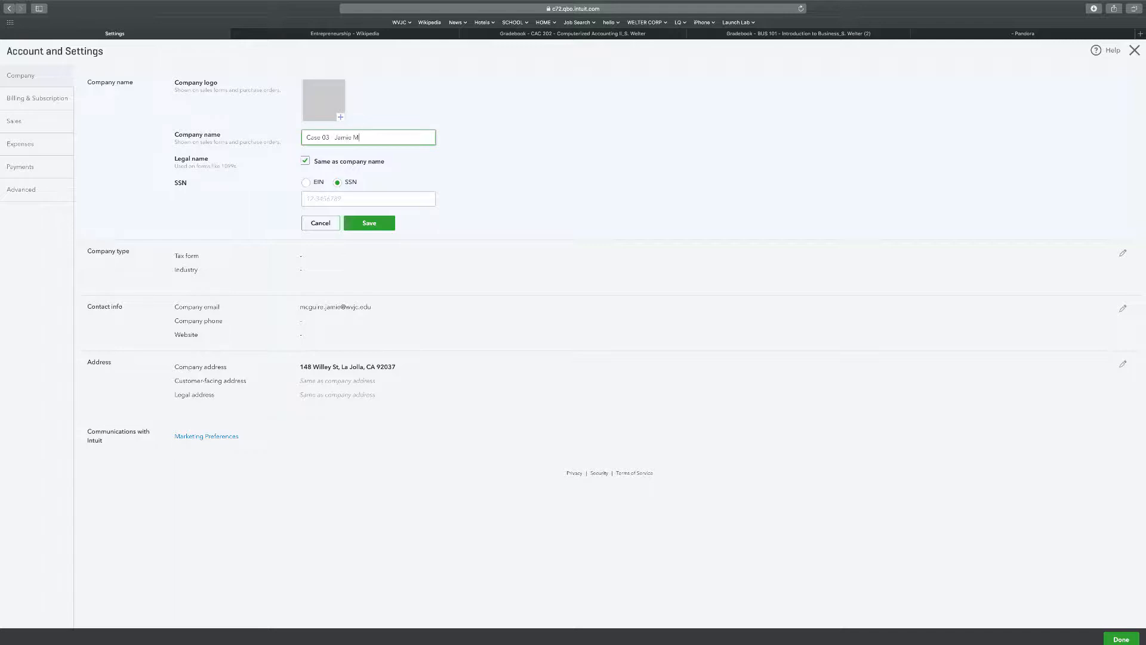
text(cGuire)
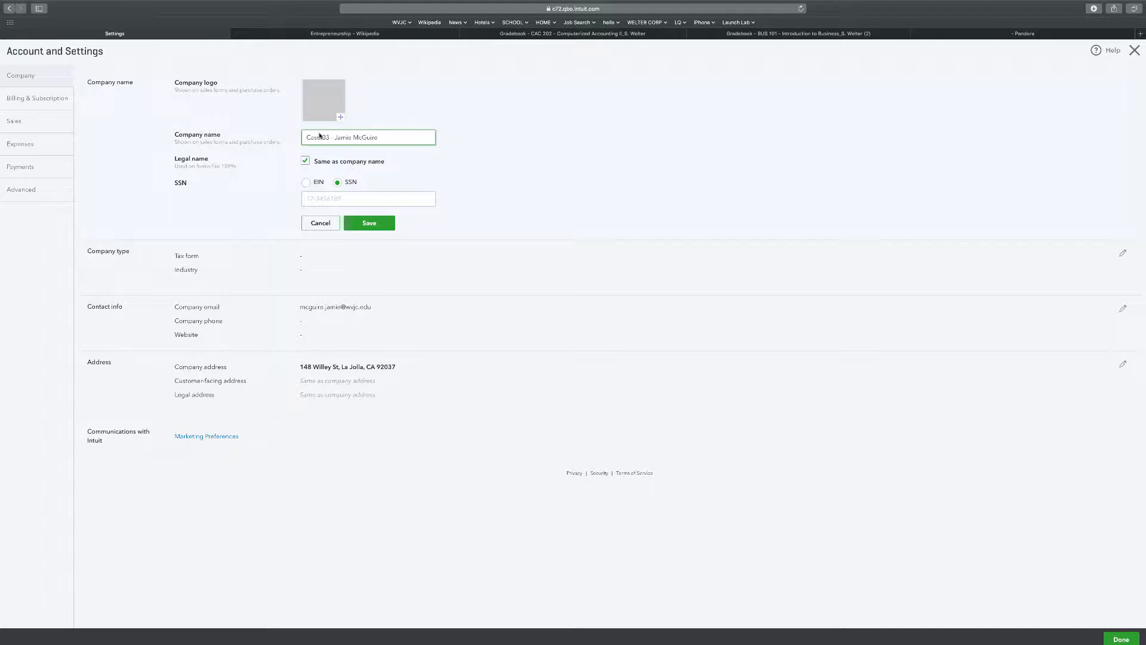
click(368, 223)
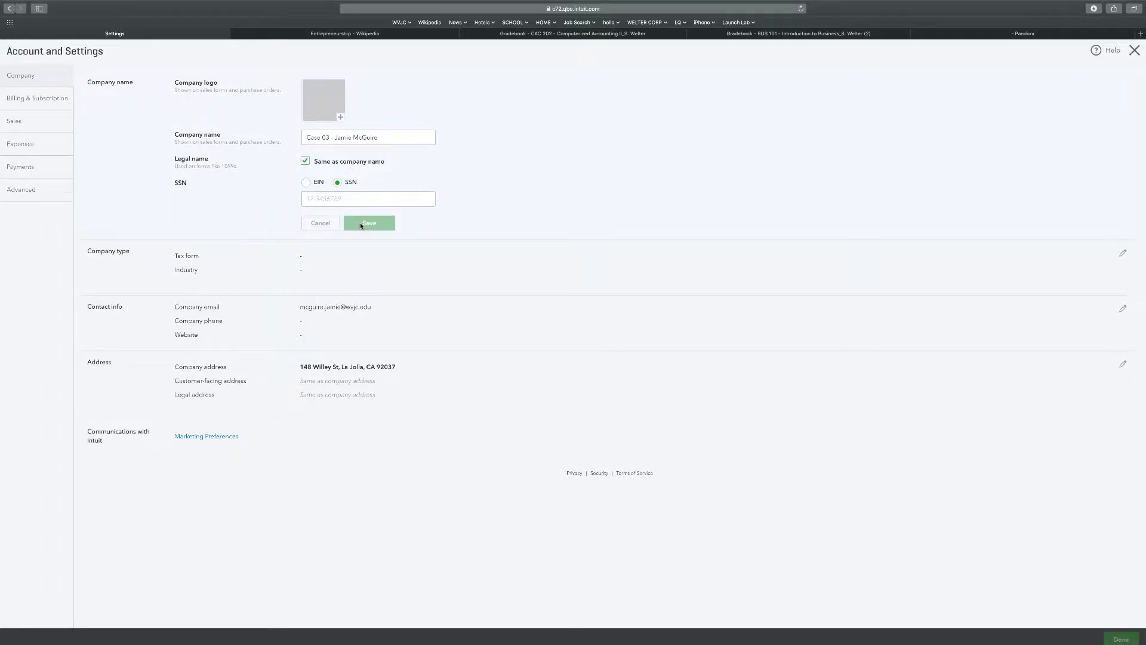
click(369, 223)
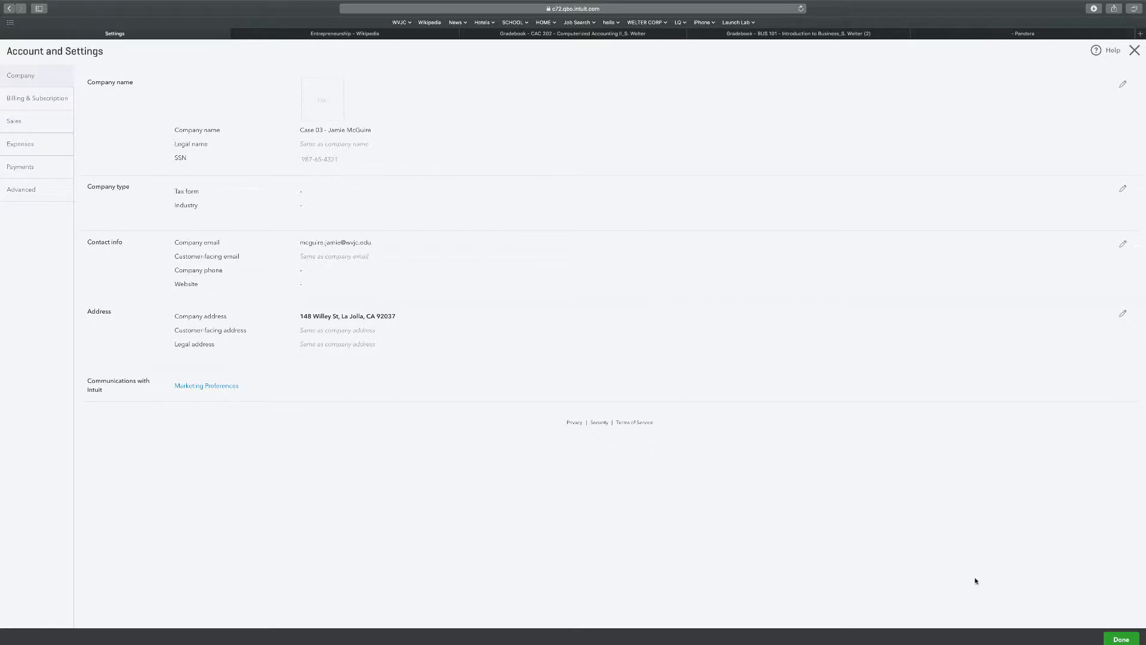
Close settings and open the custom TB Case 03 trial balance report
click(1121, 638)
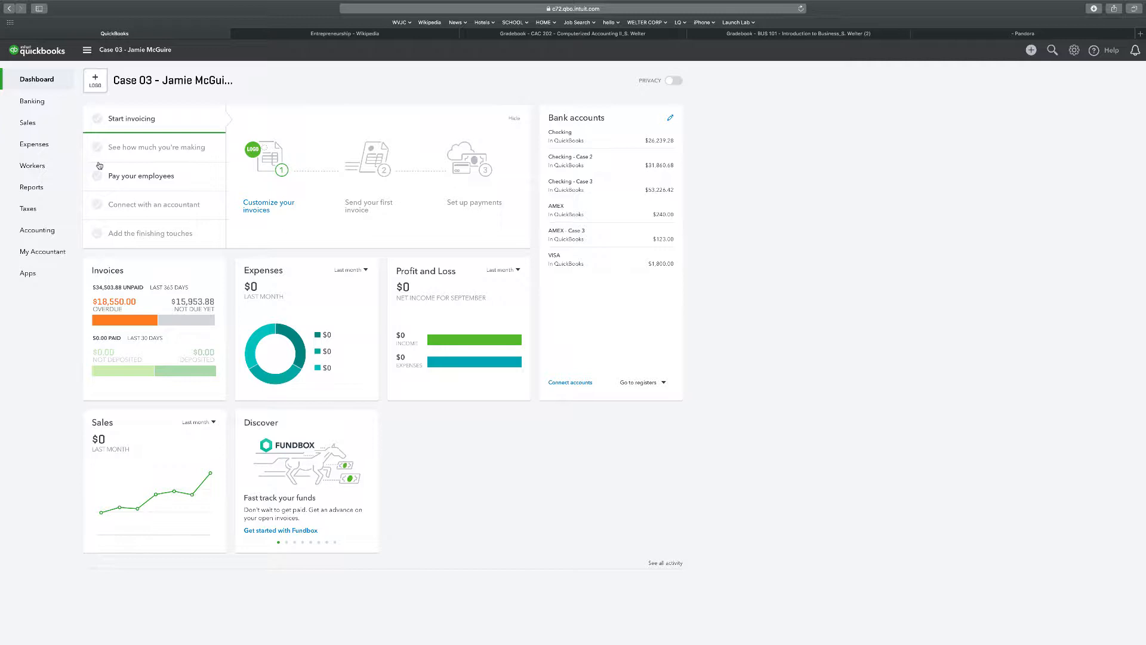
mouse_move(32, 191)
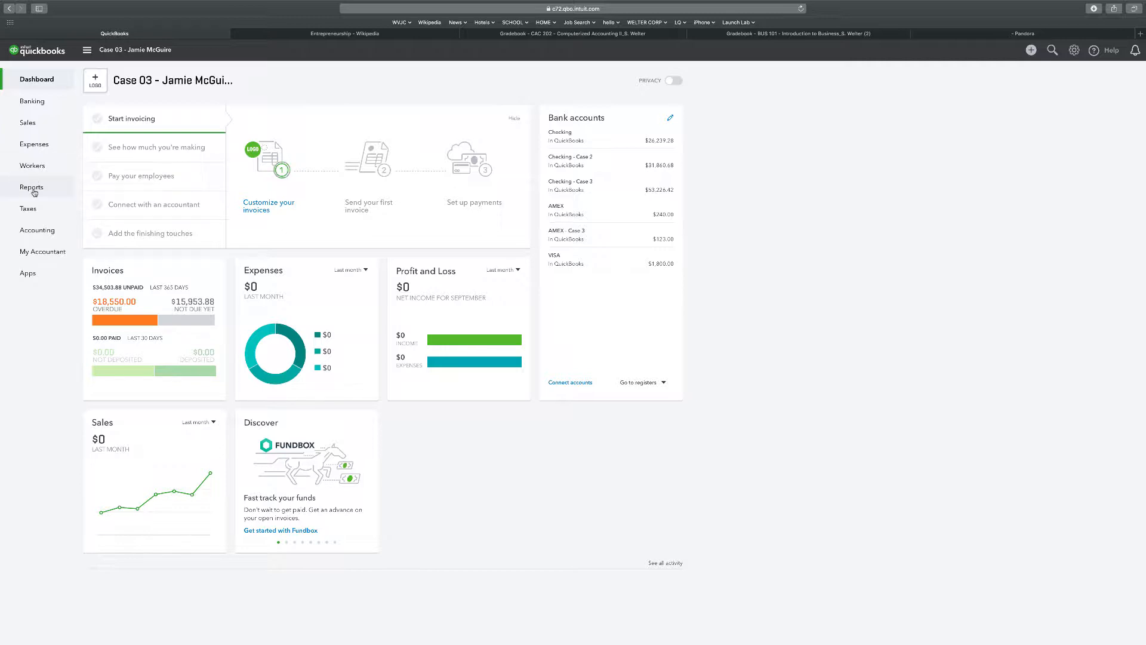
click(32, 187)
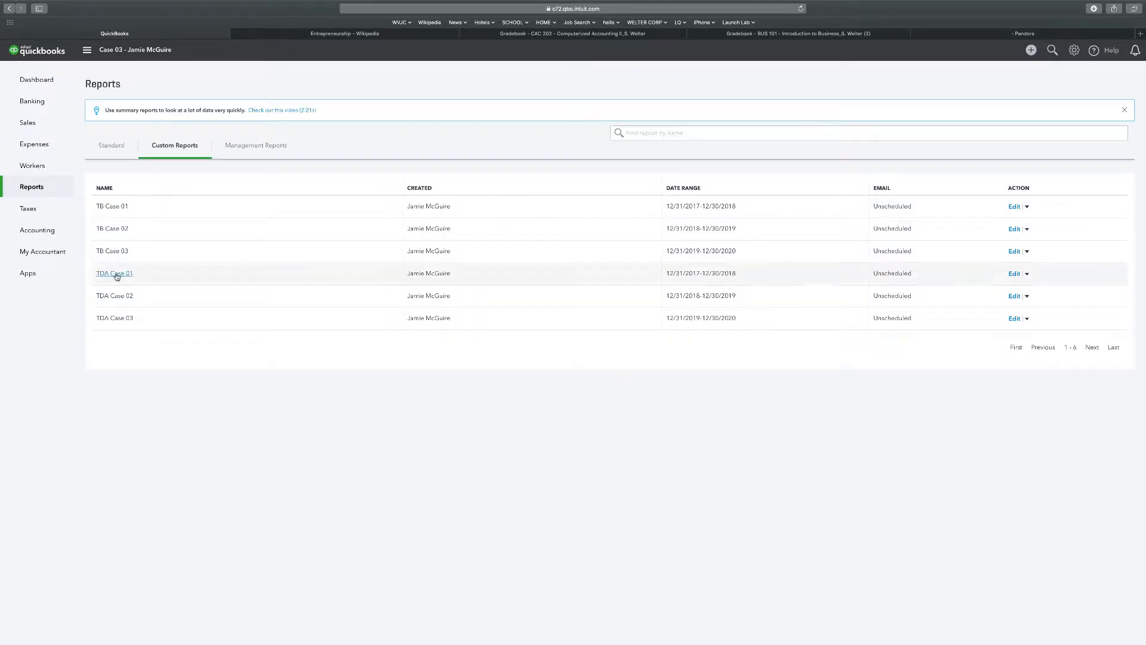
click(114, 273)
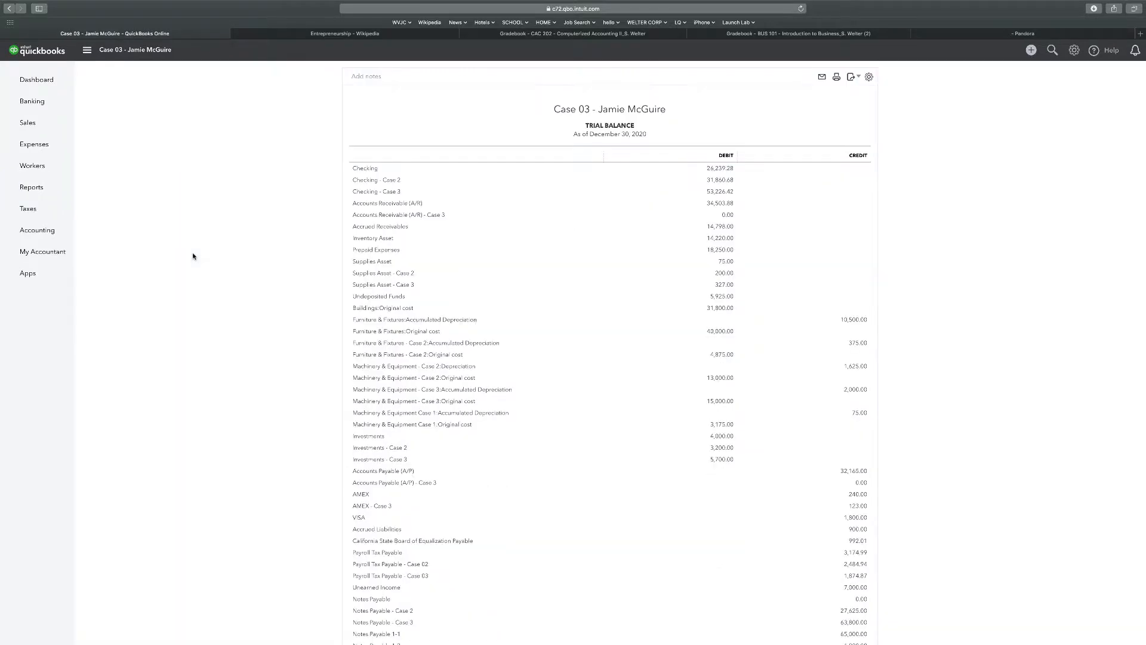
mouse_move(373, 180)
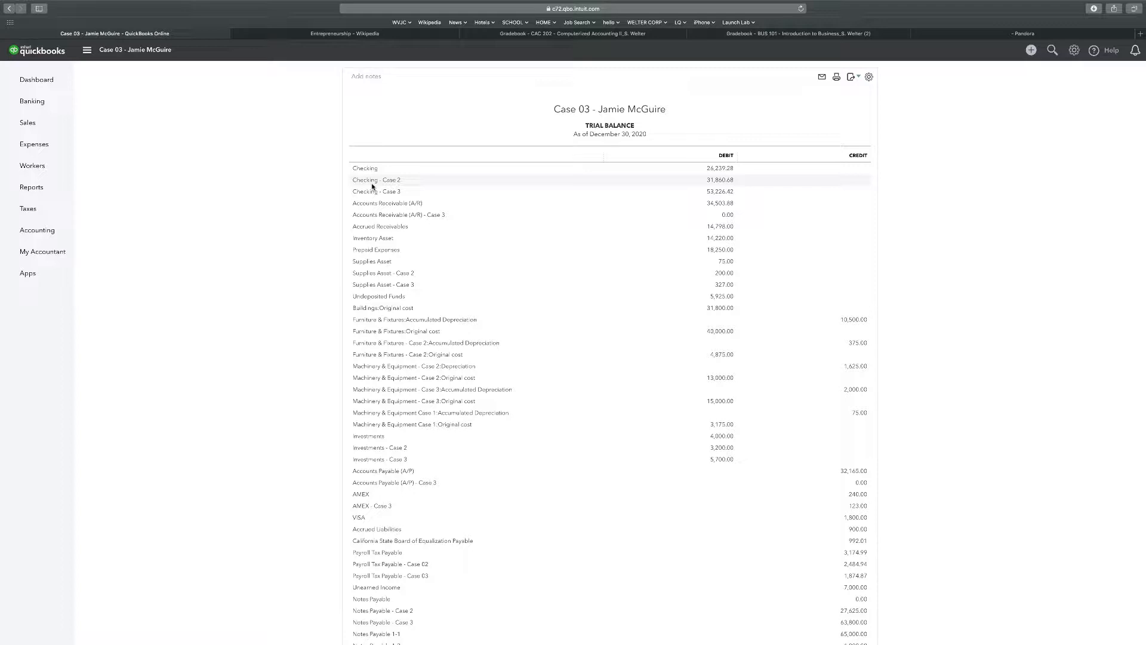
mouse_move(369, 215)
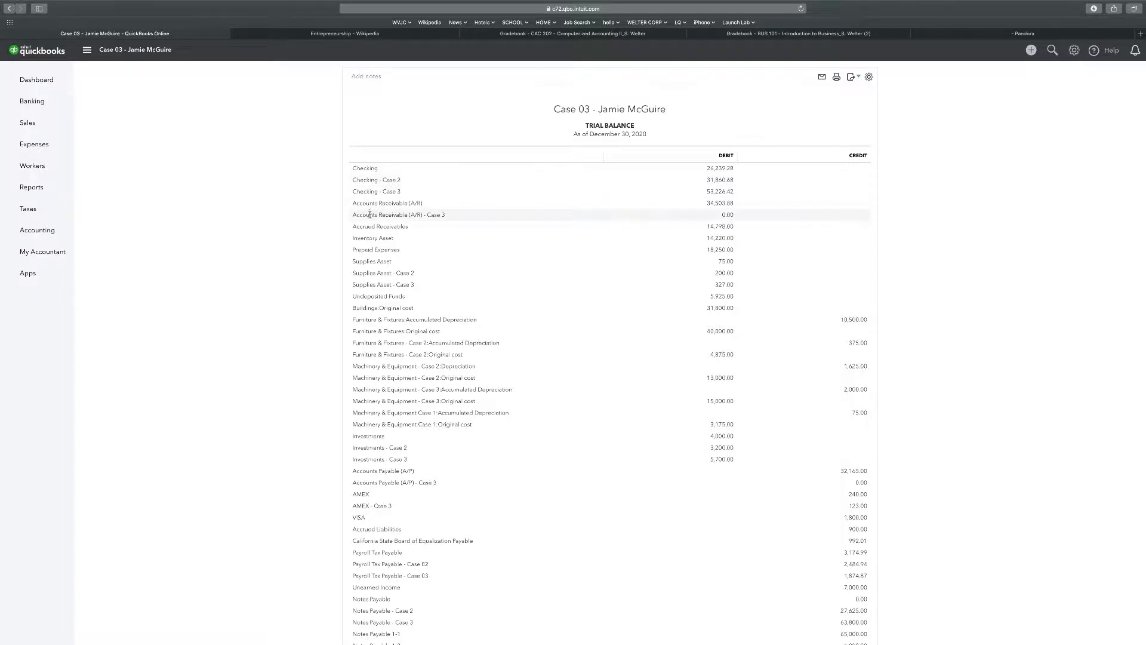
mouse_move(382, 284)
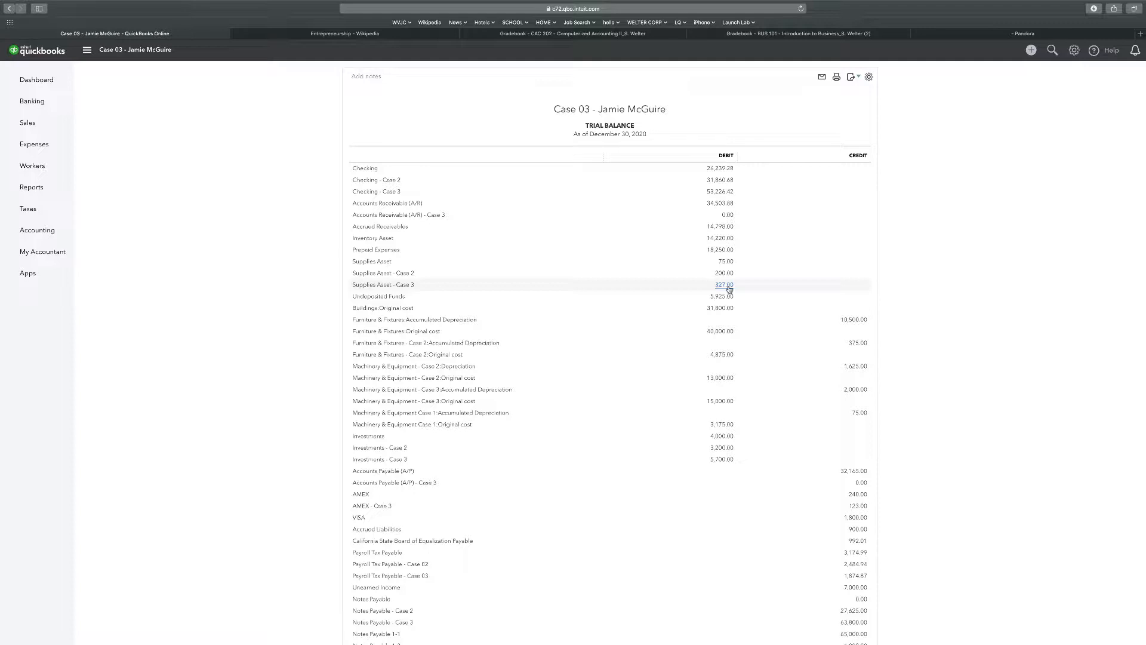
mouse_move(975, 68)
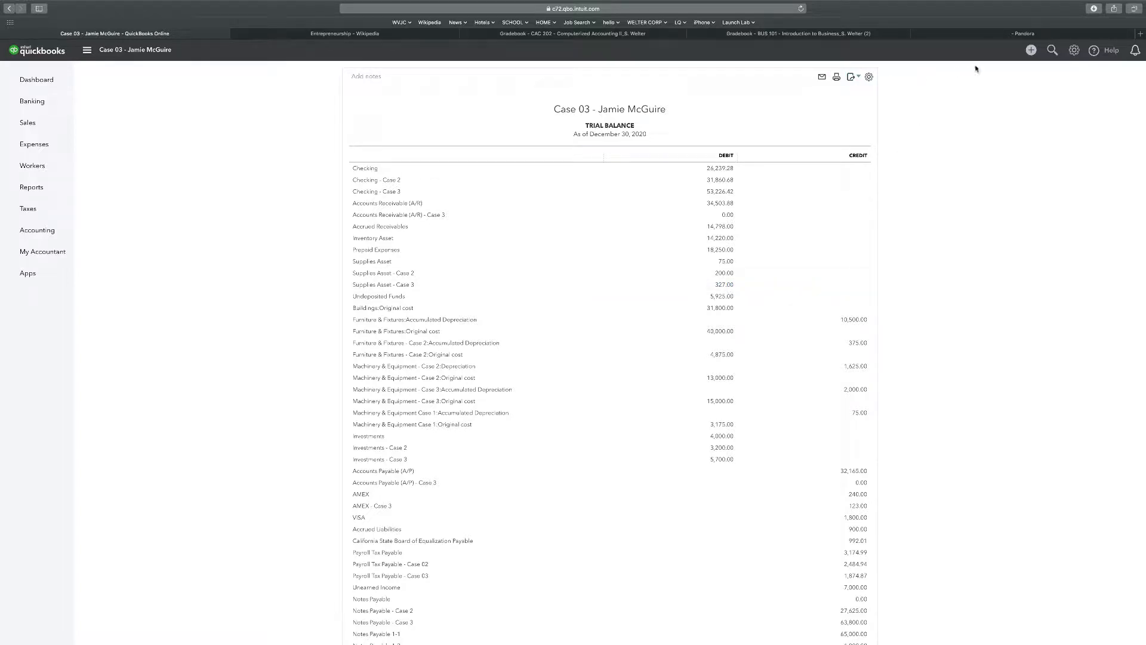
Start Journal Entry #24 and debit Supplies 127.00 on line 1
click(1031, 50)
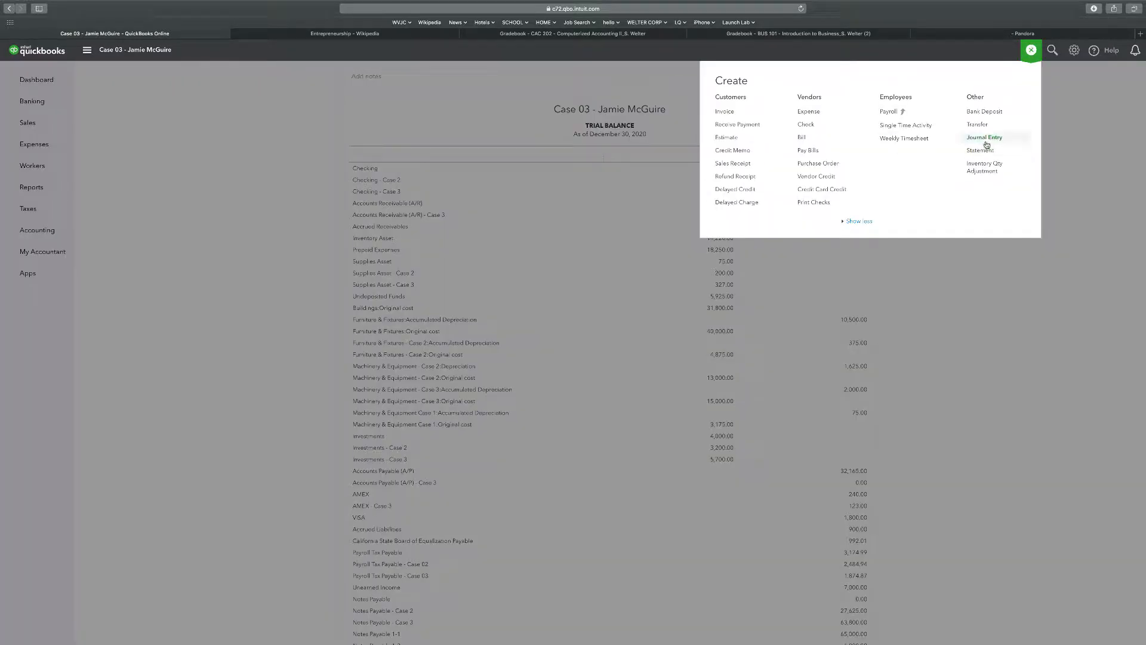
click(984, 137)
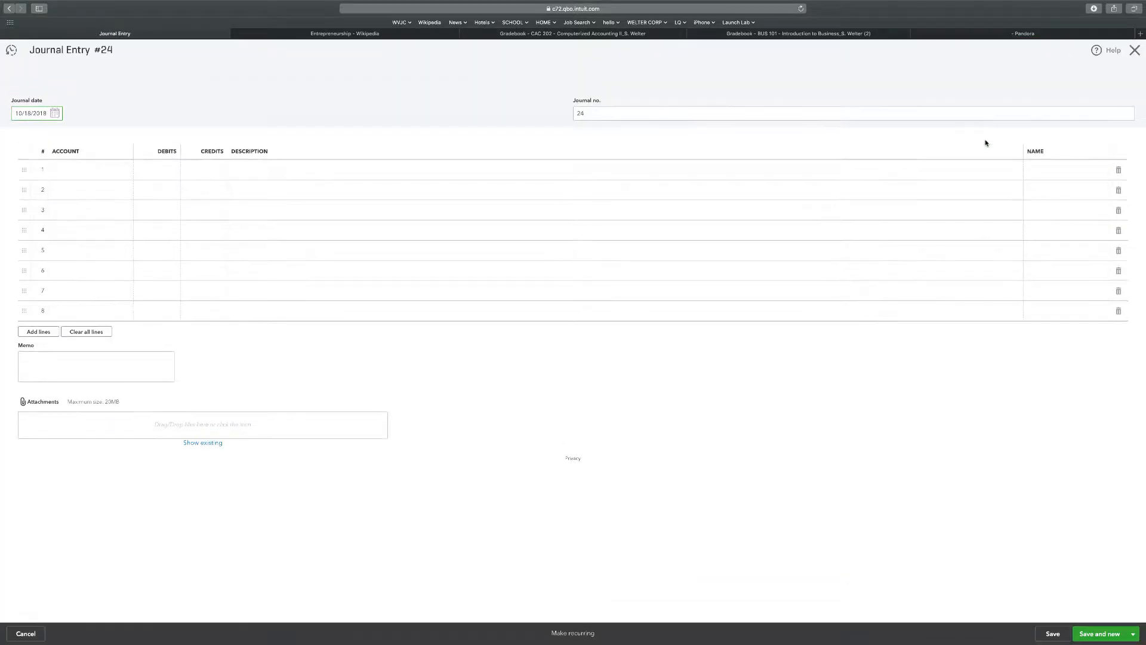
mouse_move(90, 91)
text(1)
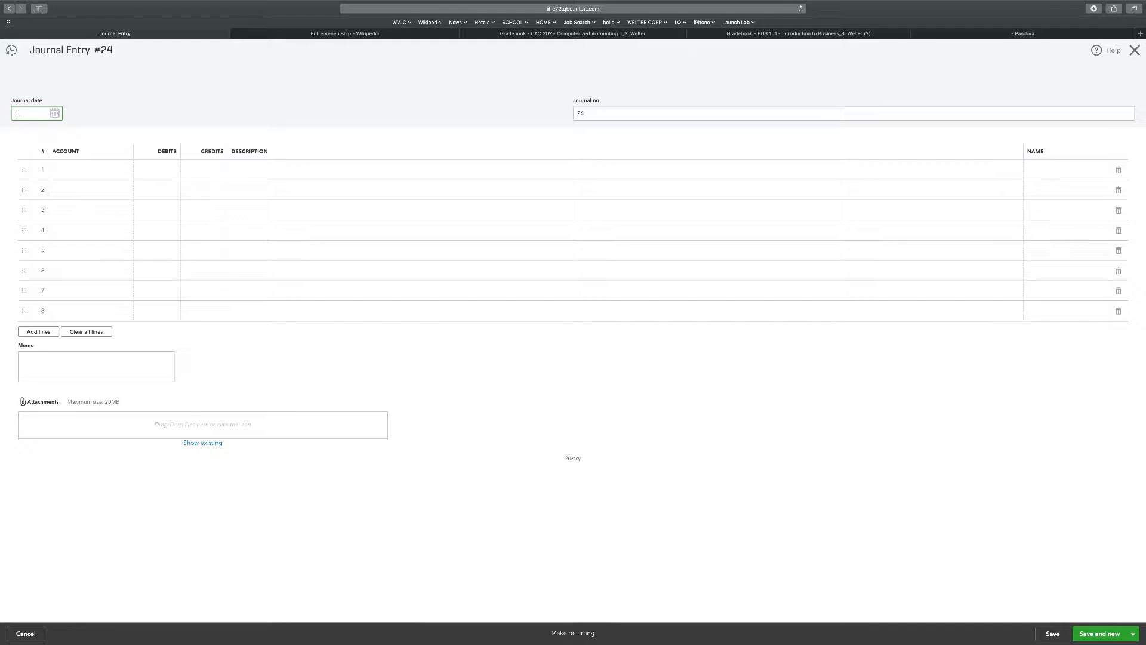
text(/31/20)
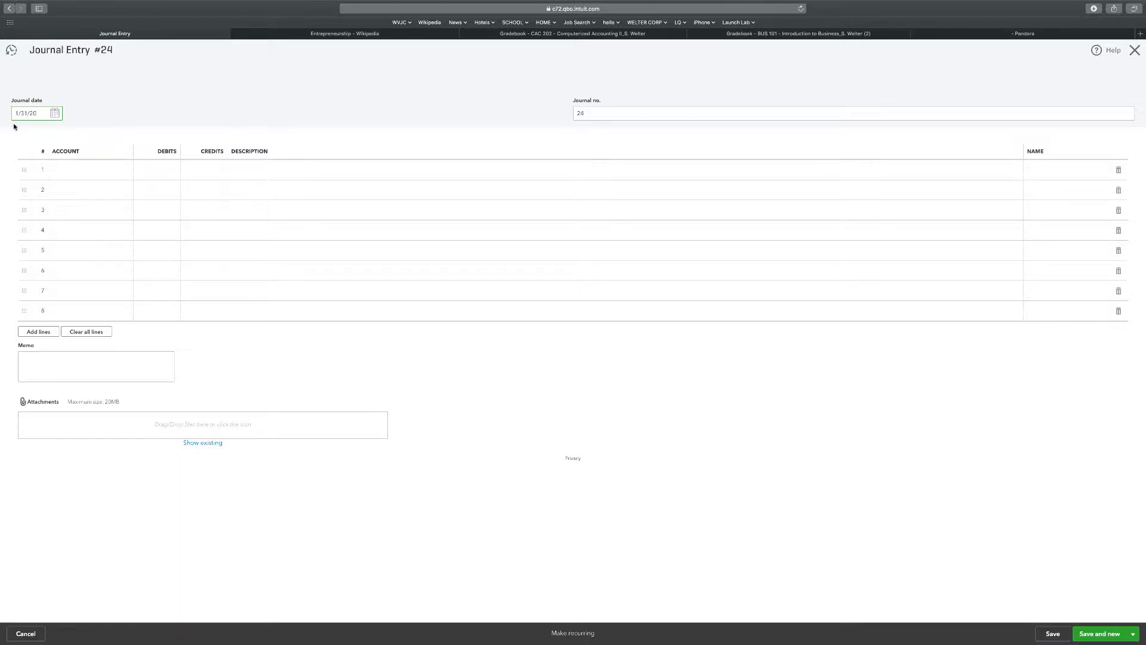
click(81, 170)
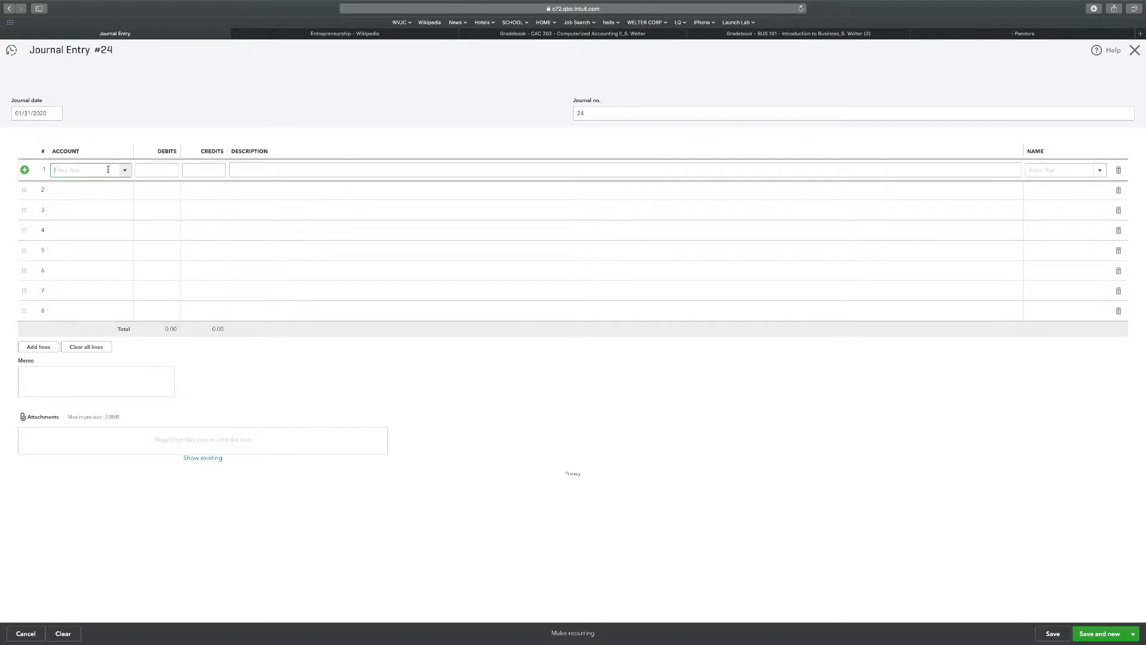
click(91, 170)
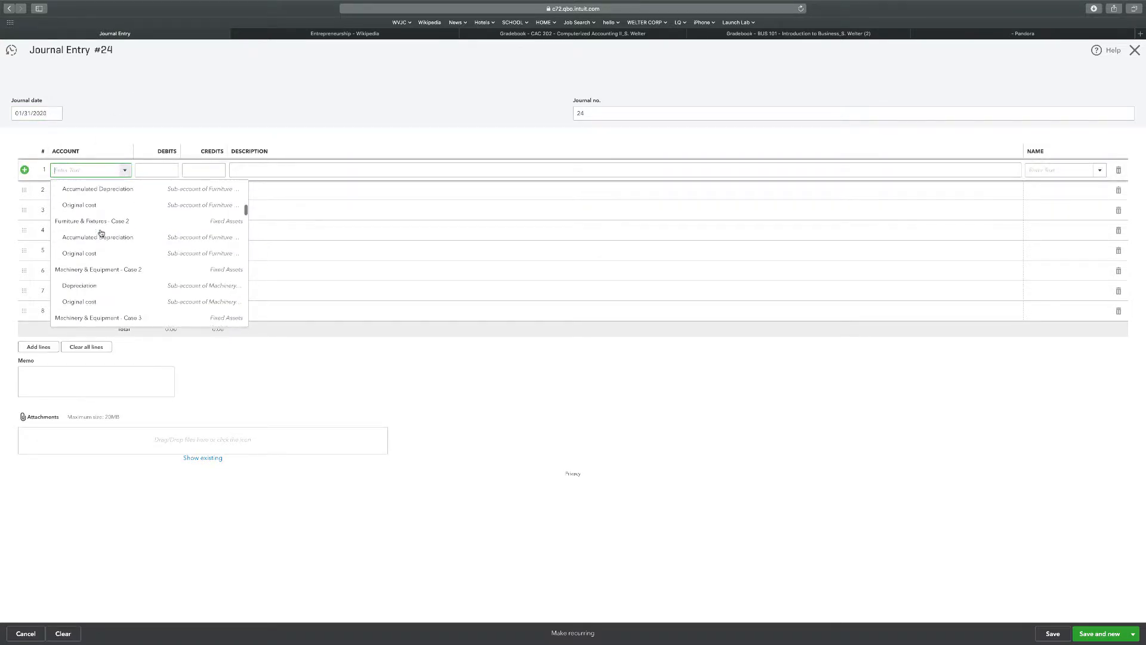
scroll(down, 3)
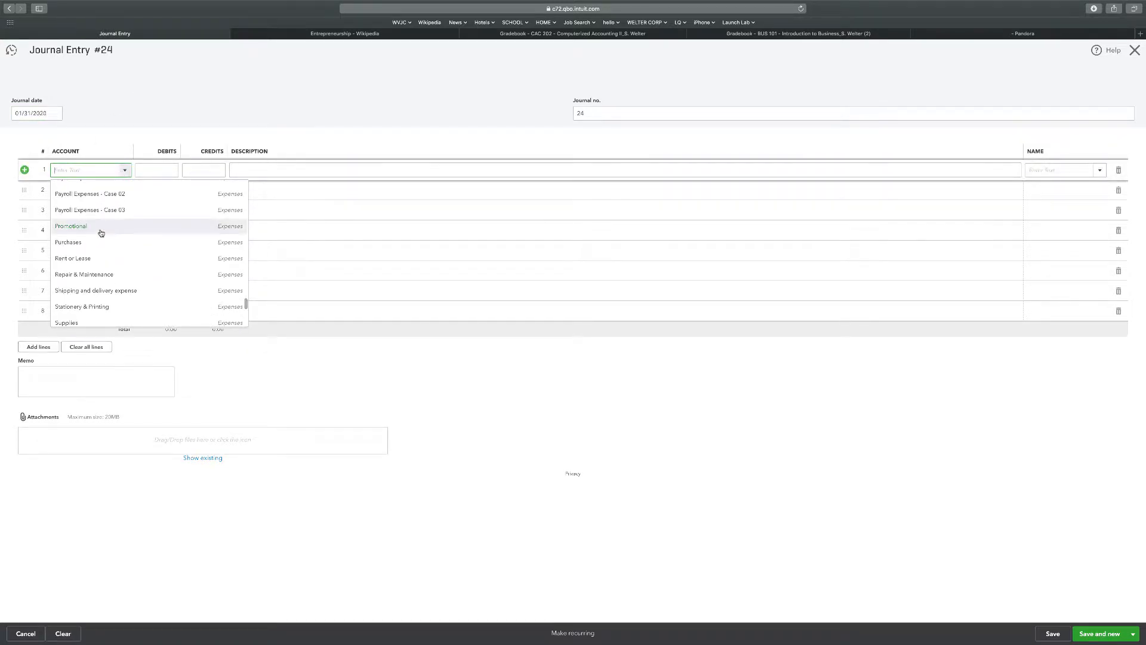
click(66, 323)
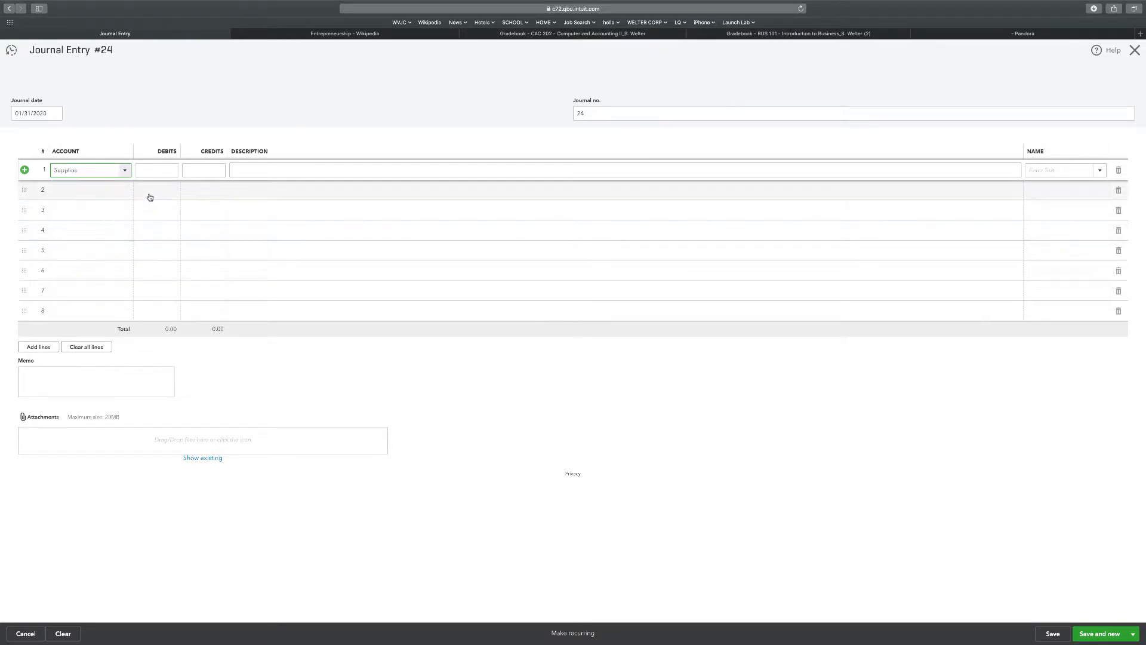
text(127)
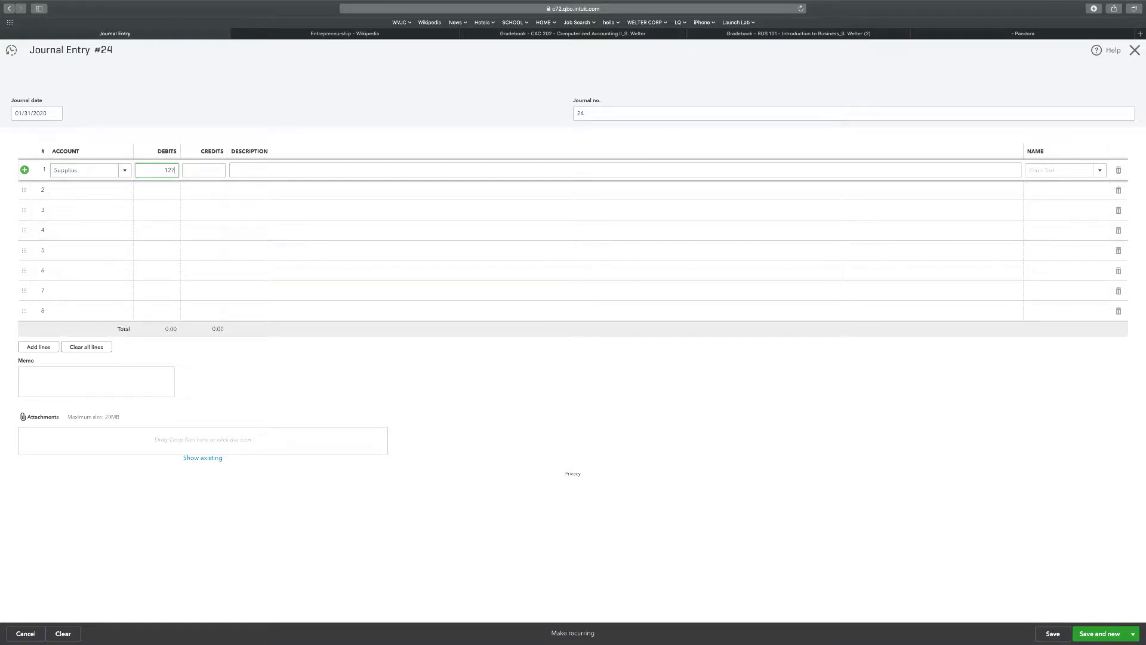
Credit Supplies Asset - Case 3 for 127.00 on line 2
click(124, 190)
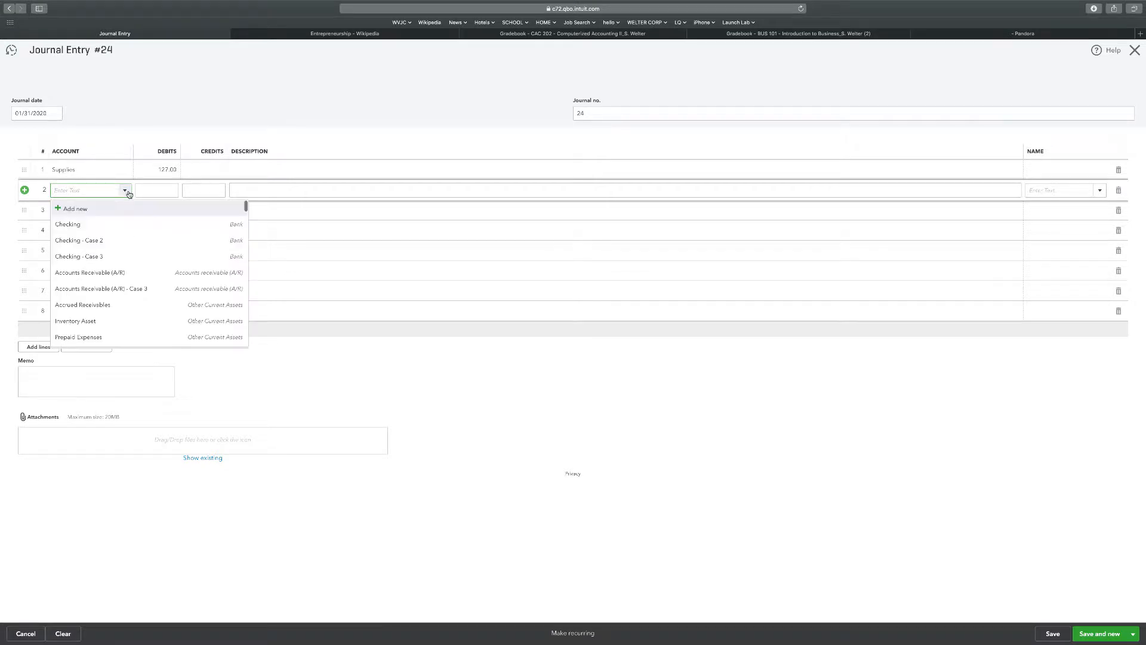
scroll(down, 3)
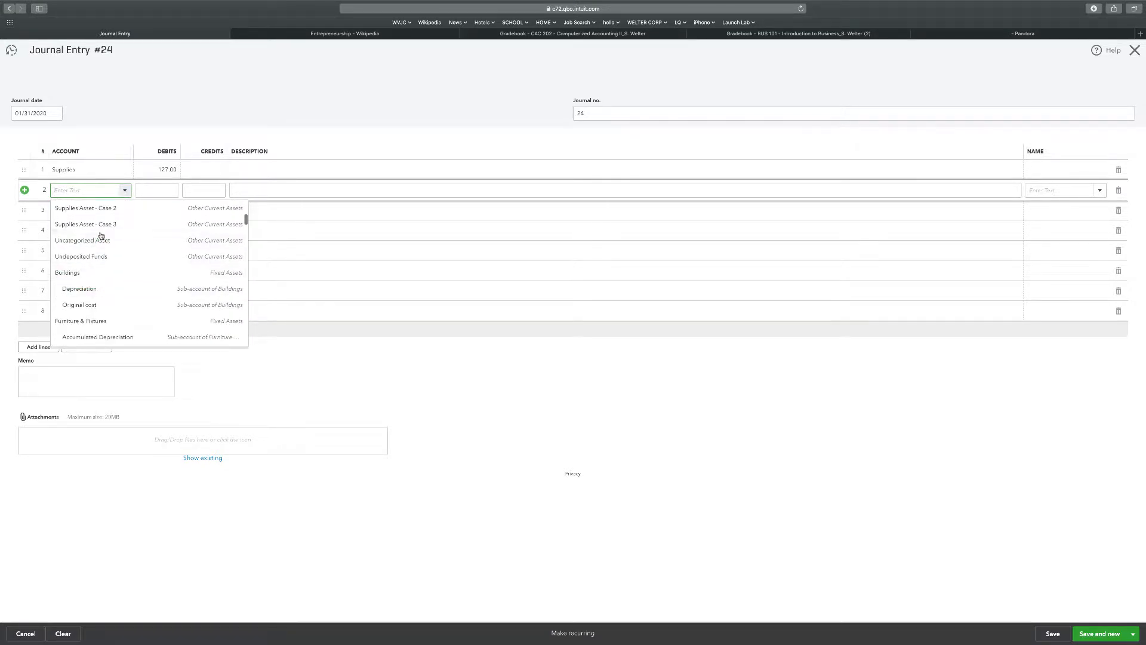
click(85, 224)
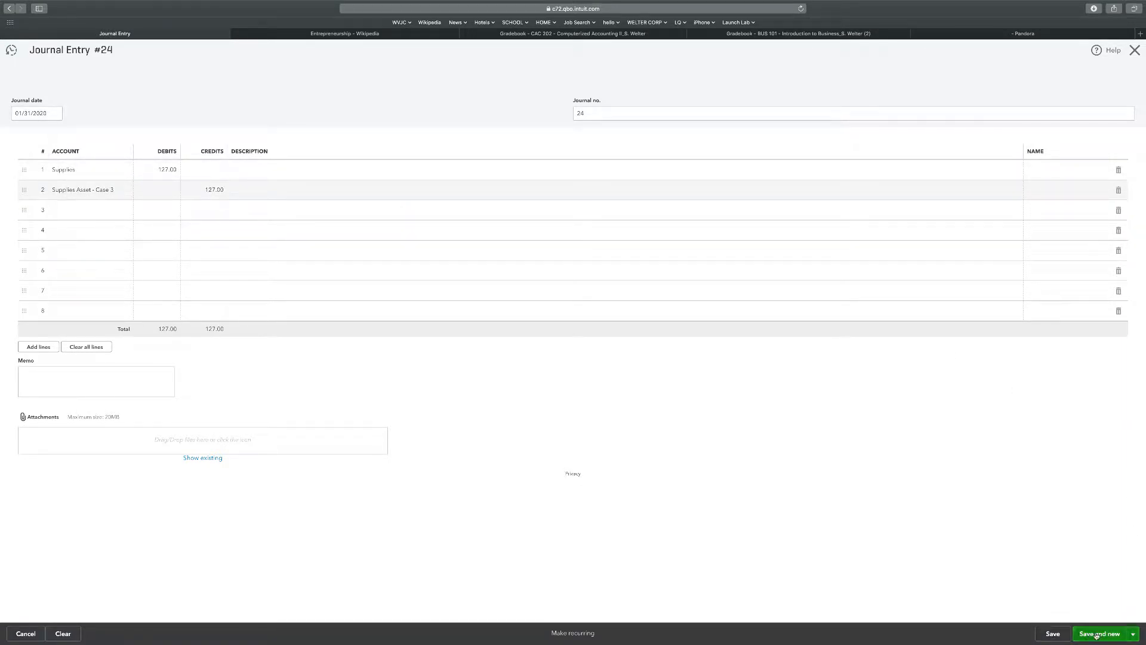
Save entry #24 and debit Insurance 1,500.00 on entry #25's first line
click(1099, 633)
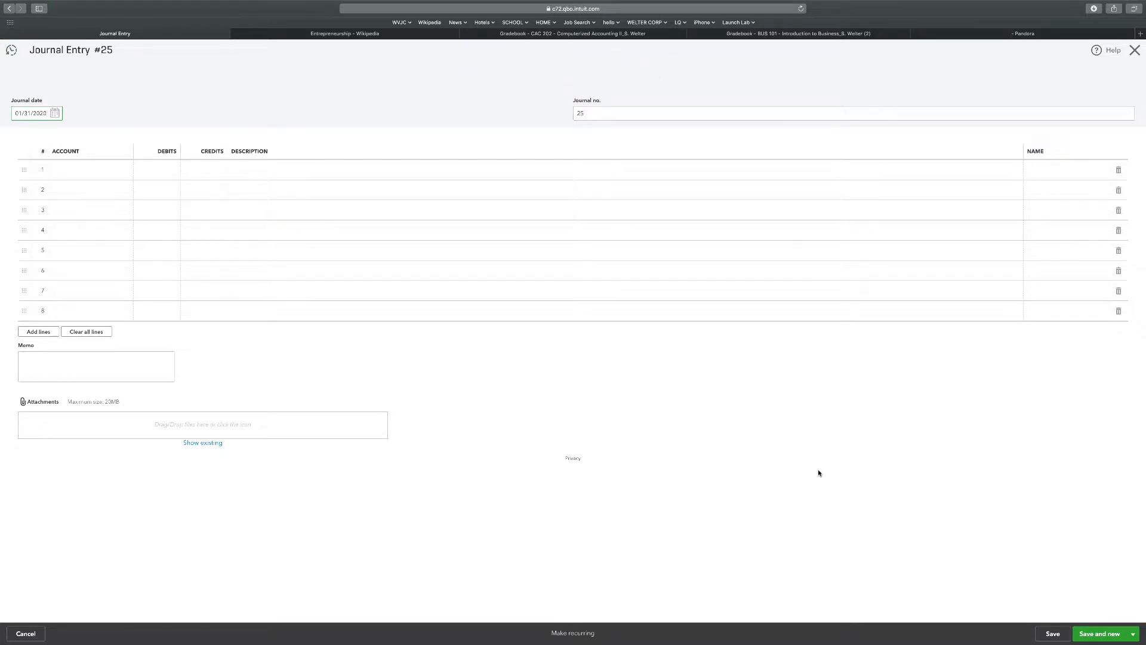
click(88, 169)
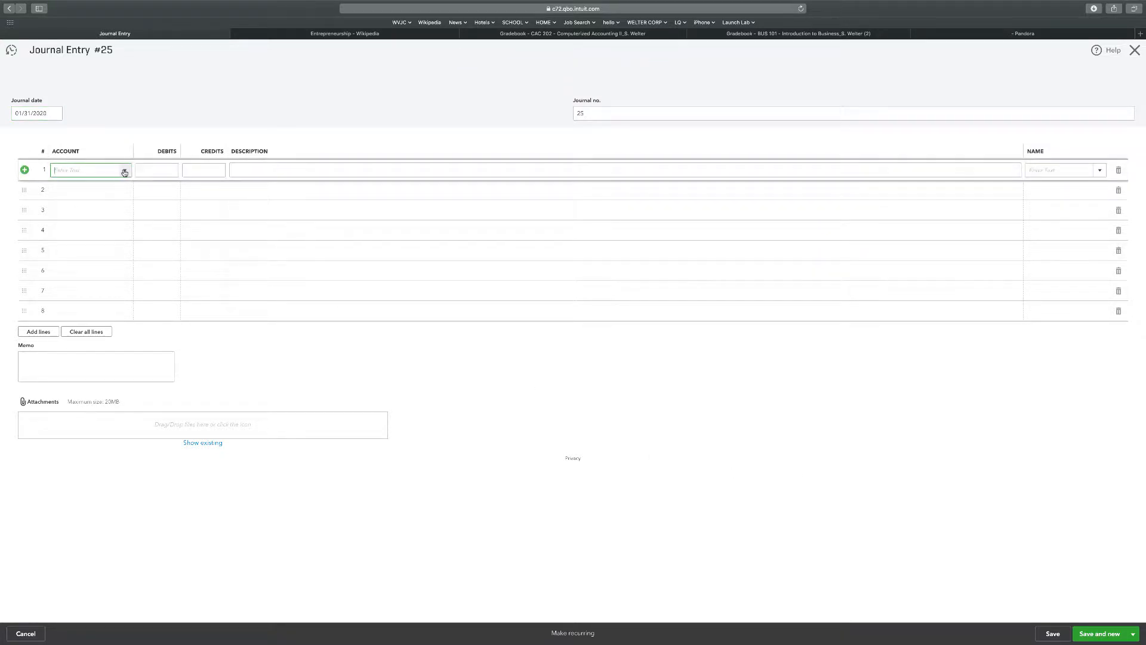
click(90, 170)
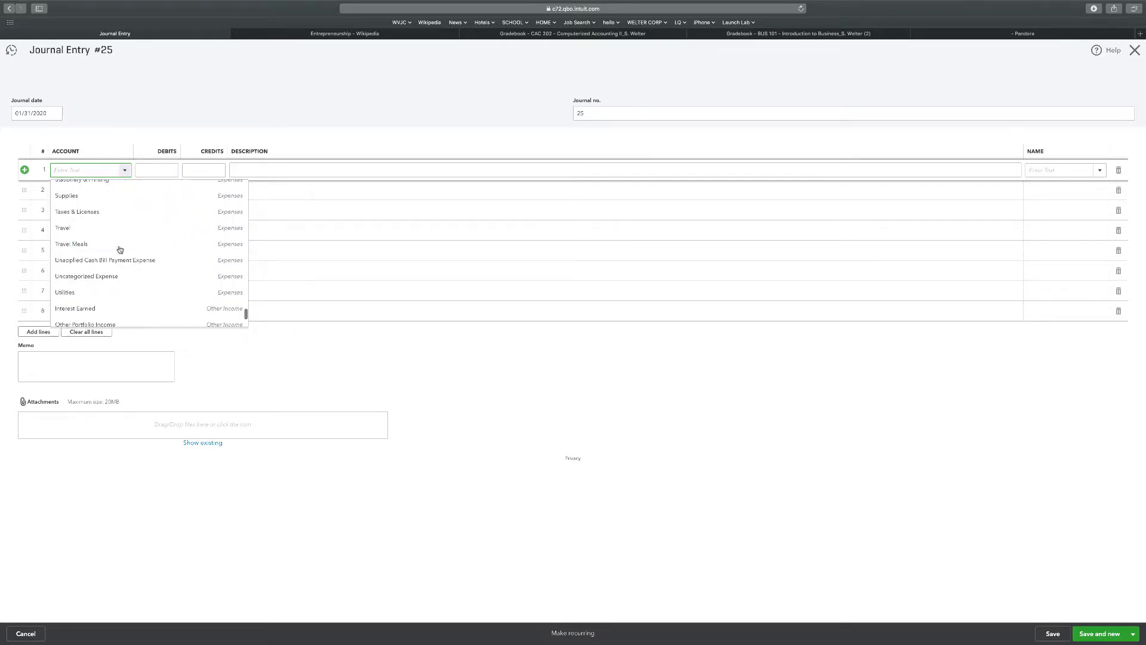
mouse_move(119, 244)
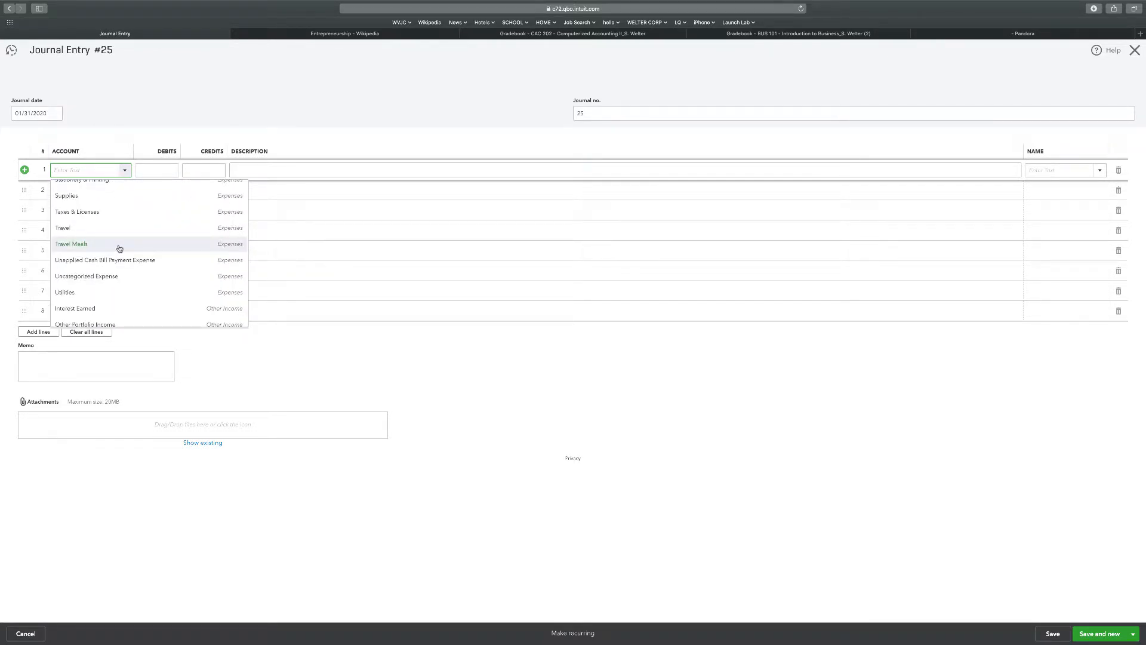
scroll(up, 3)
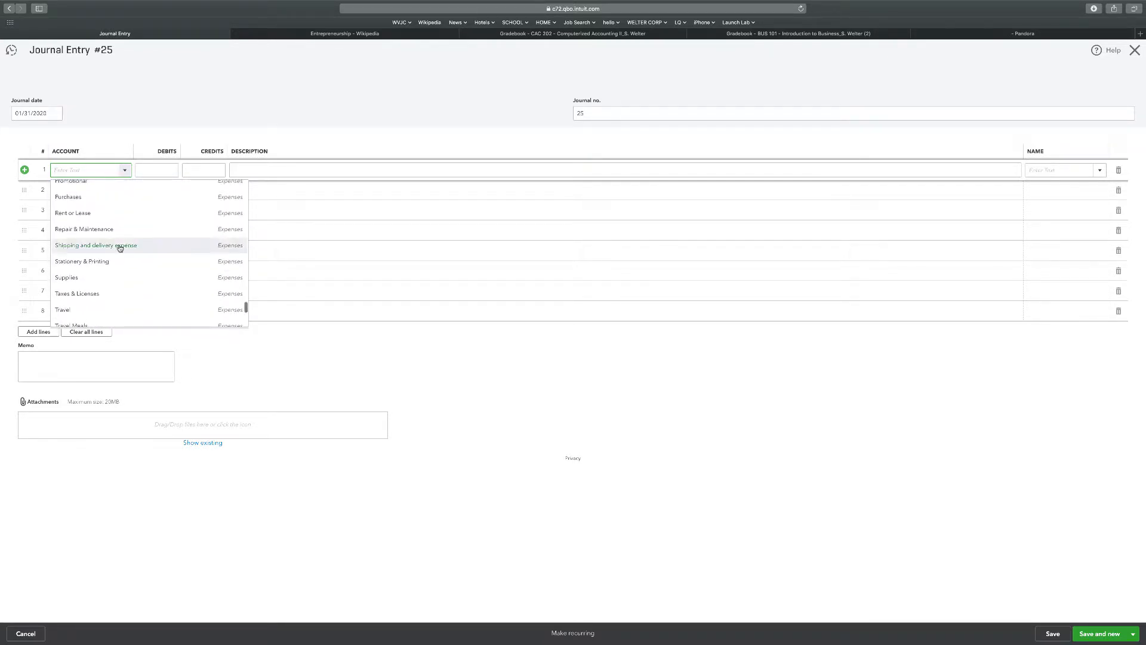
scroll(up, 3)
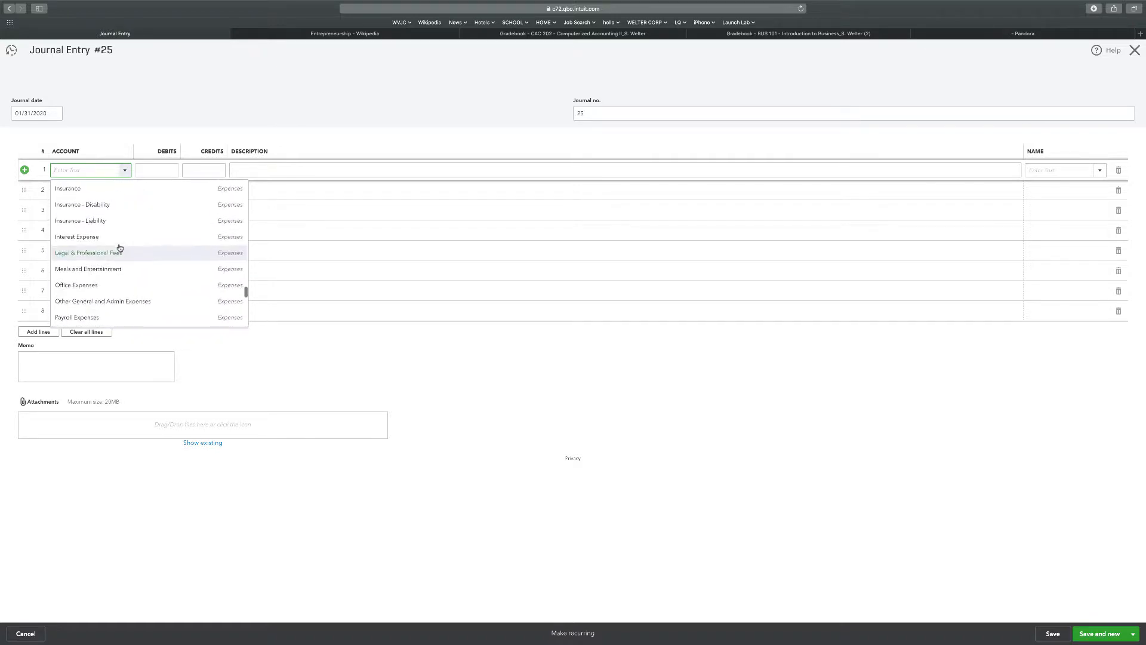
scroll(up, 3)
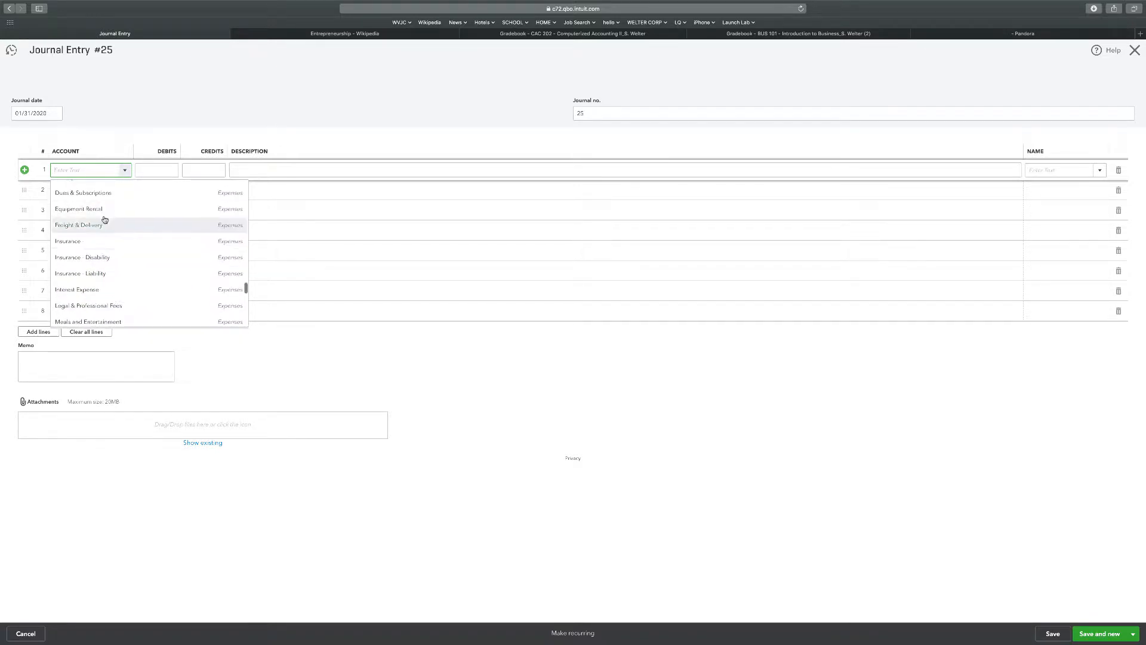
click(67, 241)
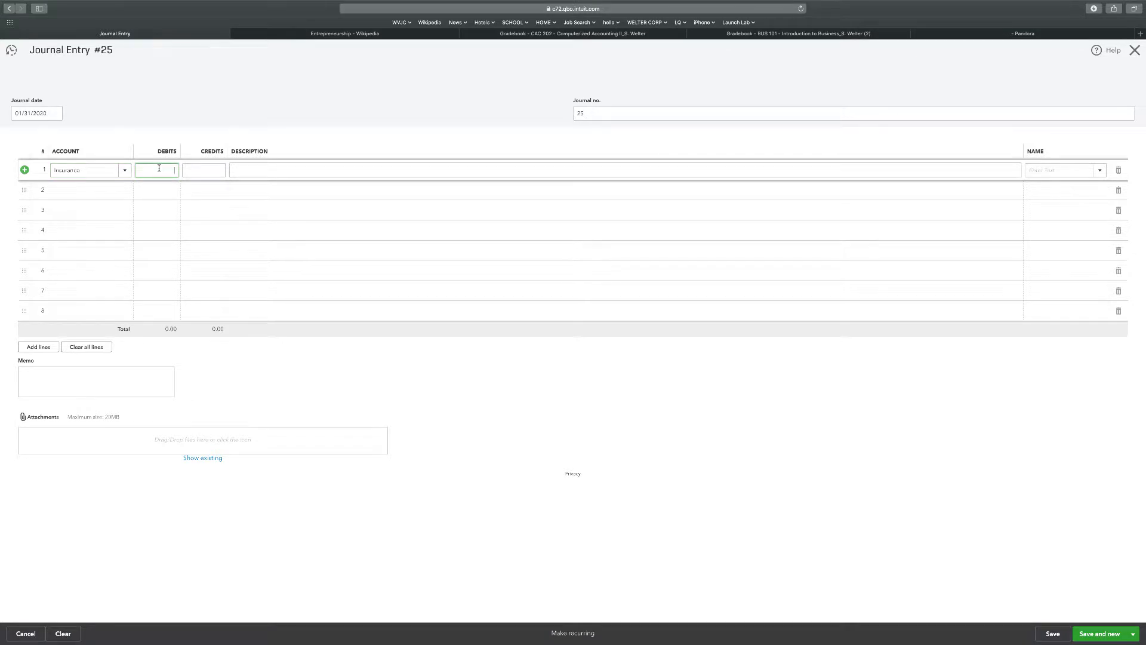
text(1500)
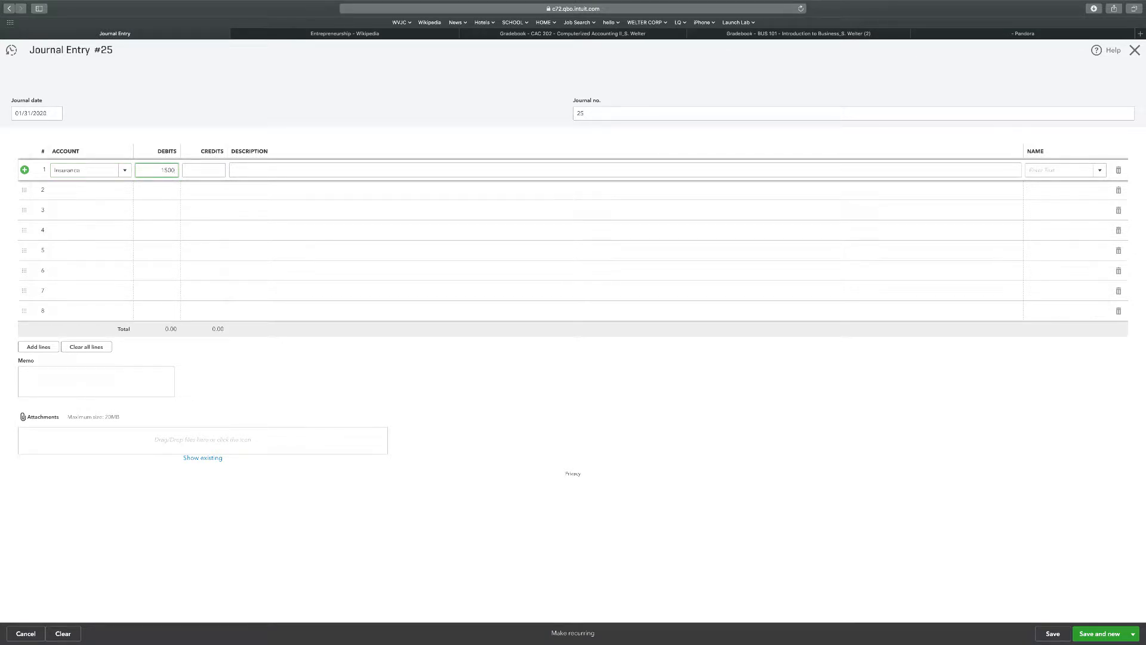
mouse_move(96, 191)
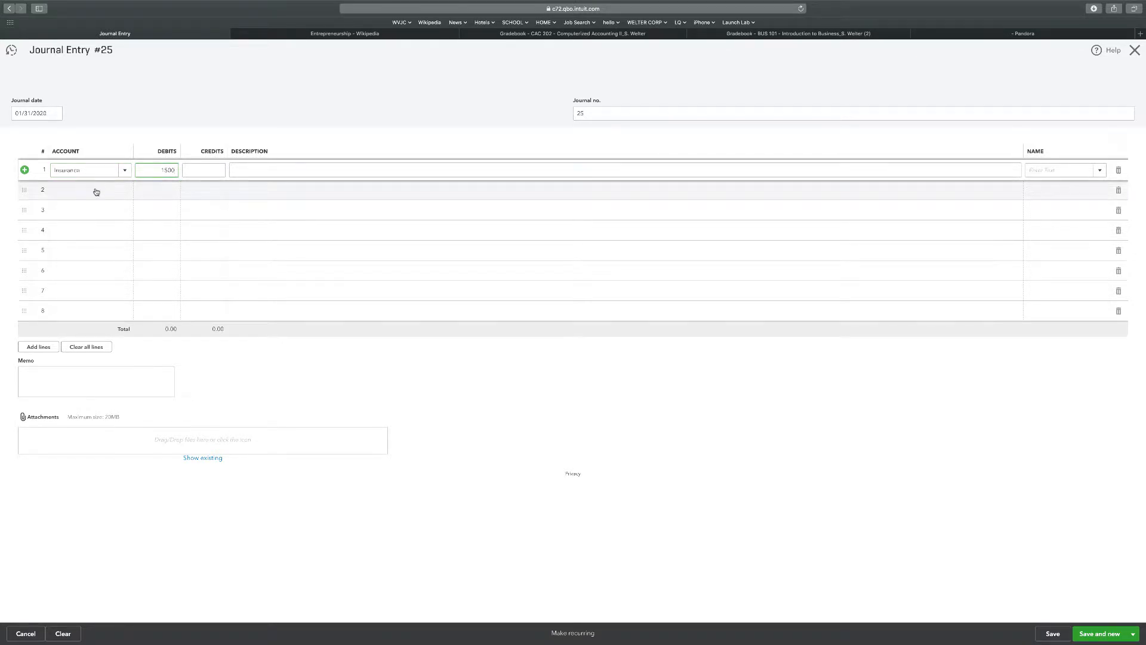
Credit Prepaid Expenses 1,500.00 on line 2 and save entry #25
click(84, 190)
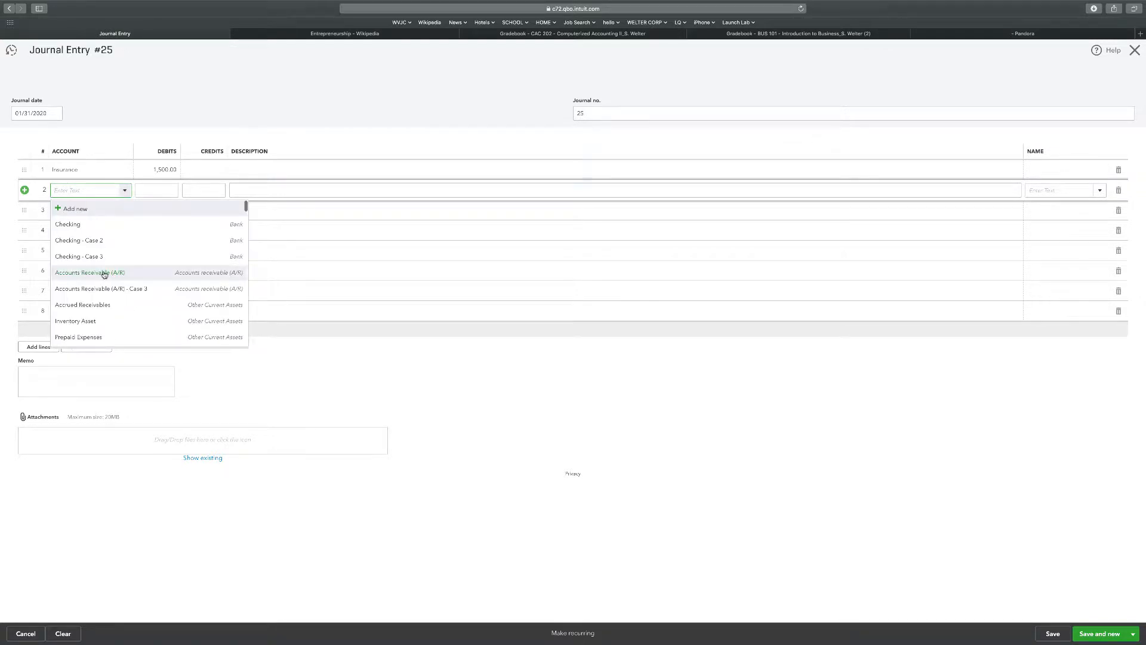
click(78, 337)
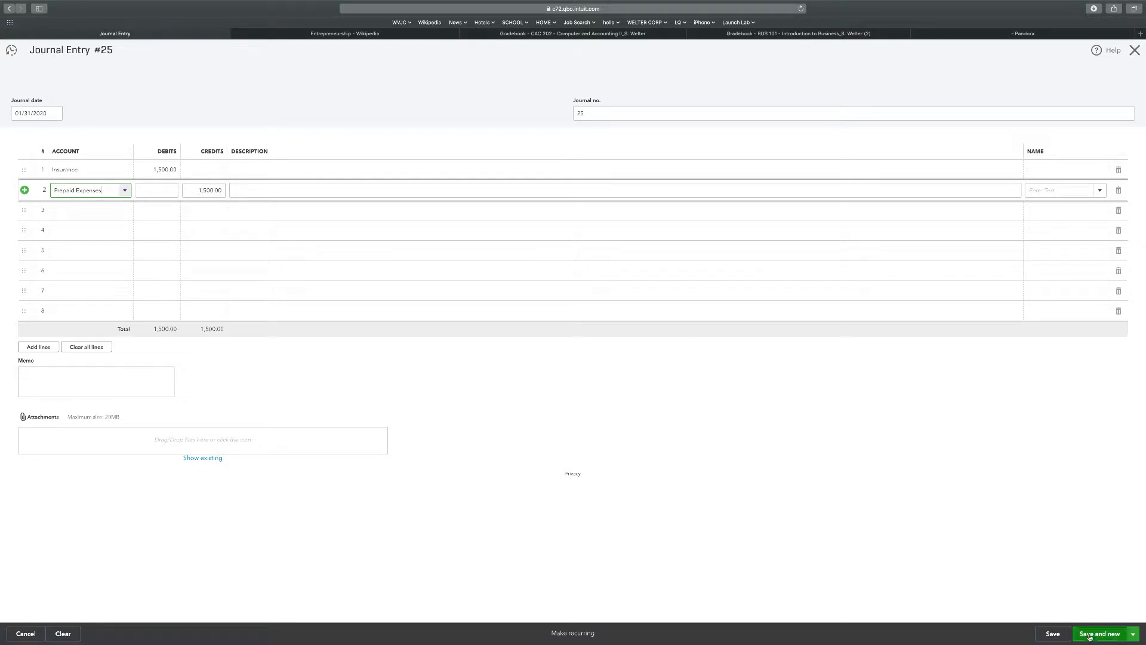
click(1098, 632)
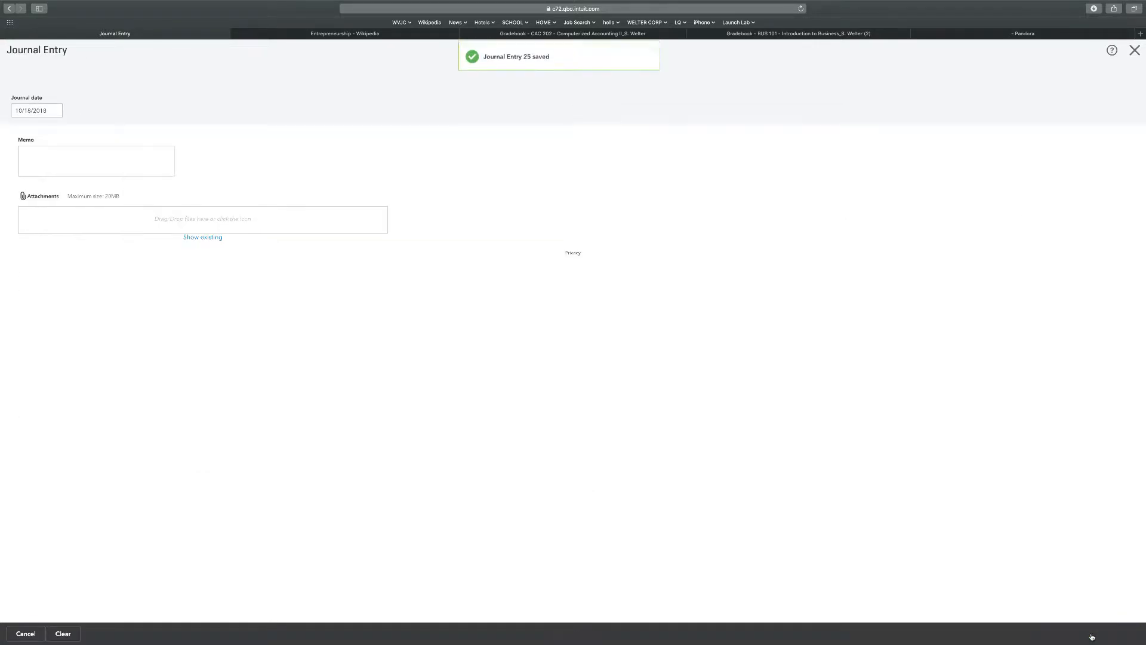
click(1099, 633)
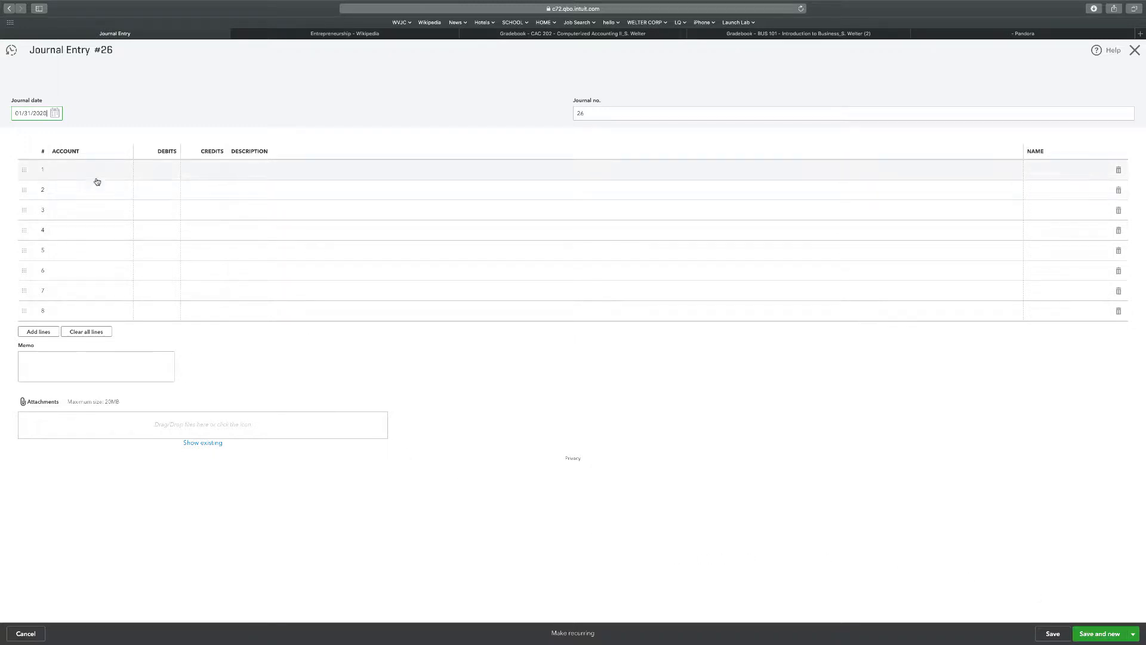
Debit Repair & Maintenance 350.00 on line 1 of entry #26
click(88, 169)
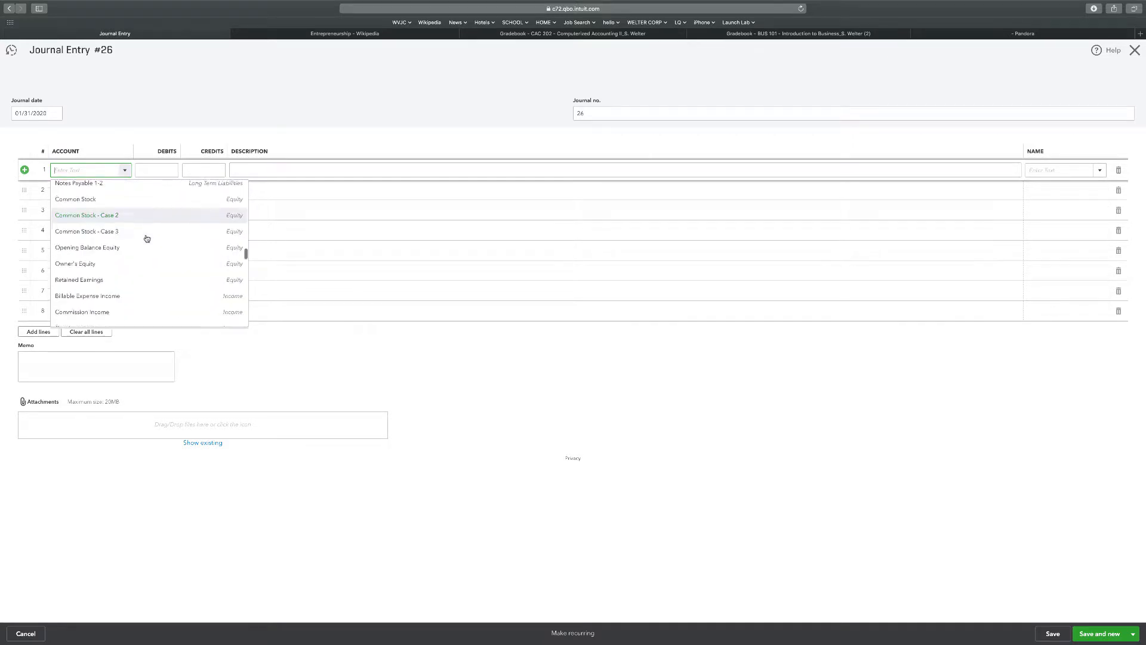
scroll(down, 3)
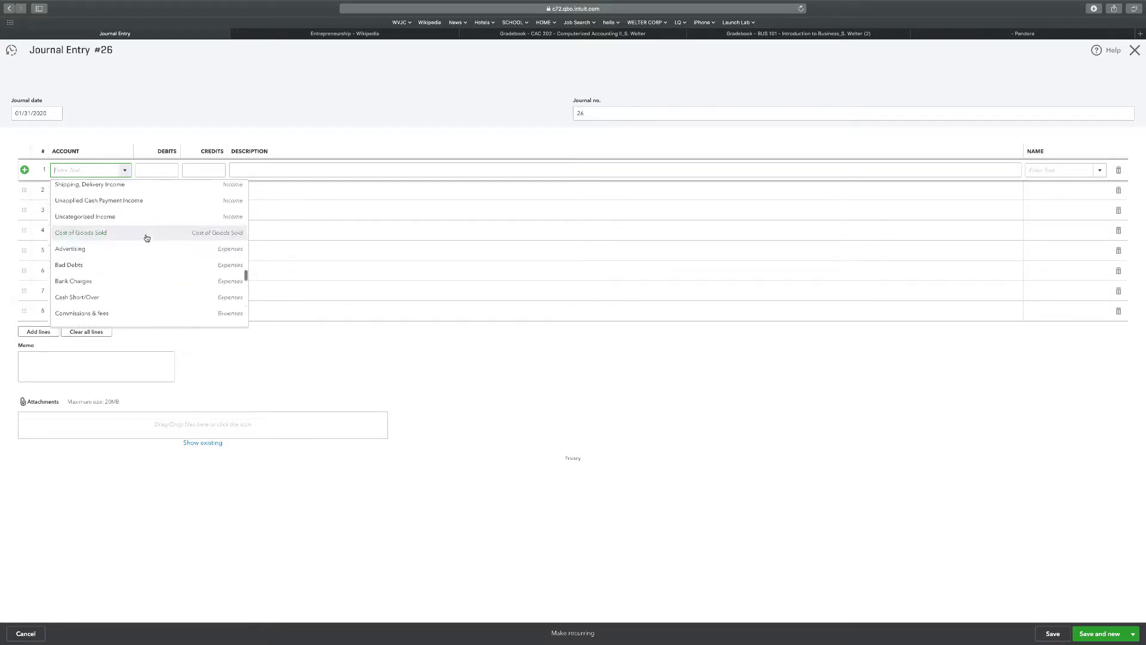
scroll(down, 3)
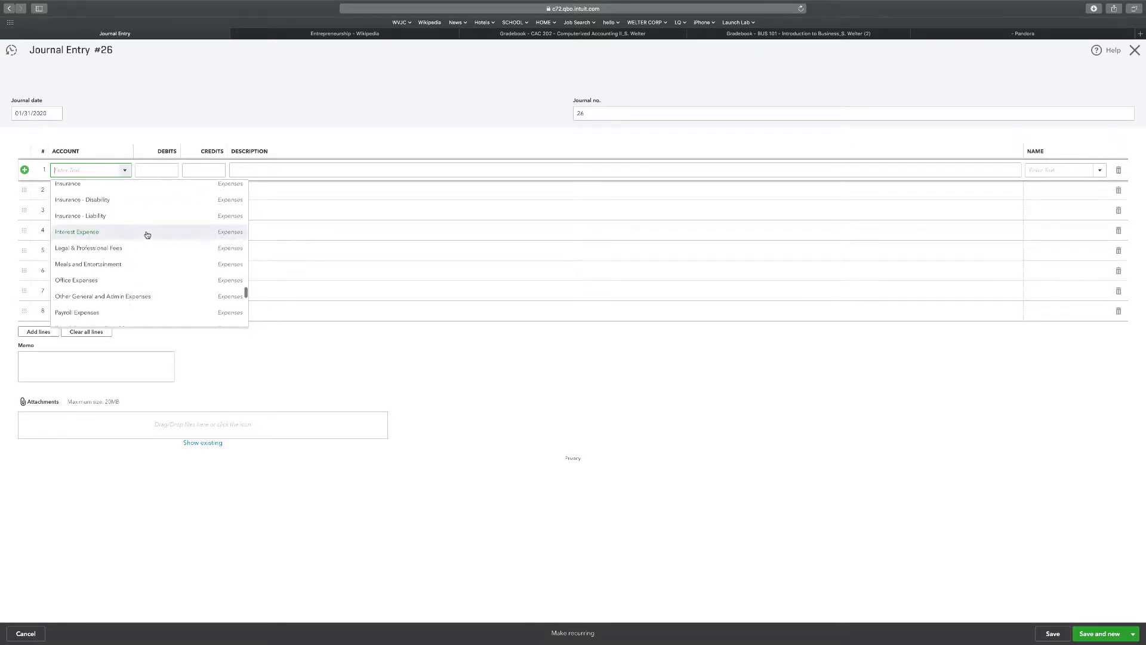
scroll(down, 3)
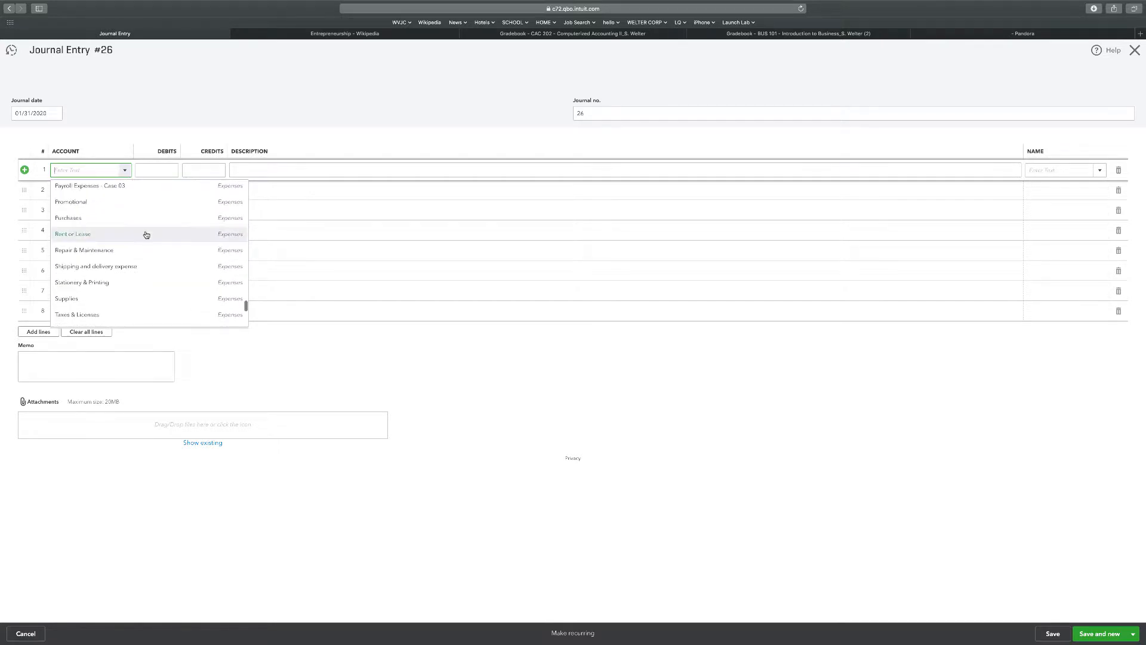
click(84, 250)
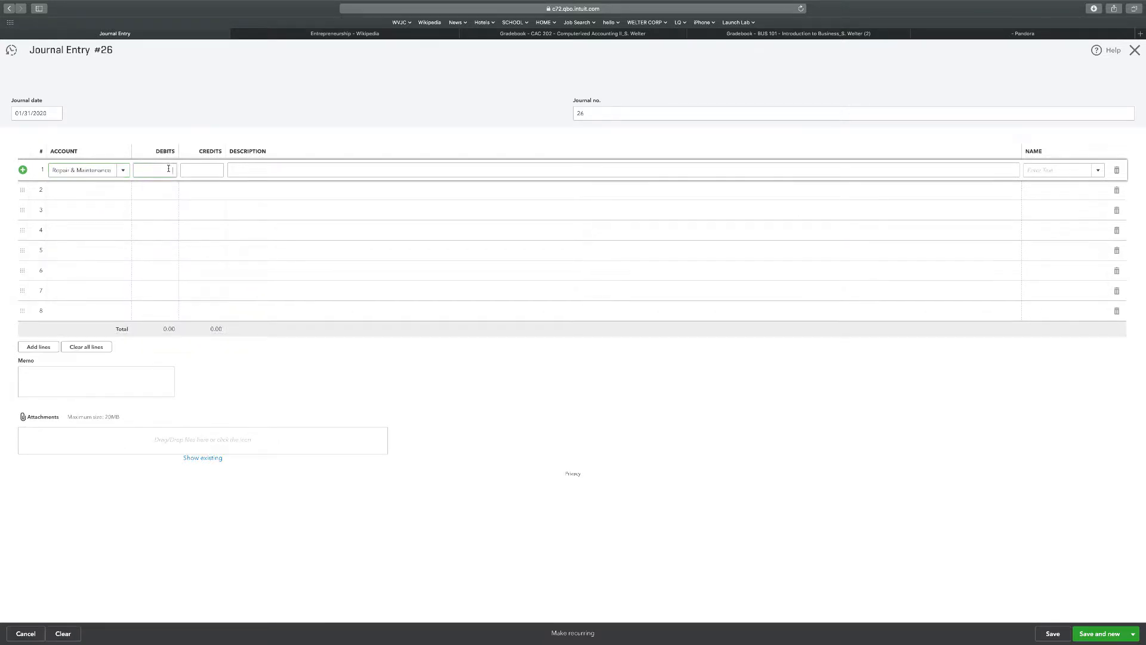
text(350.00)
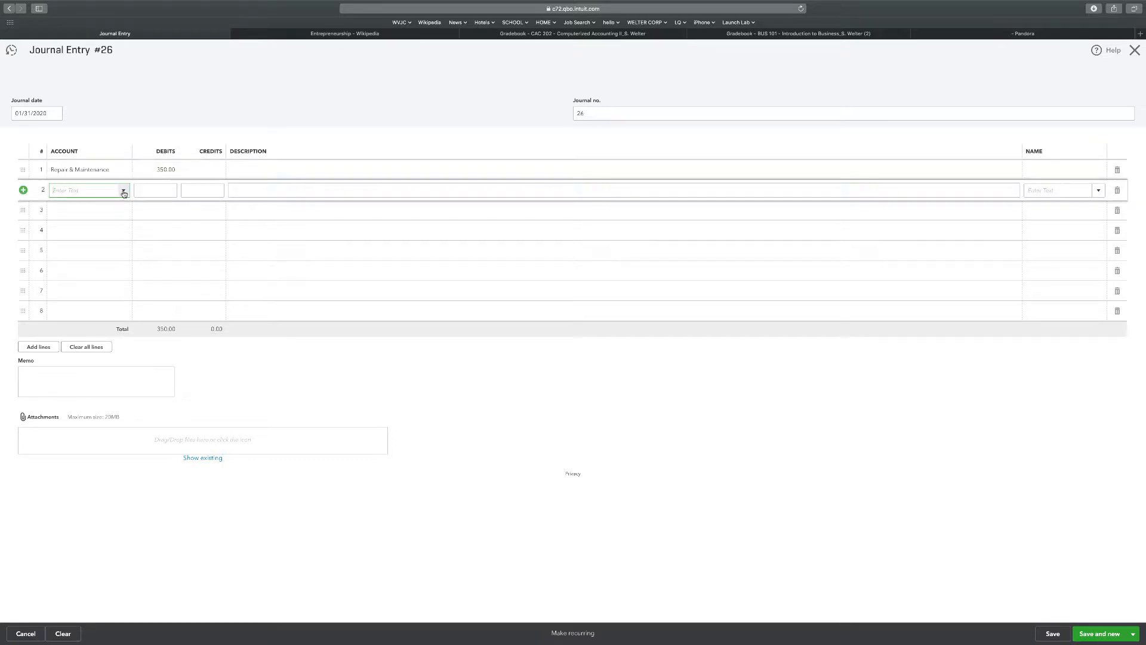
Credit Accrued Liabilities 350.00 on line 2 of entry #26
click(123, 190)
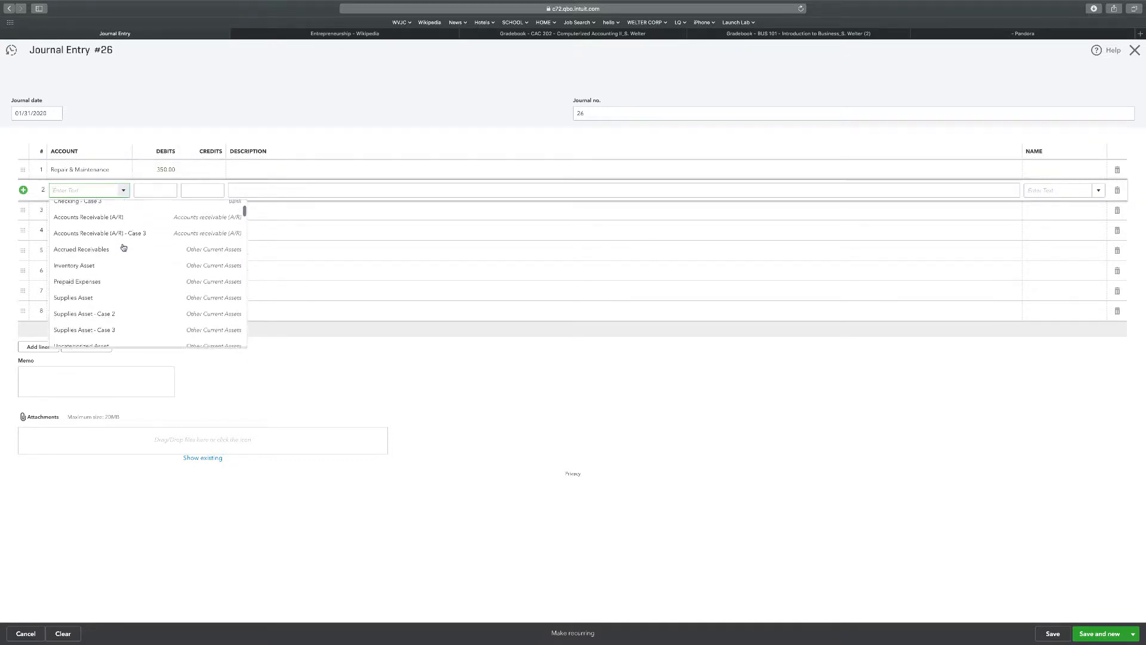
scroll(down, 3)
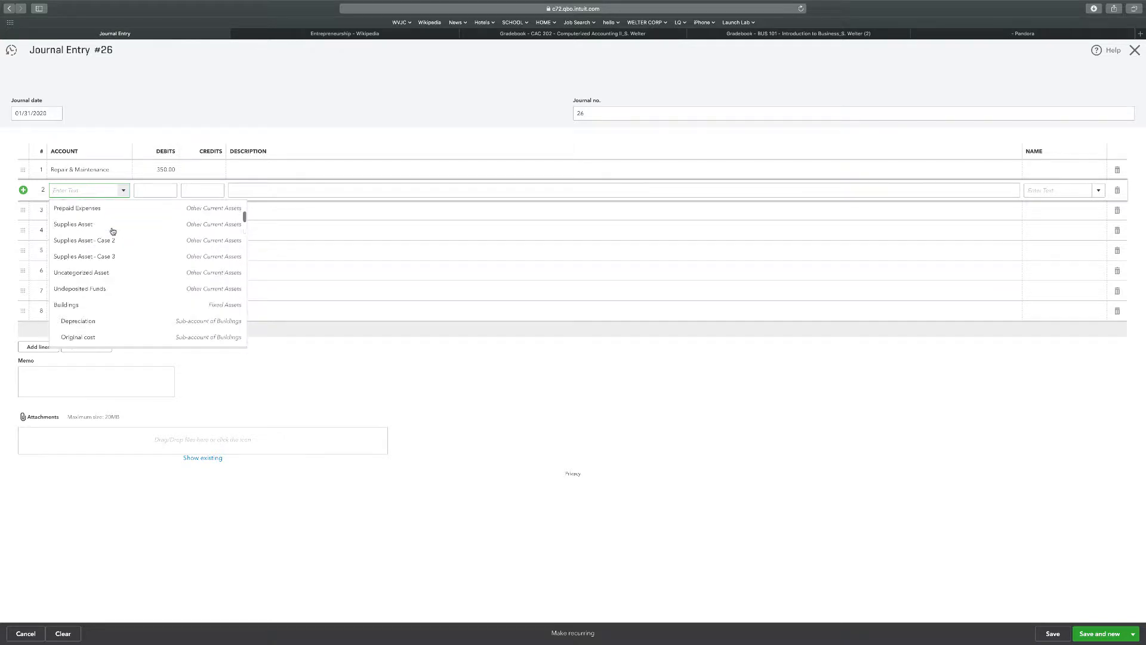
scroll(down, 3)
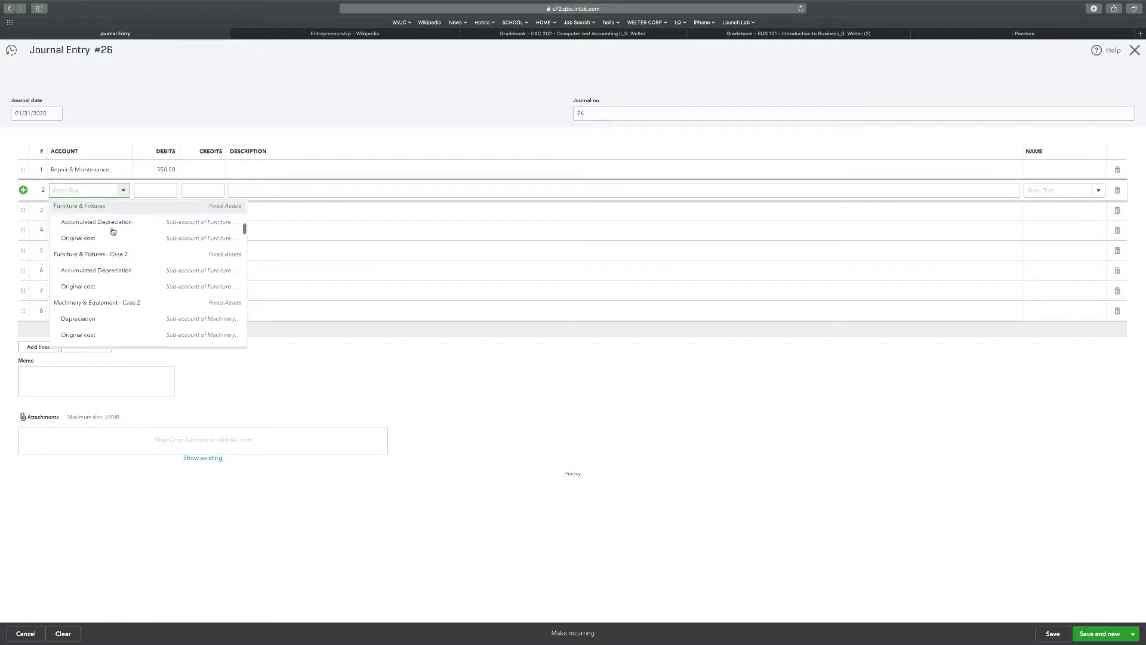
scroll(down, 3)
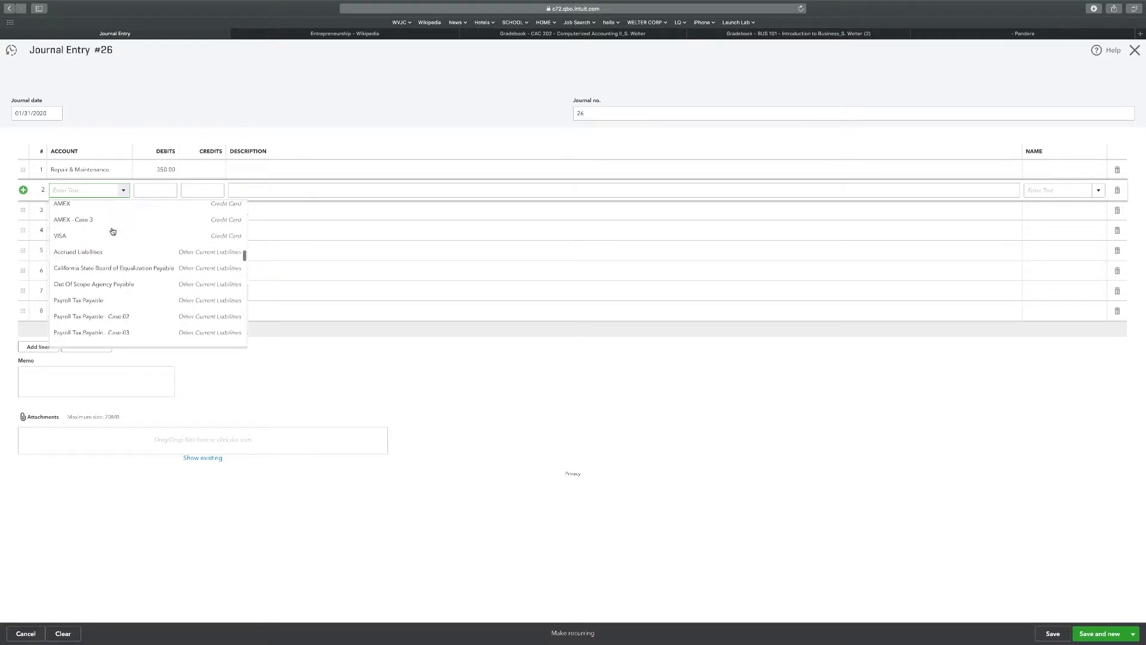
scroll(down, 3)
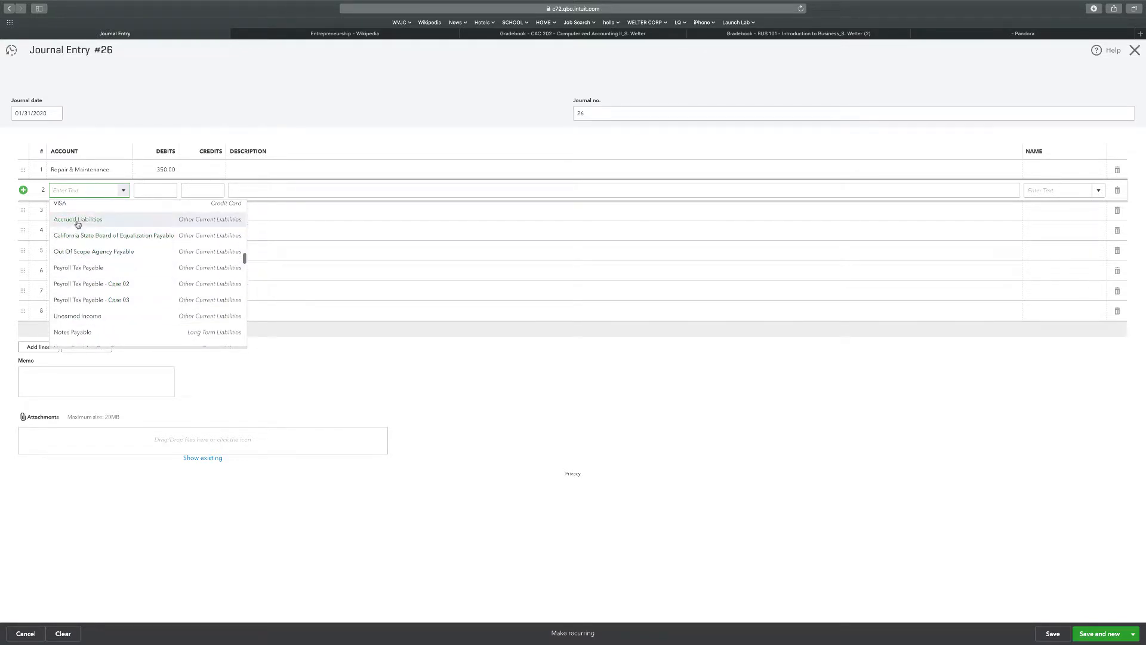
click(78, 219)
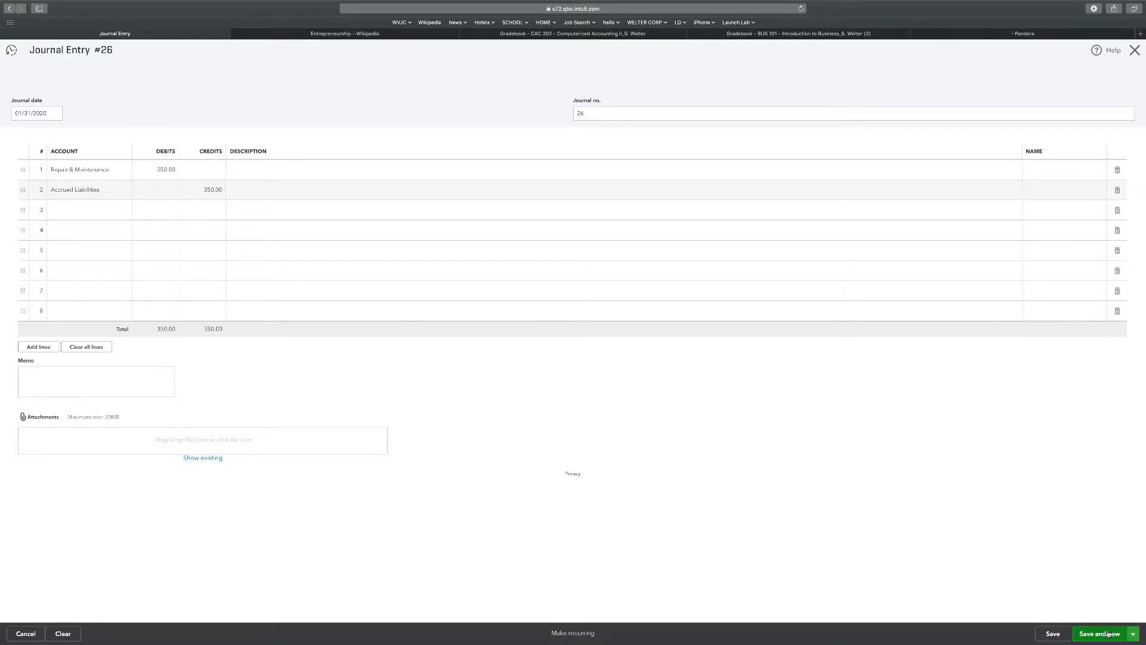
Save entry #26 and browse the account list for entry #27's first line
click(1103, 633)
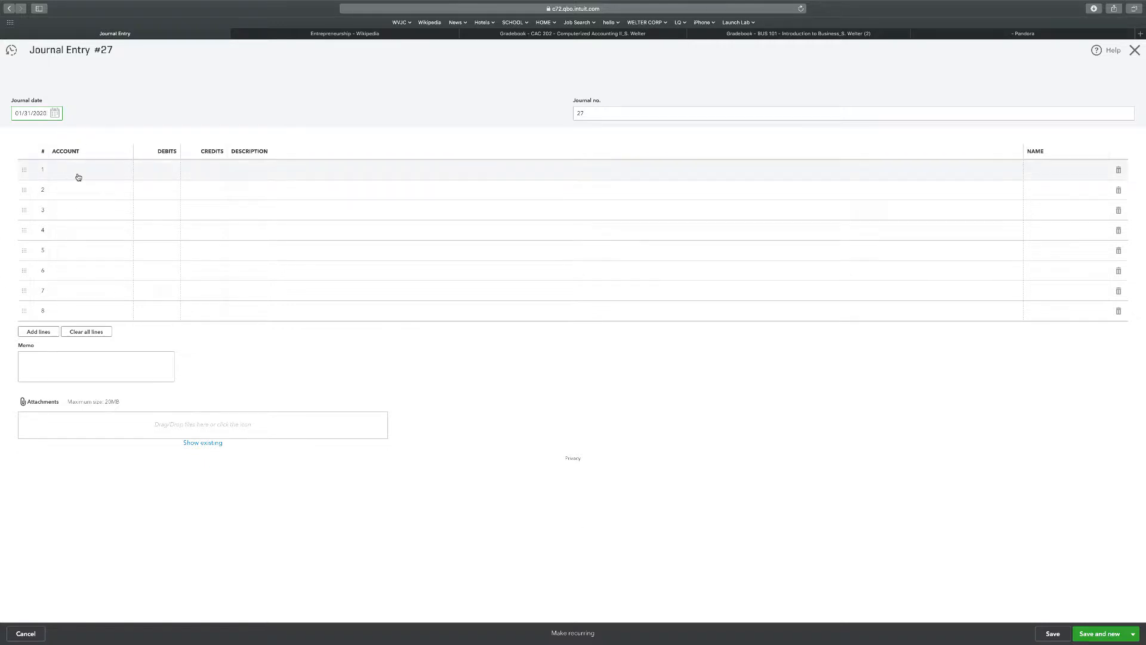
click(81, 170)
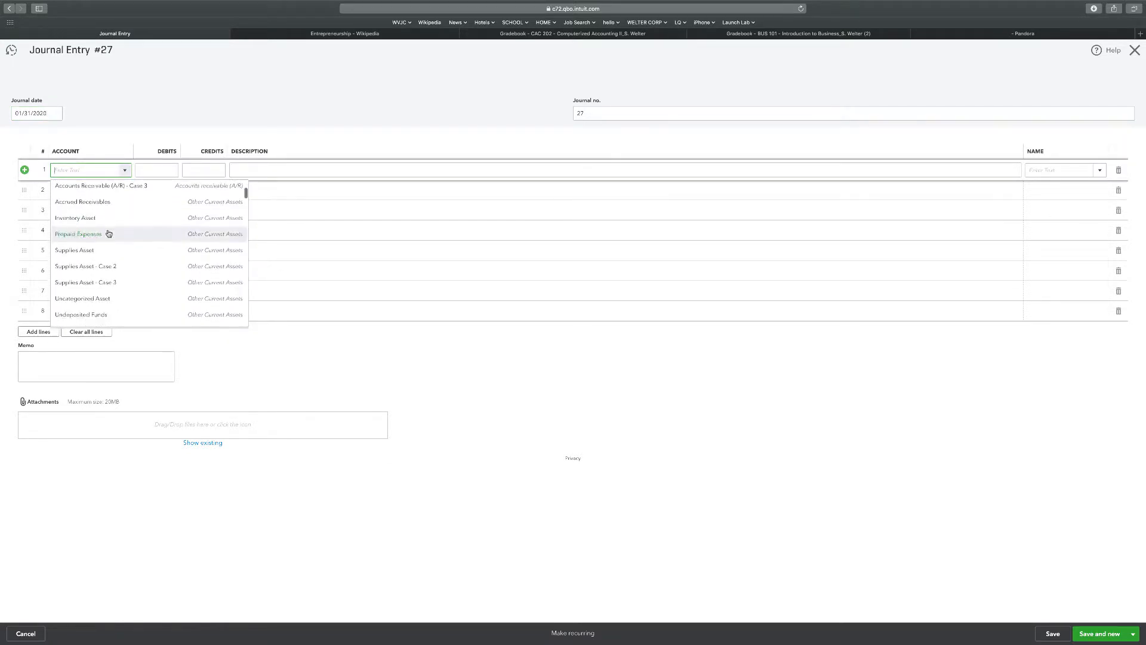
mouse_move(108, 234)
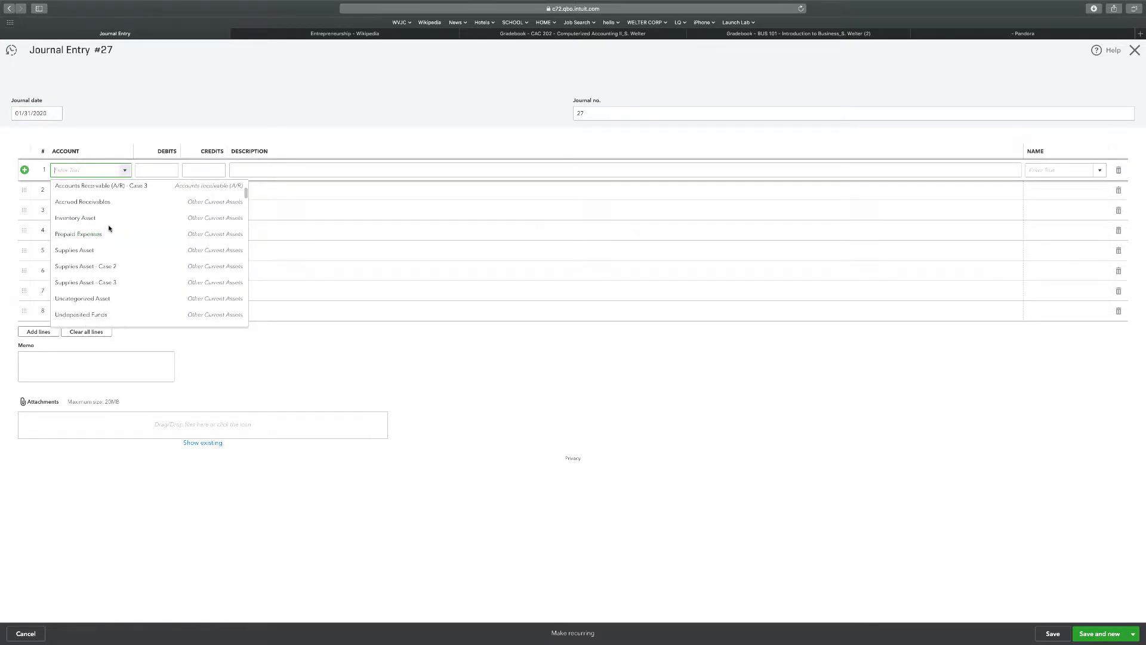
mouse_move(87, 234)
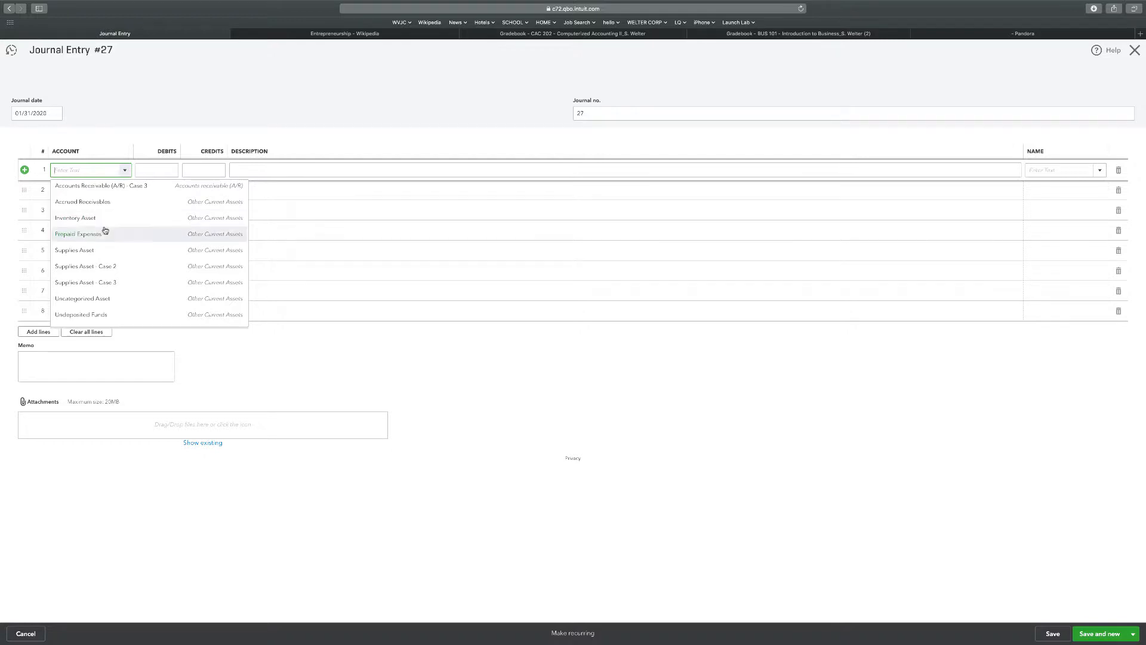
scroll(down, 3)
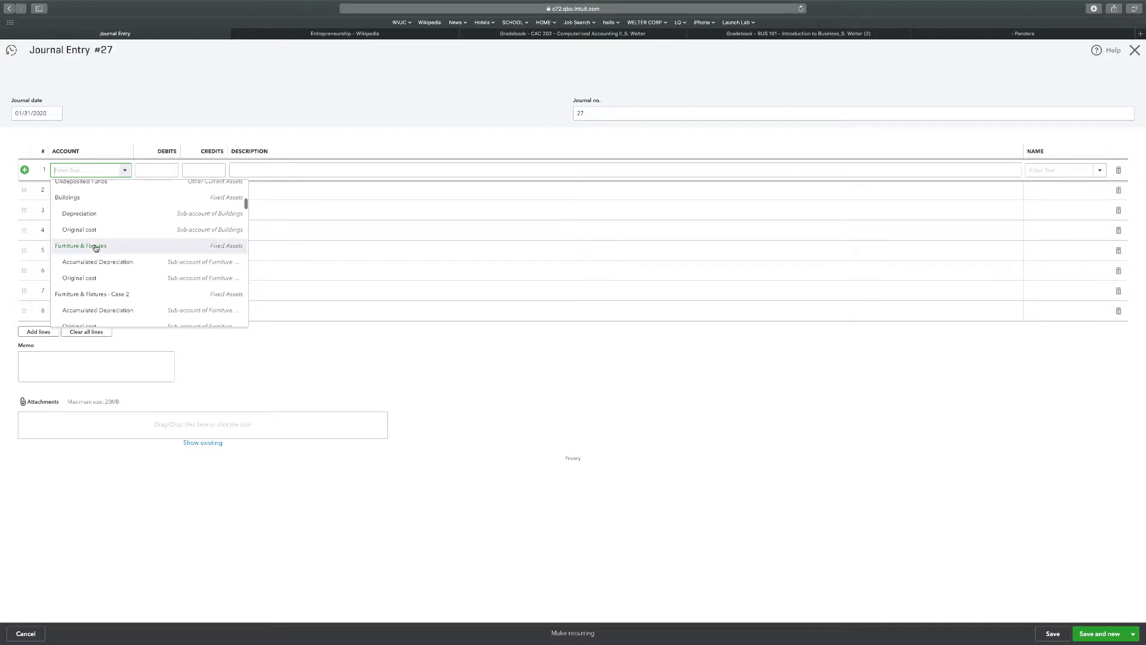
scroll(down, 3)
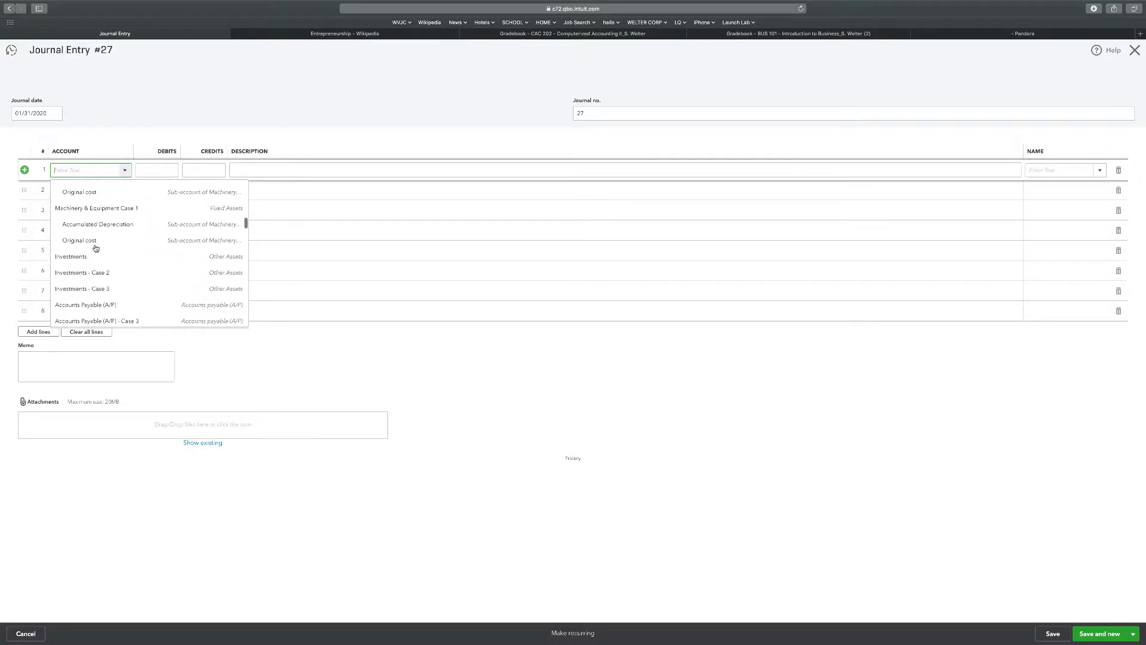
scroll(down, 3)
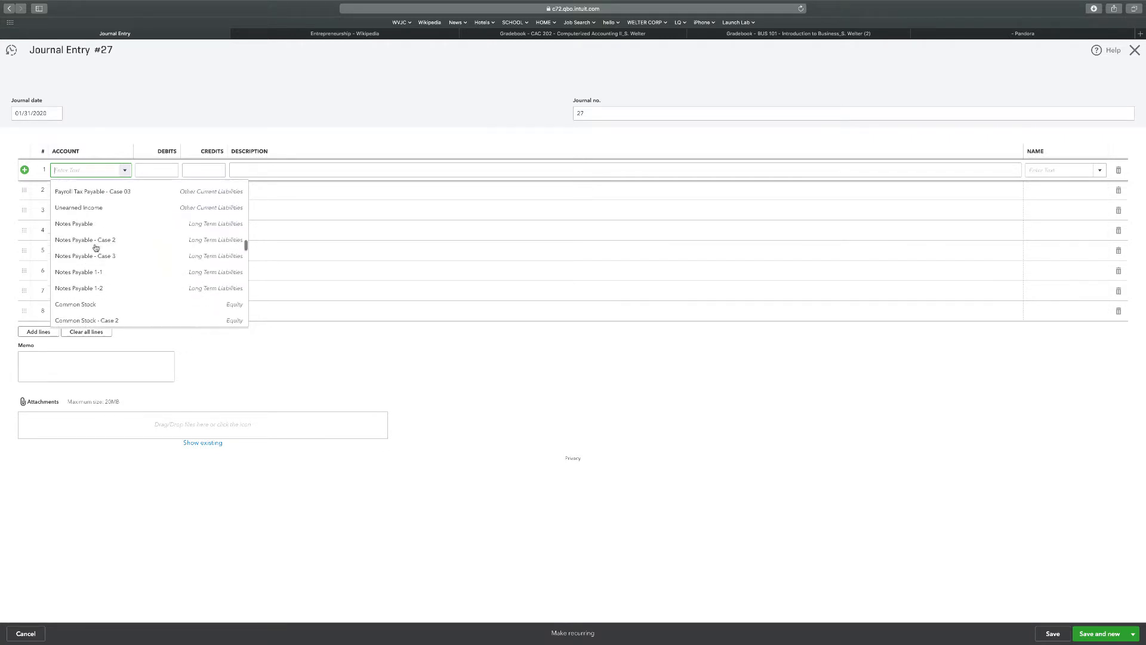
scroll(up, 3)
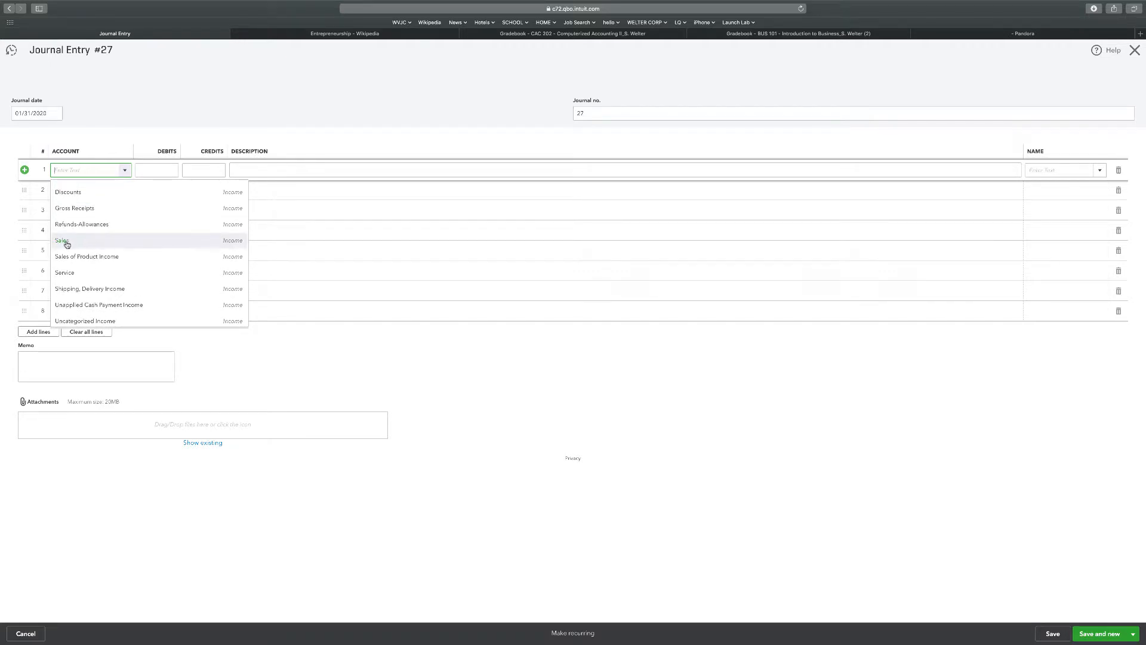
mouse_move(66, 272)
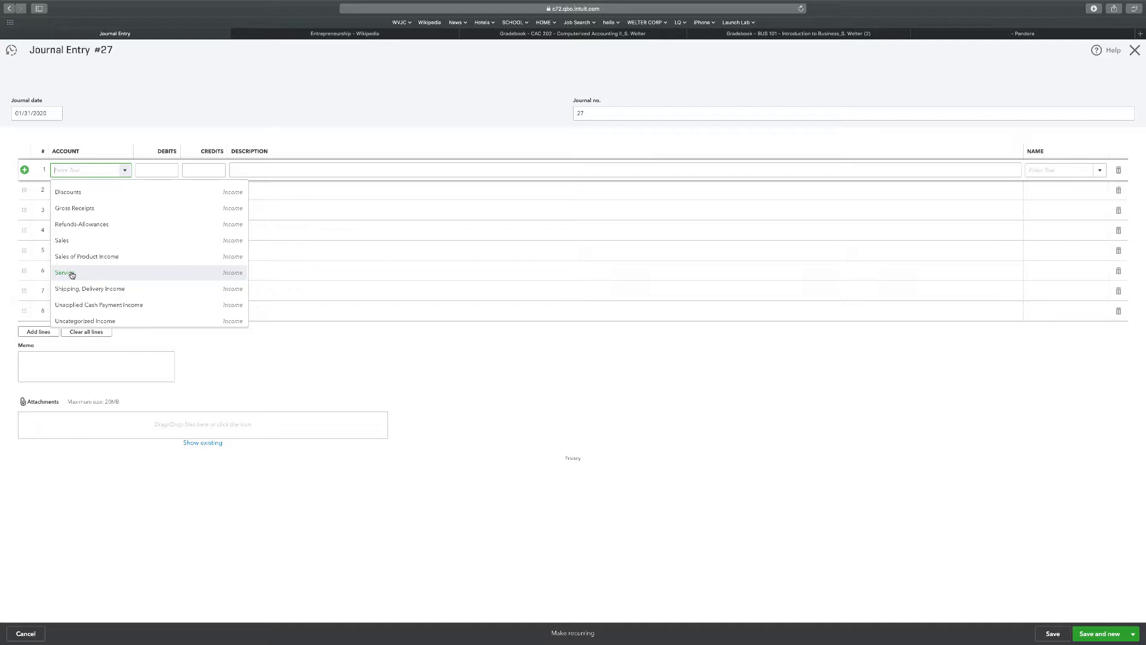
mouse_move(86, 256)
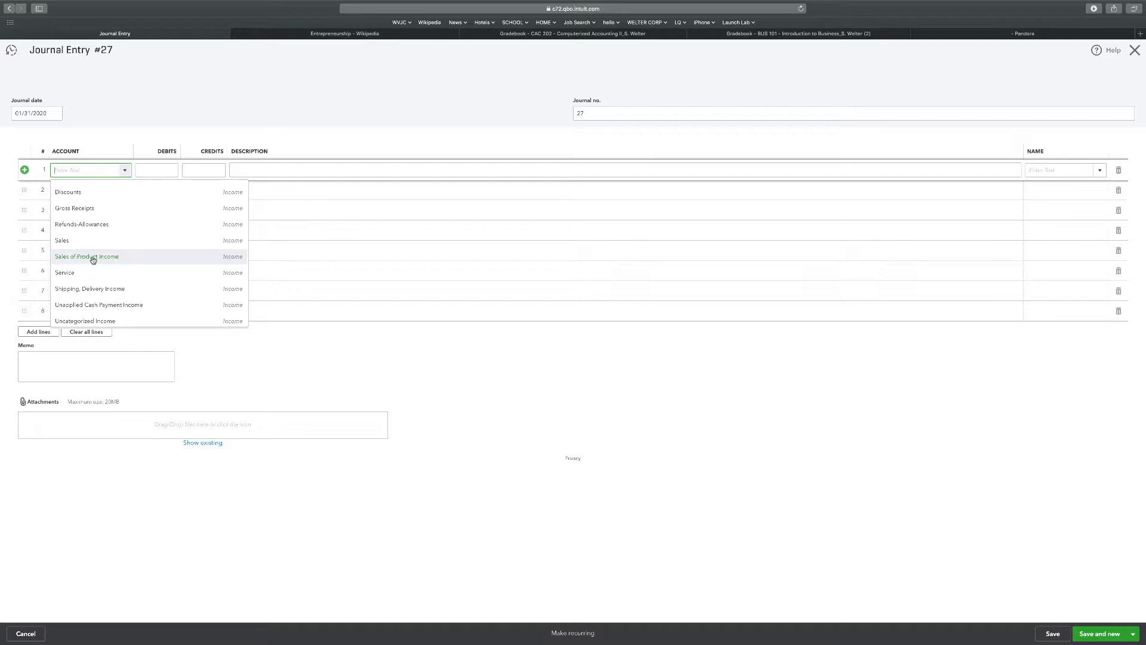
mouse_move(62, 240)
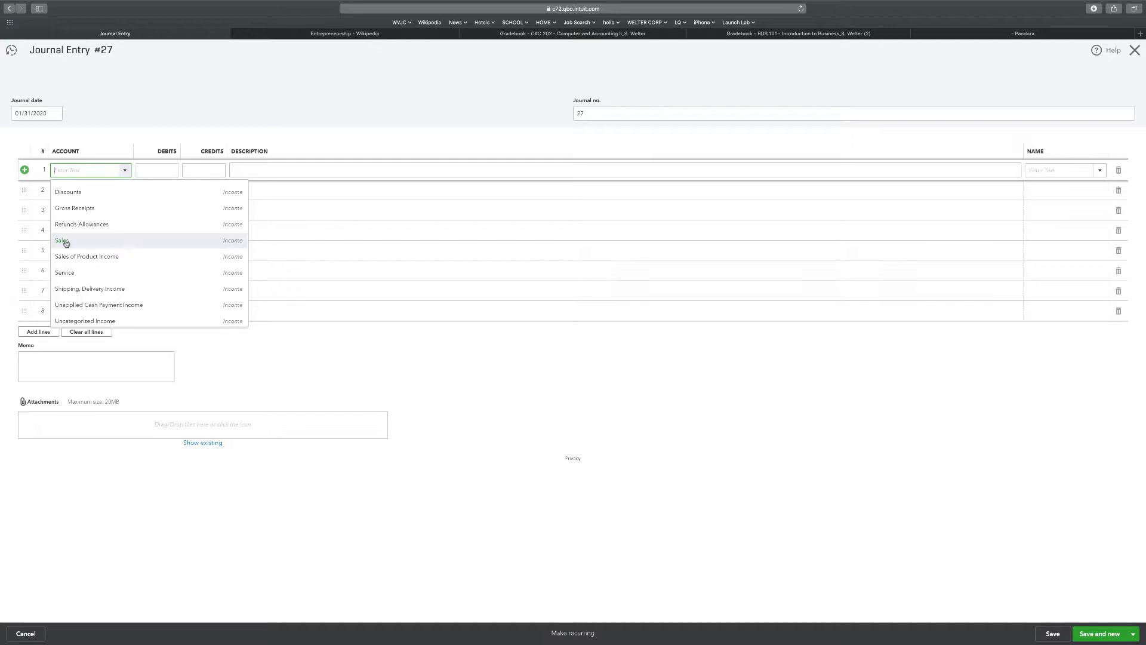
mouse_move(86, 257)
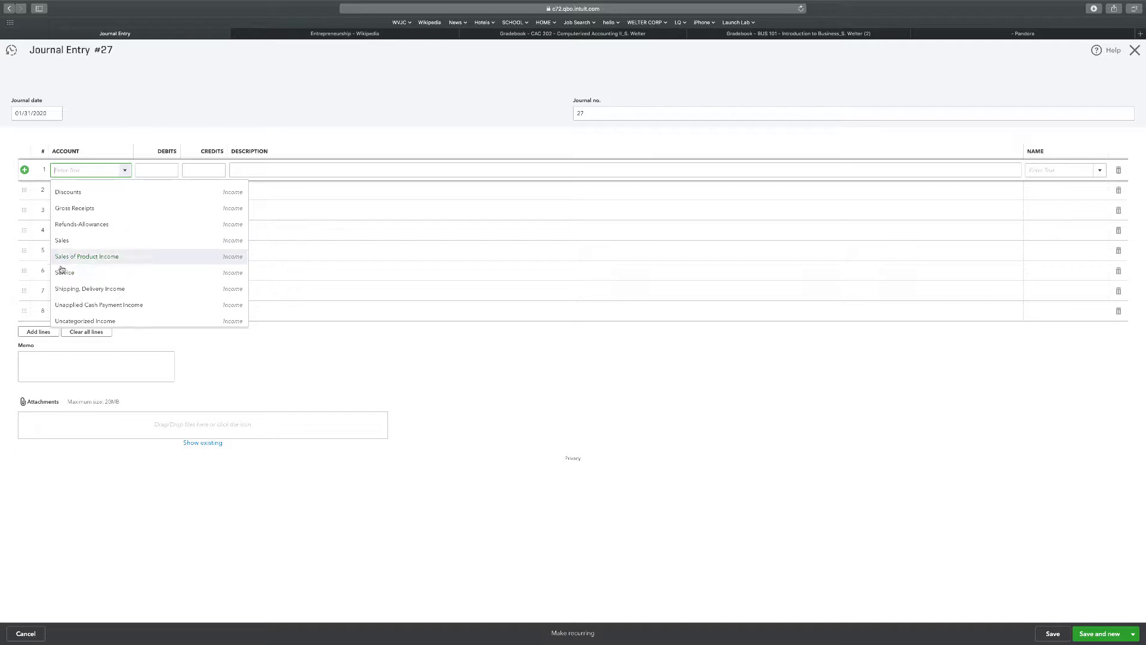
mouse_move(62, 241)
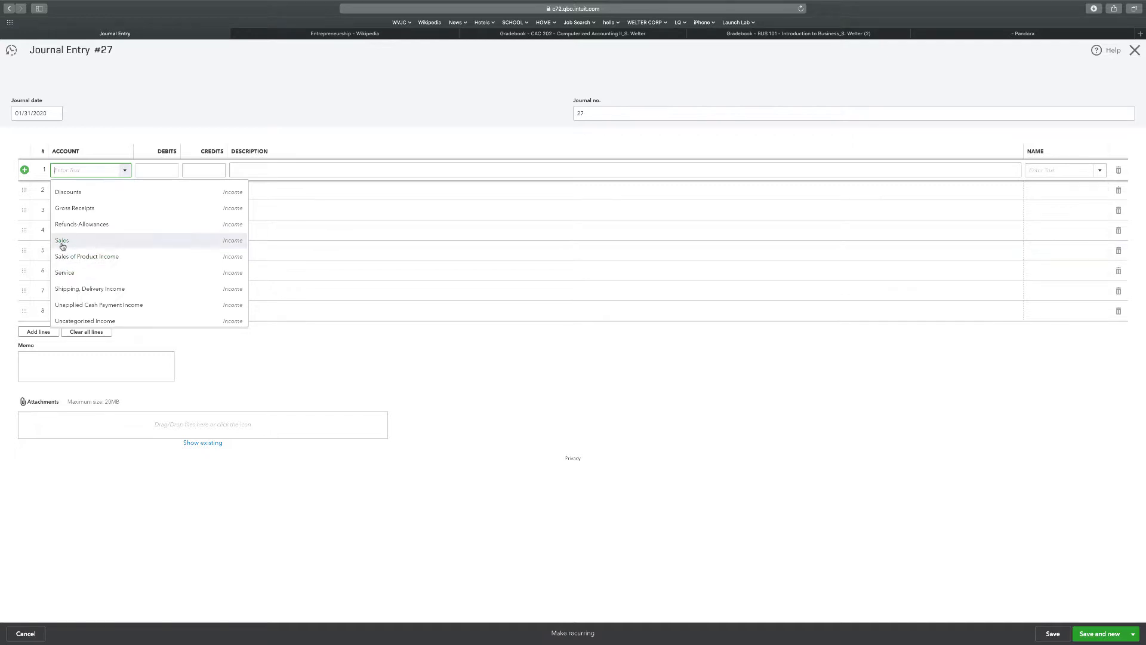
mouse_move(64, 272)
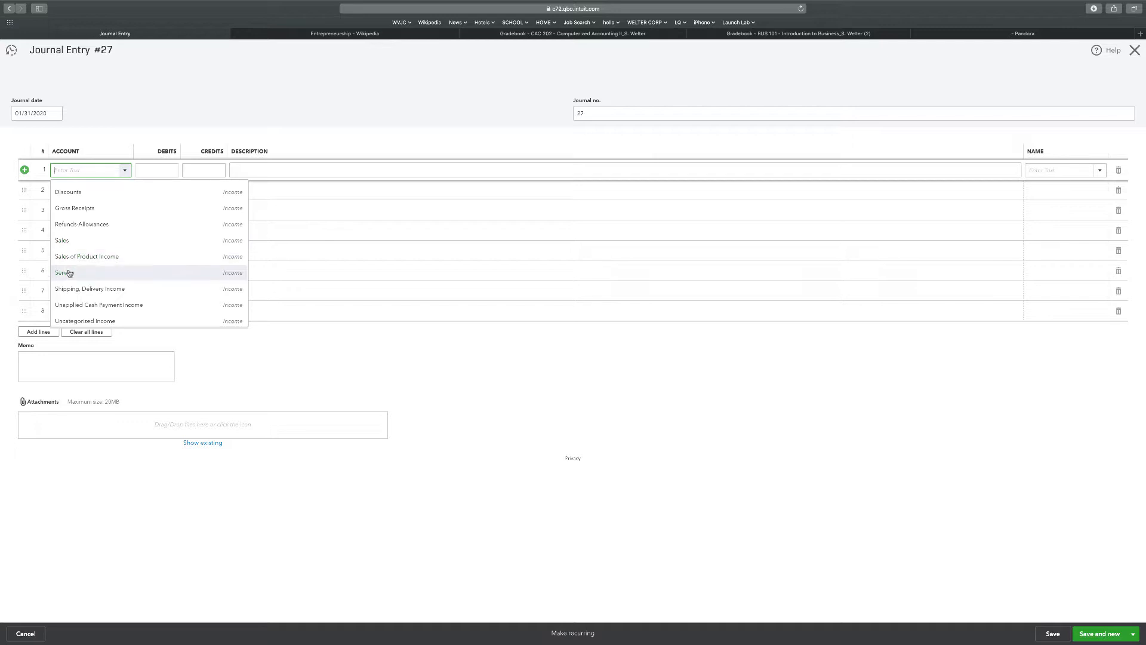
mouse_move(62, 240)
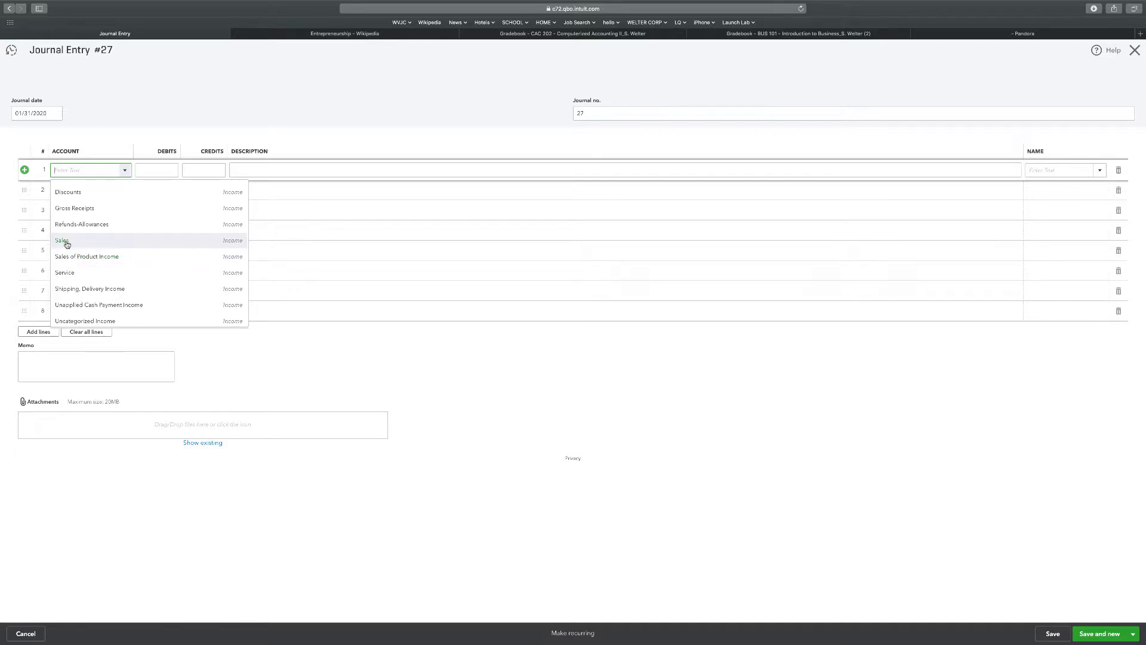
Assign Sales as the account on line 1 of entry #27
click(62, 240)
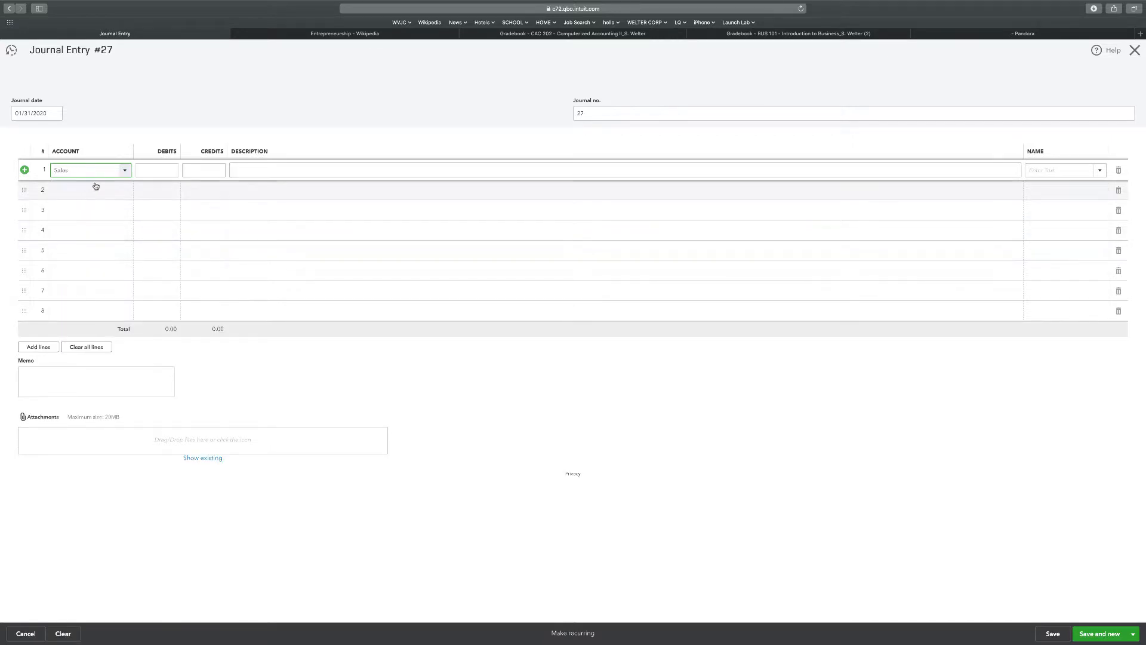
Debit Sales 210.00 and credit Unearned Income 210.00 on entry #27
click(156, 170)
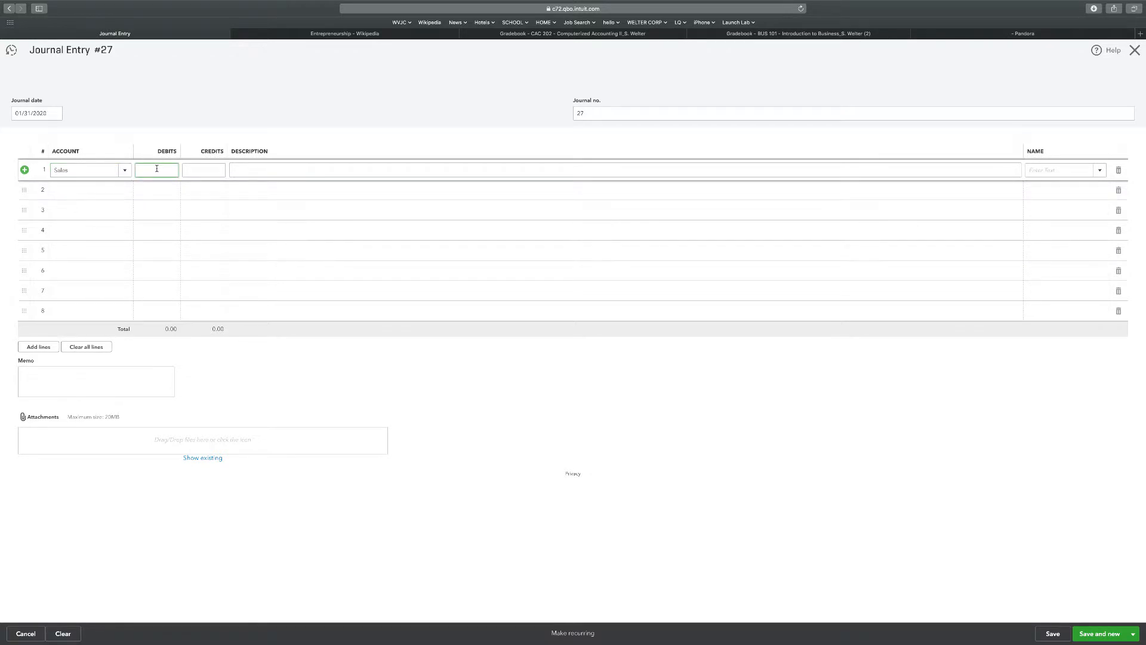
text(210.00)
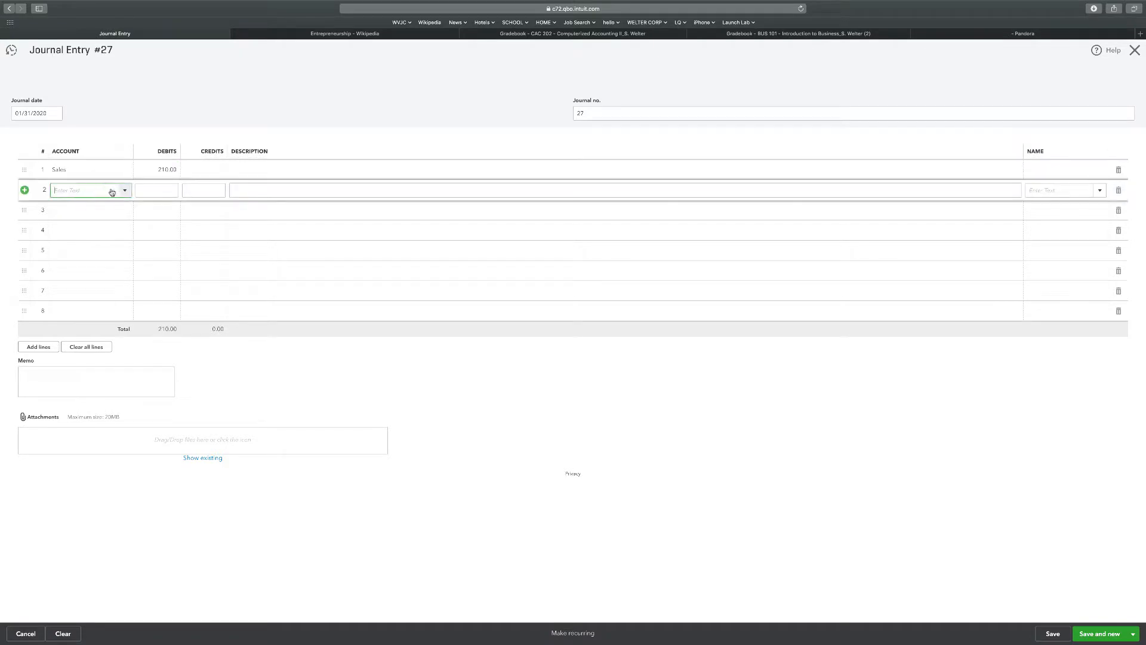
click(90, 190)
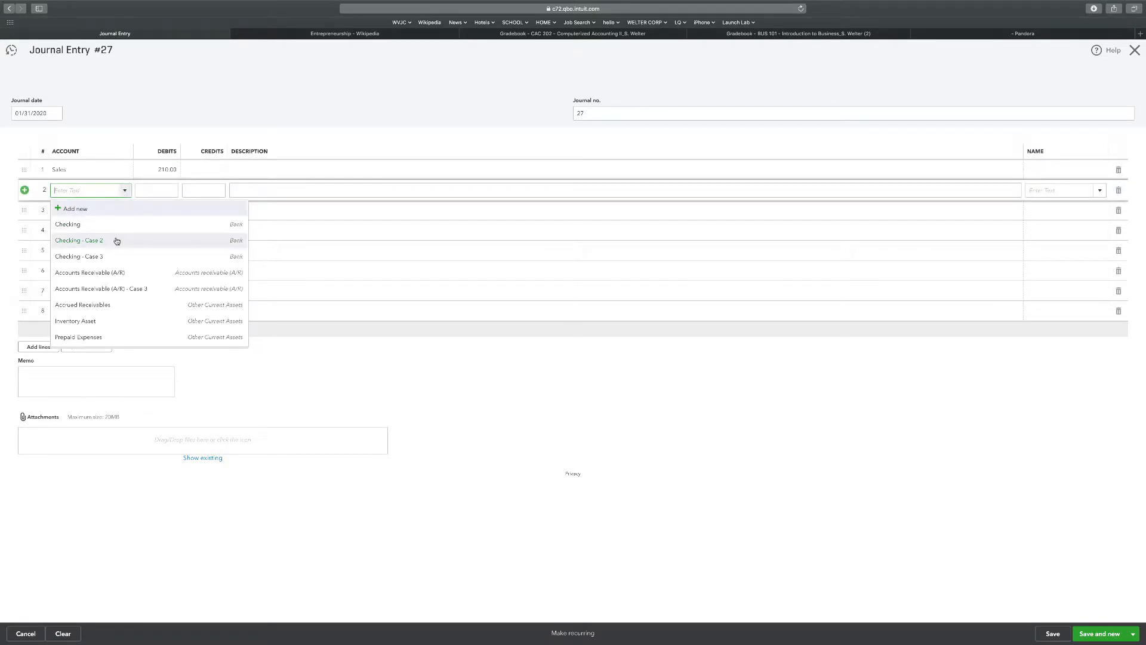
scroll(down, 3)
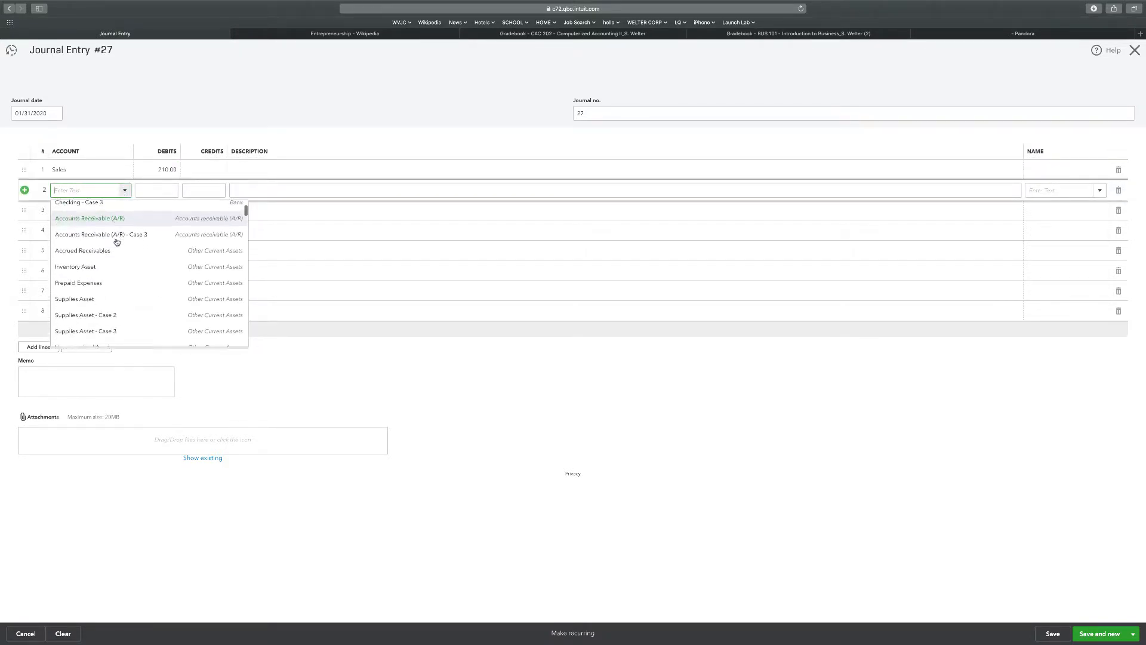
scroll(down, 3)
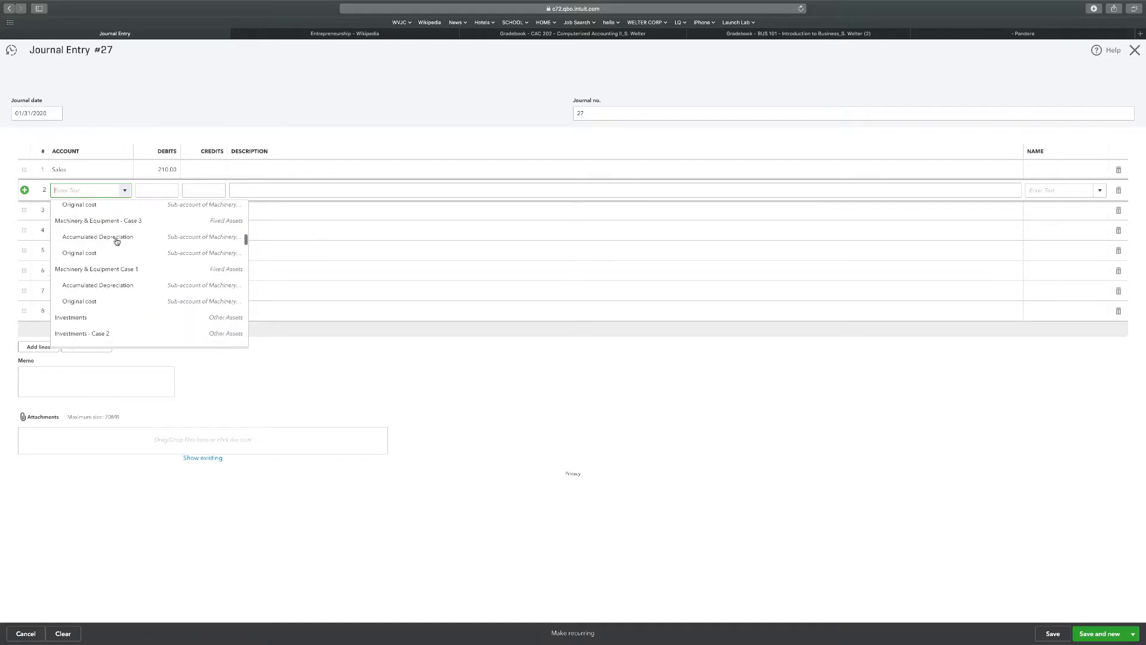
scroll(down, 3)
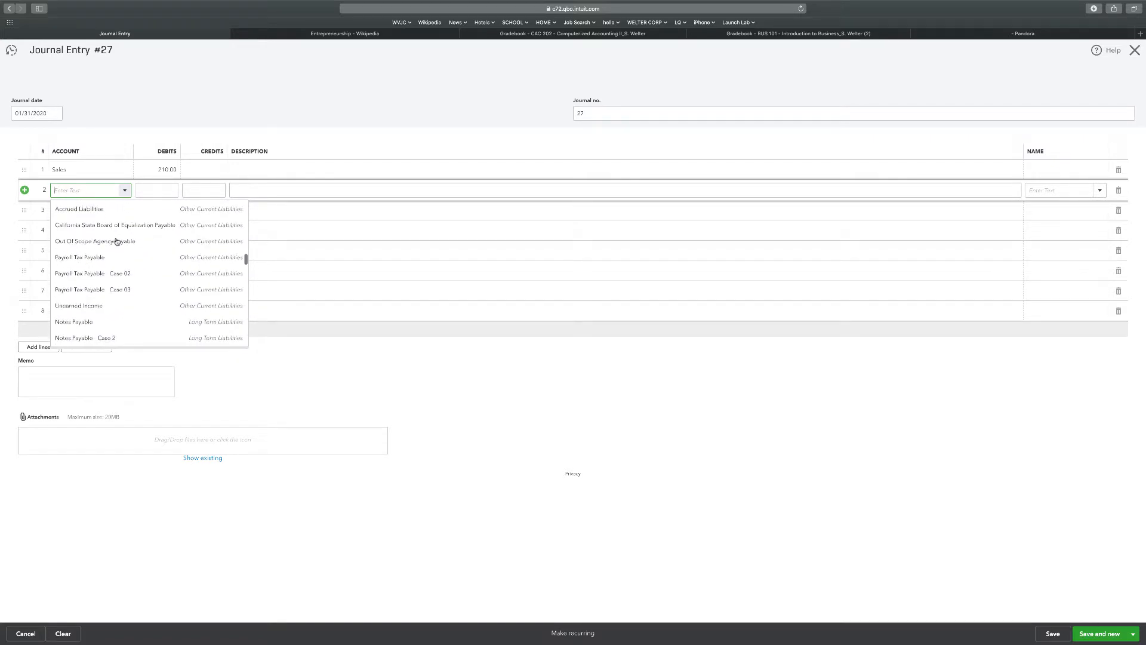
scroll(down, 3)
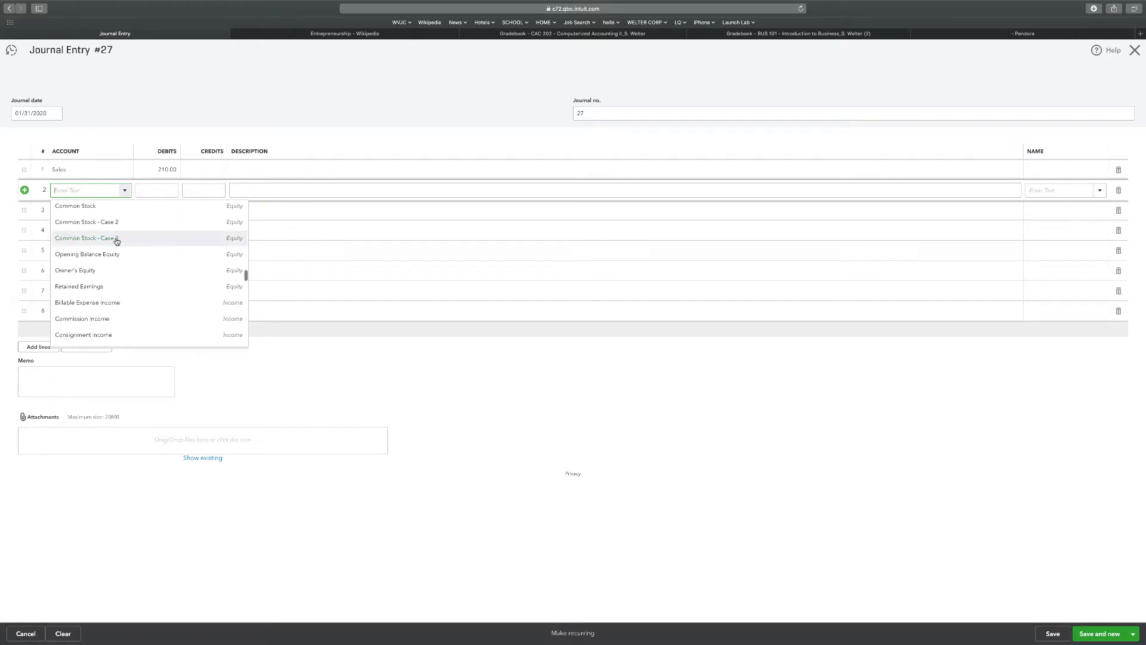
scroll(down, 3)
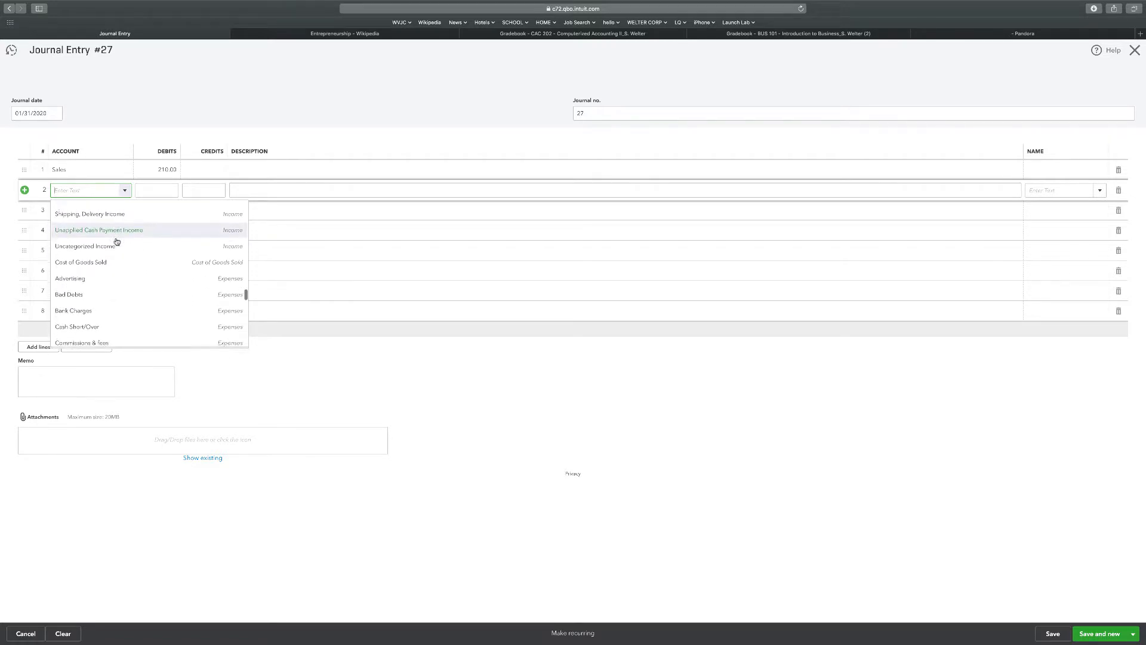
scroll(down, 3)
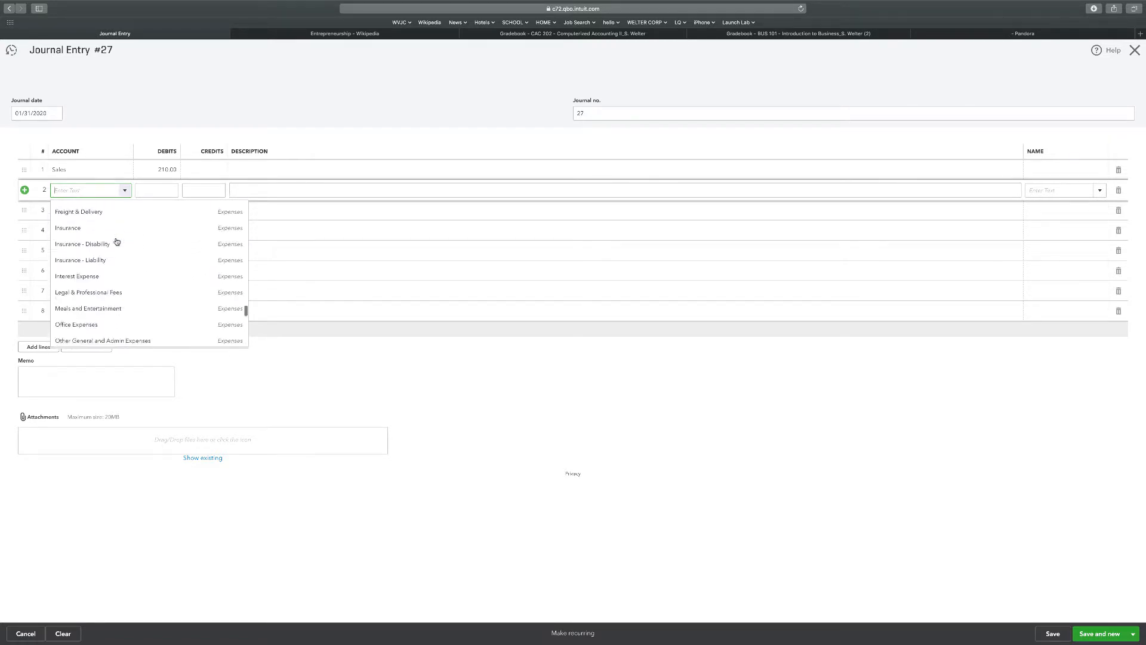
scroll(down, 3)
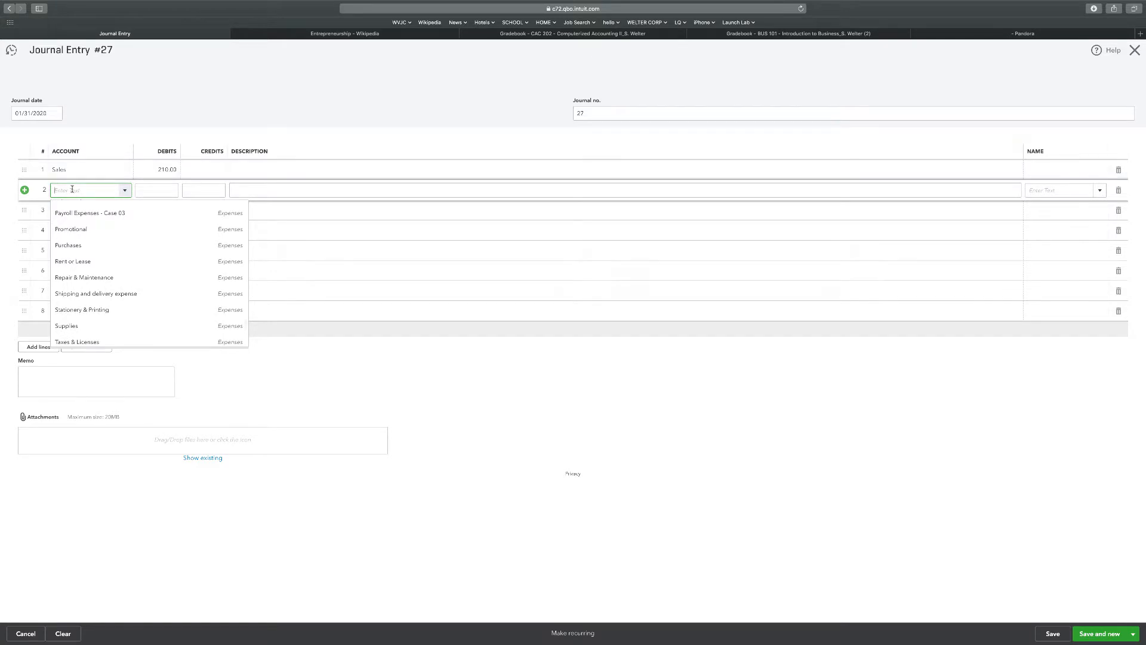
text(un)
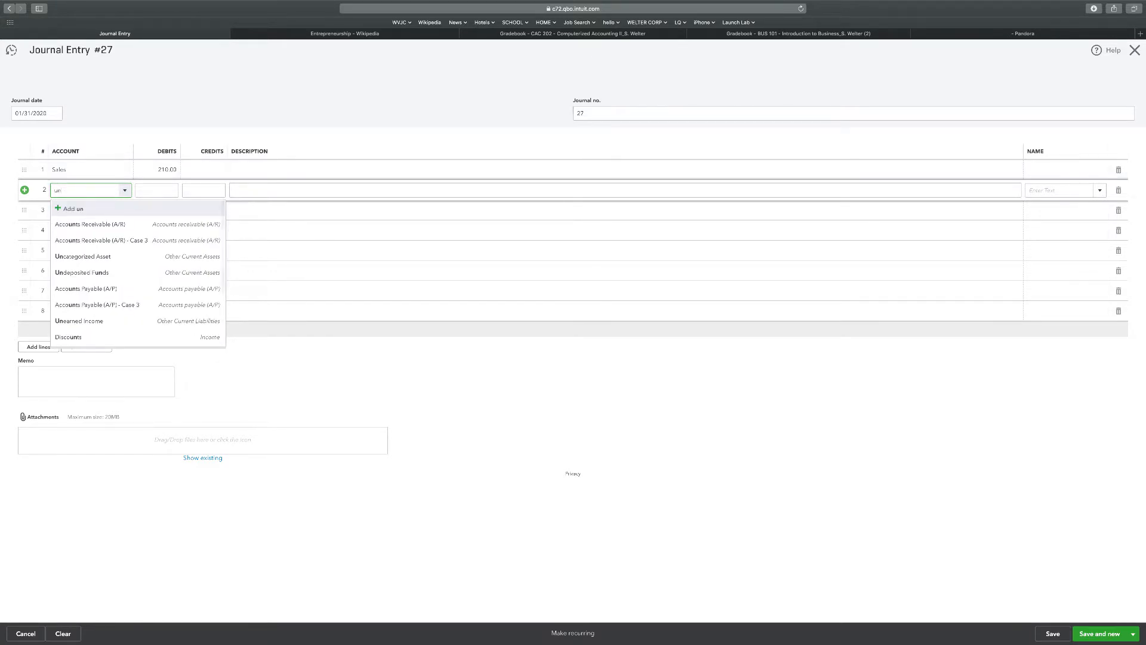
mouse_move(84, 287)
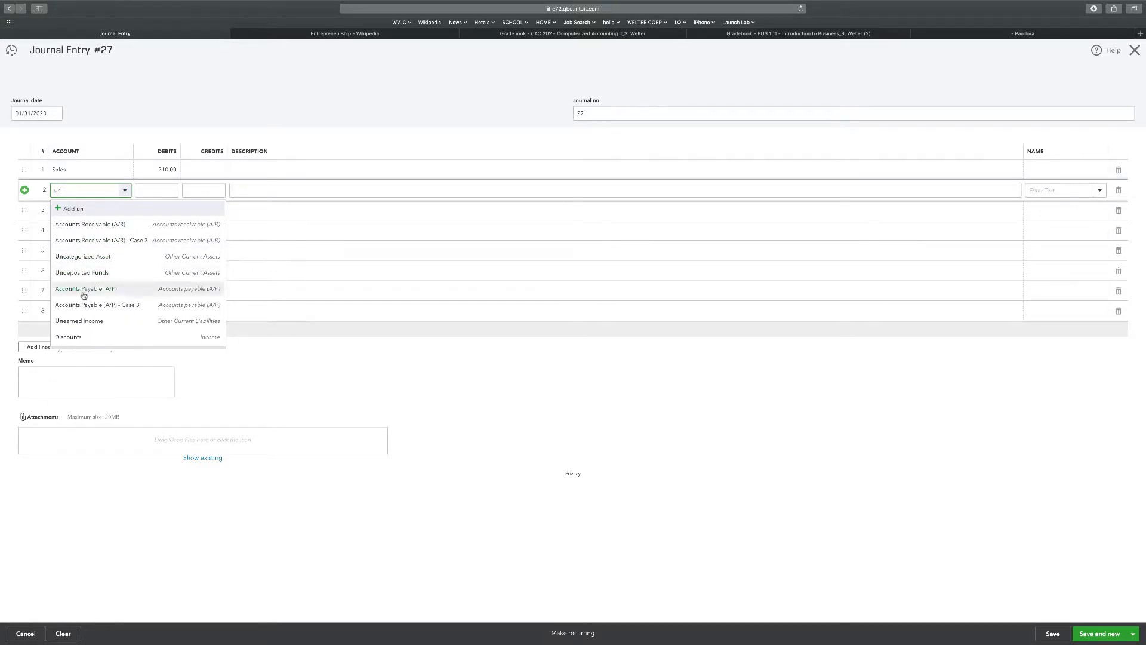
click(79, 319)
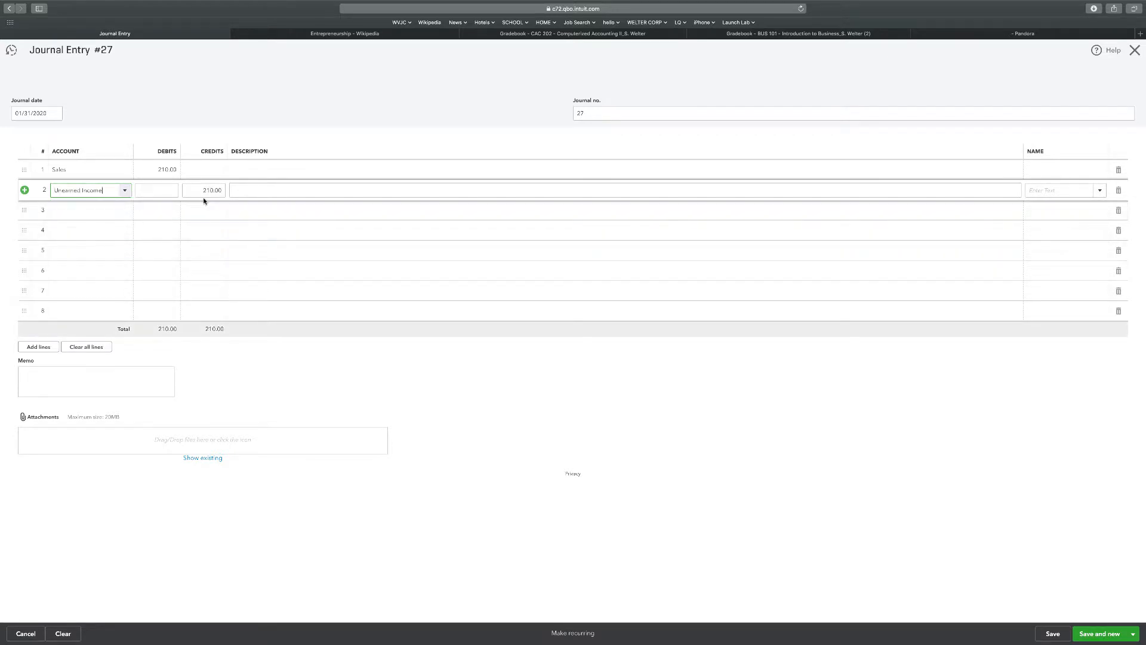
mouse_move(208, 195)
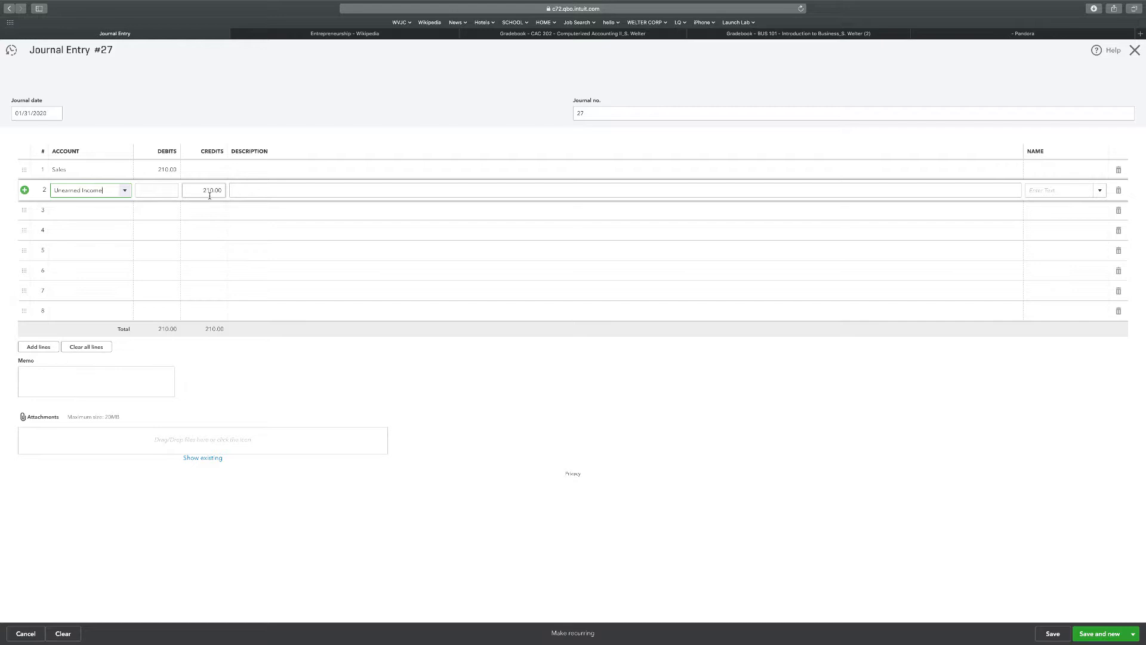
mouse_move(779, 421)
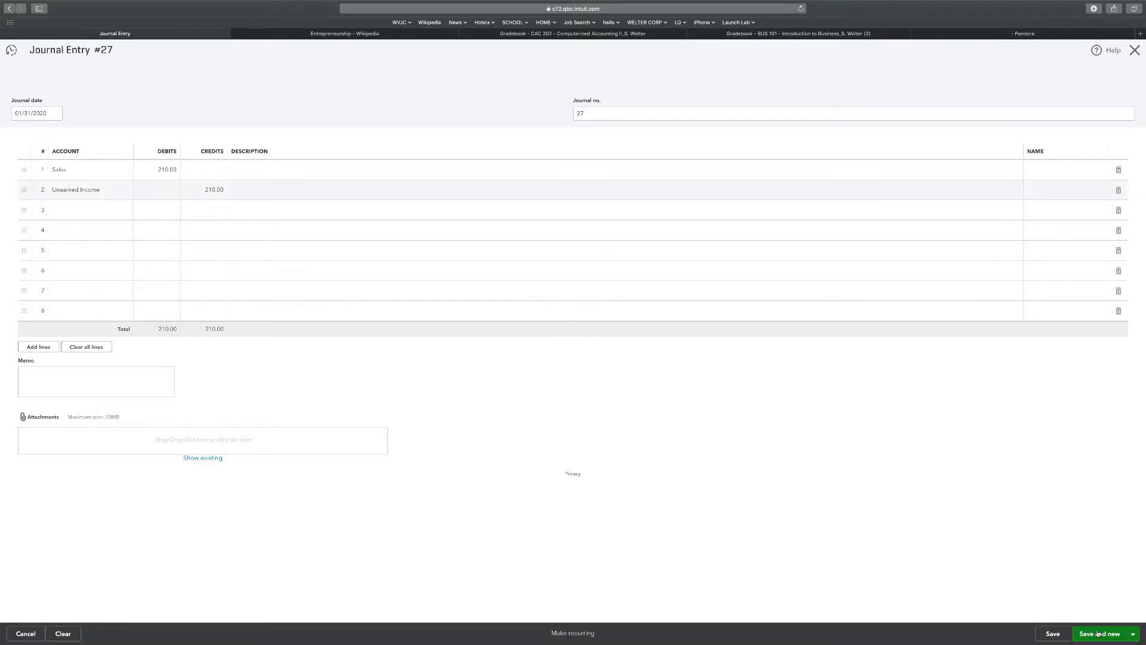
Save entry #27 and debit Accrued Receivables 1,800.00 on entry #28's first line
click(1100, 633)
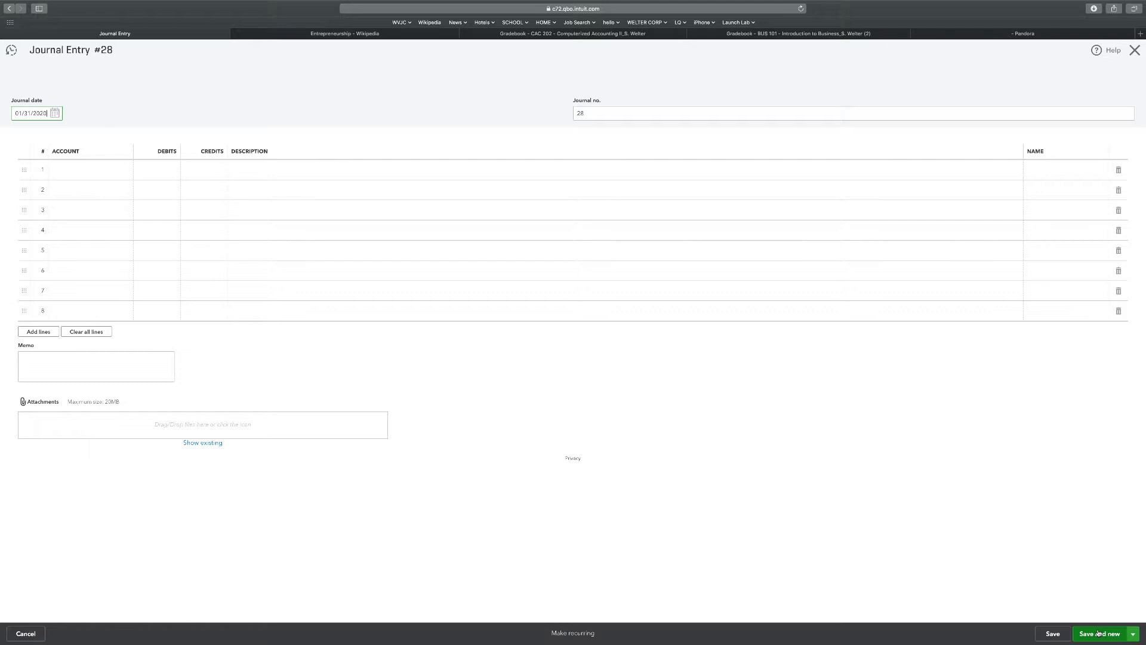
click(81, 169)
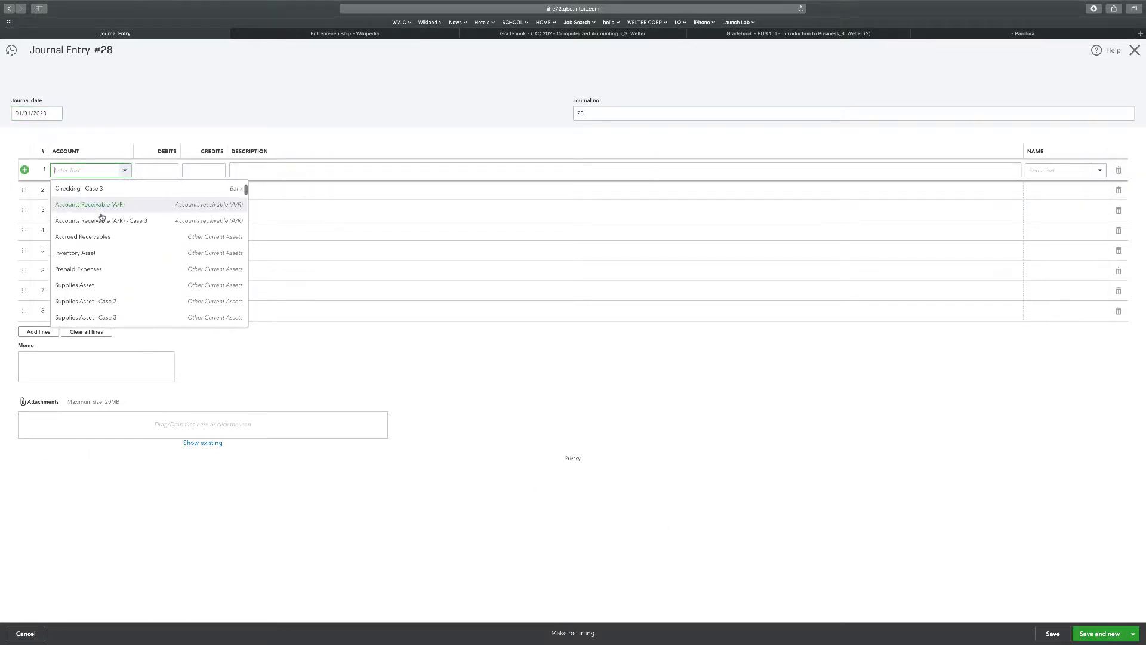
mouse_move(82, 234)
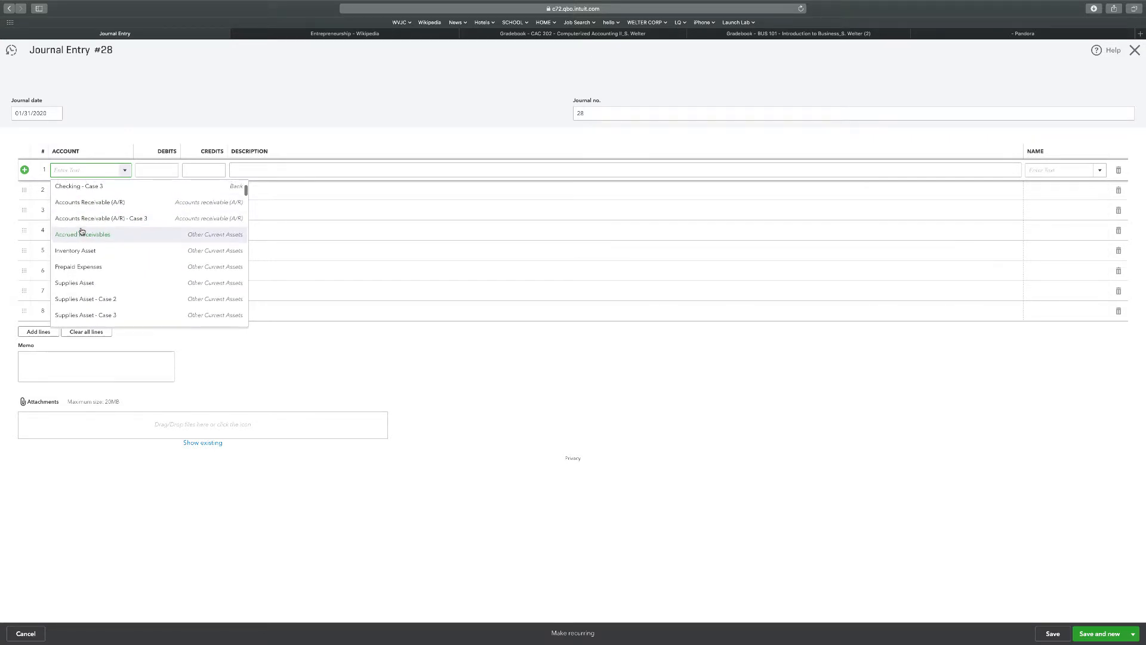
click(81, 234)
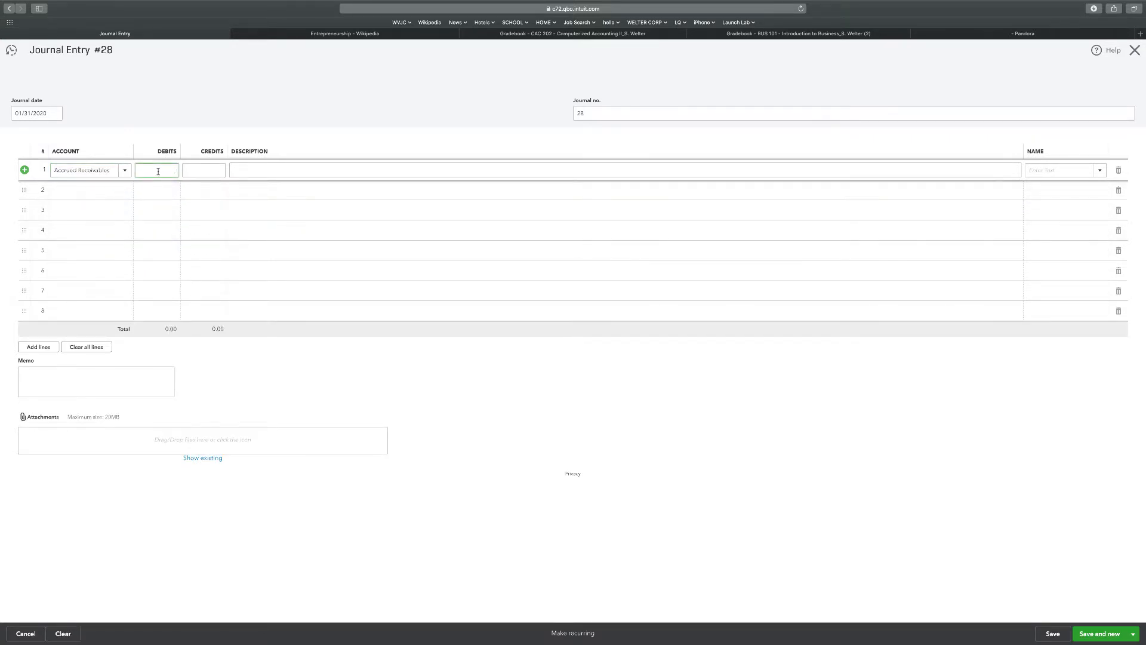
text(1800)
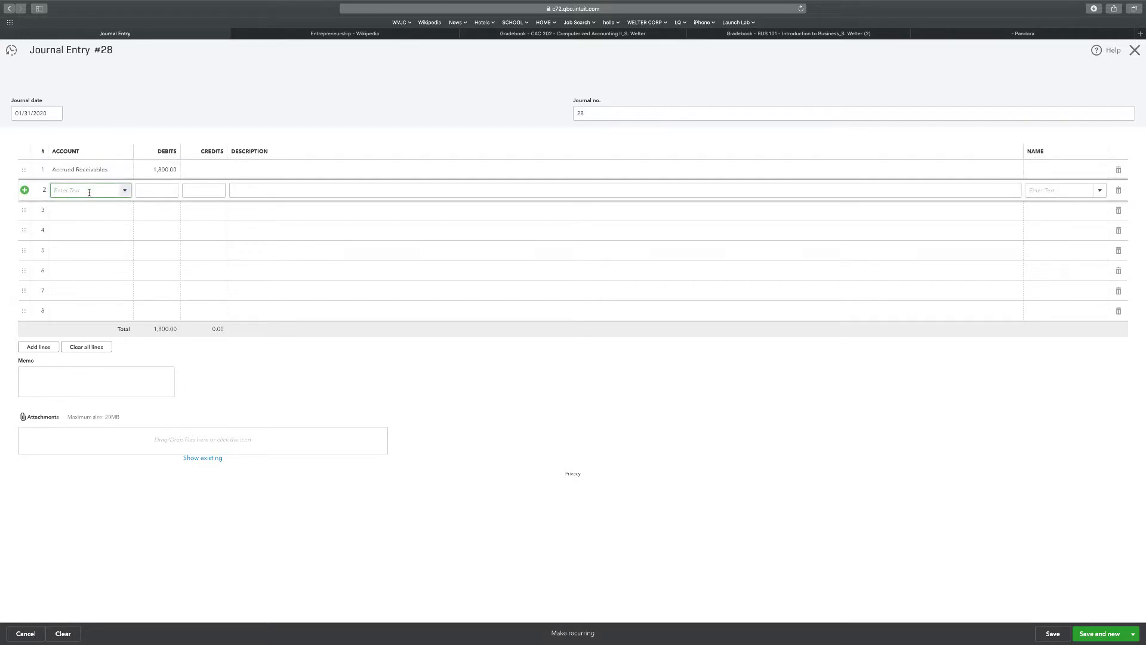
Credit Sales 1,800.00 on line 2 of Journal Entry 28, then save and start a new entry
click(124, 190)
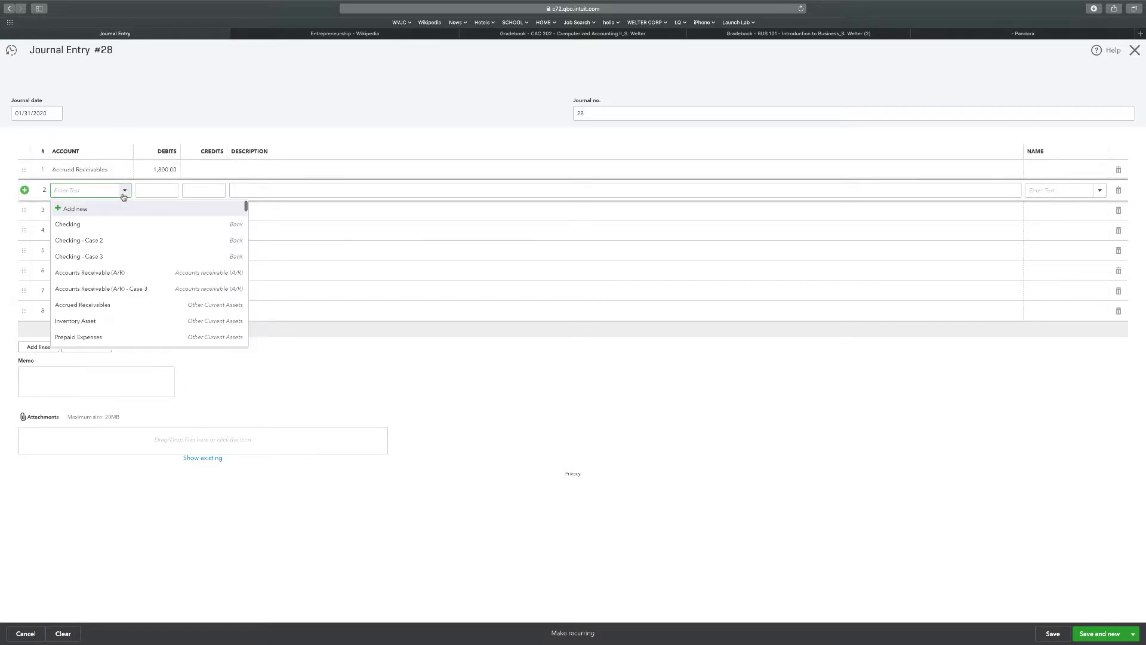
scroll(down, 3)
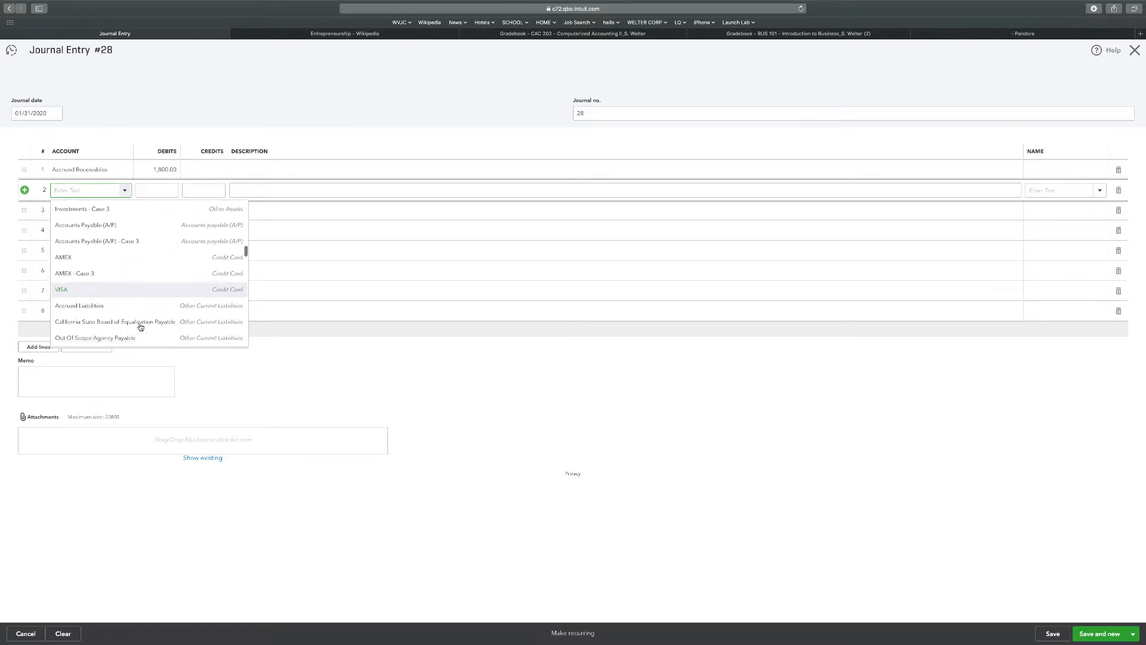
scroll(down, 3)
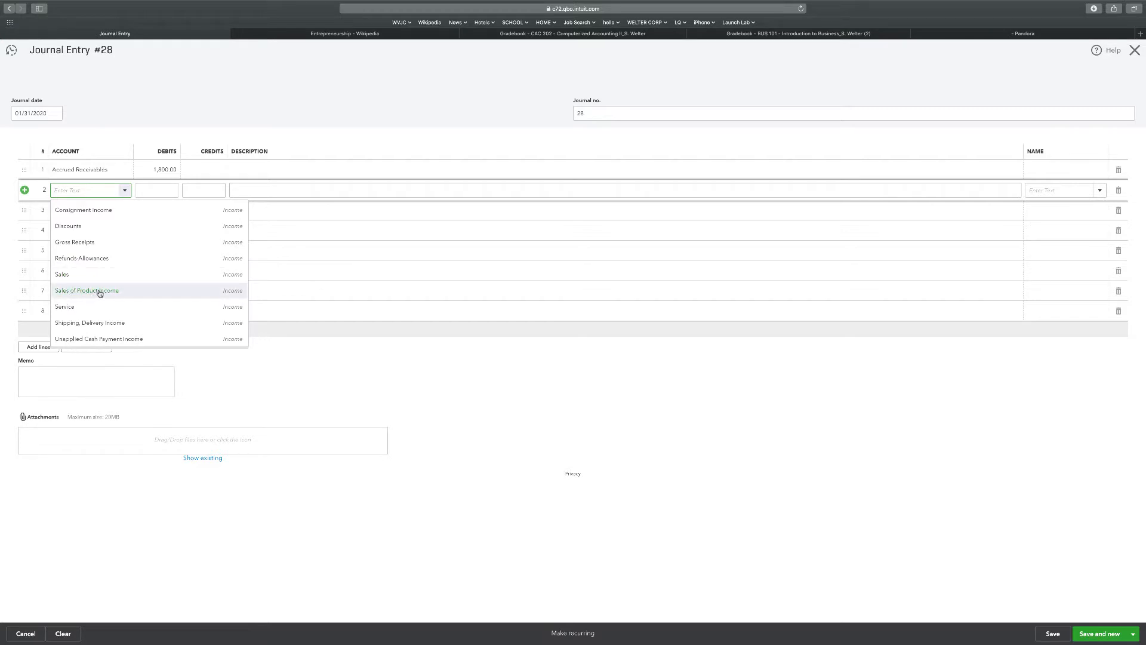
mouse_move(62, 274)
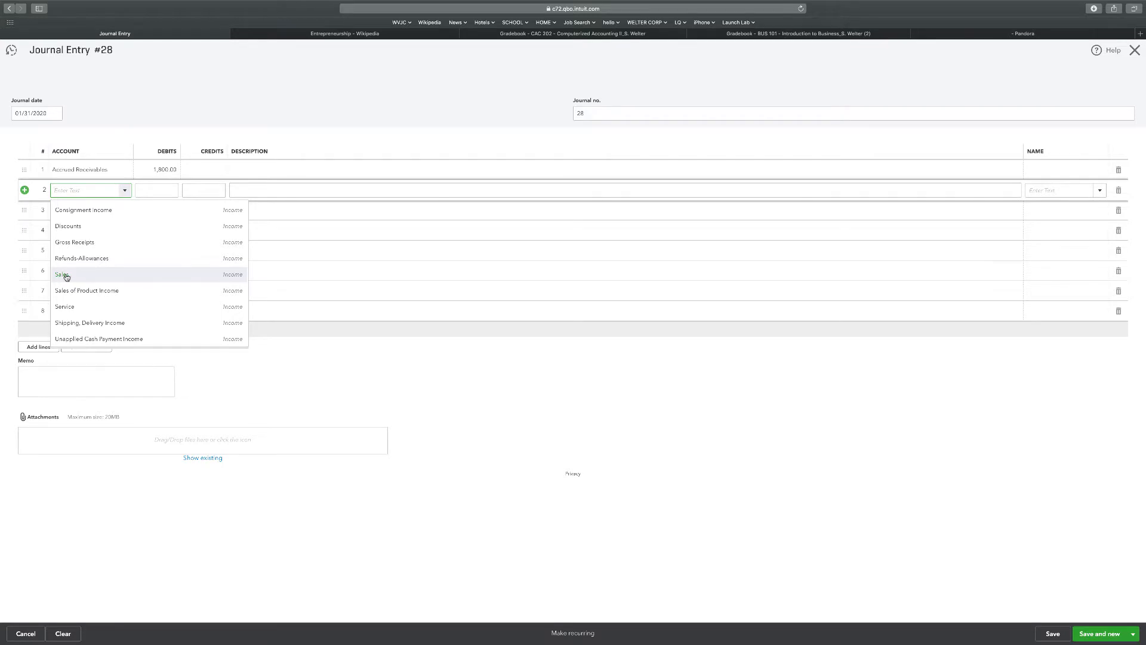
click(62, 274)
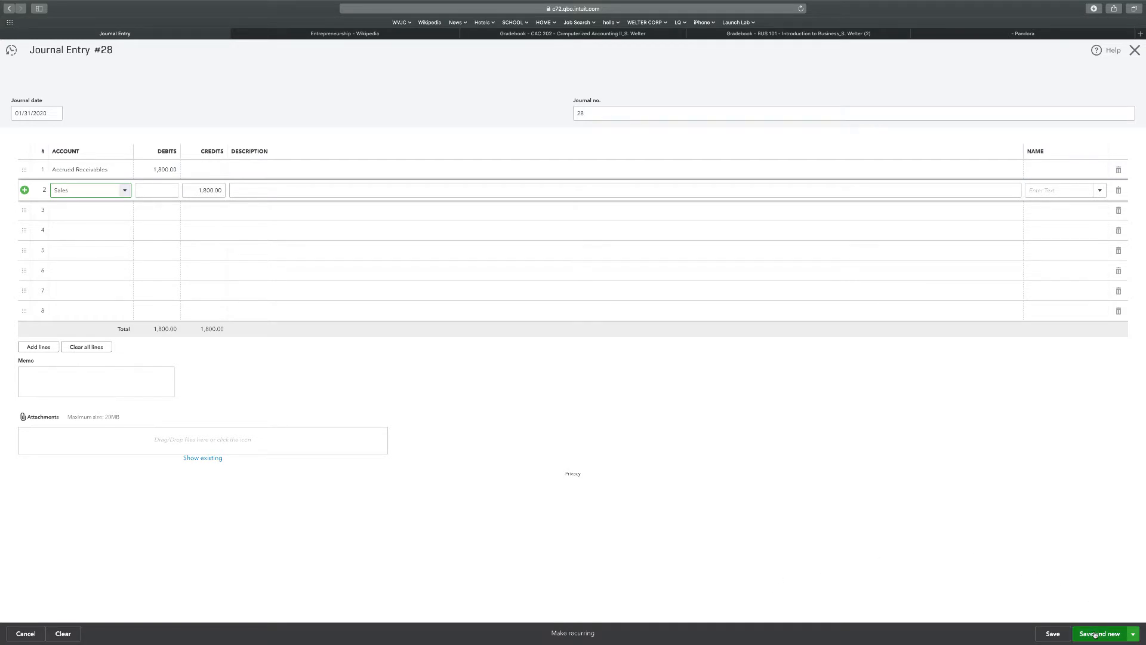
click(1099, 633)
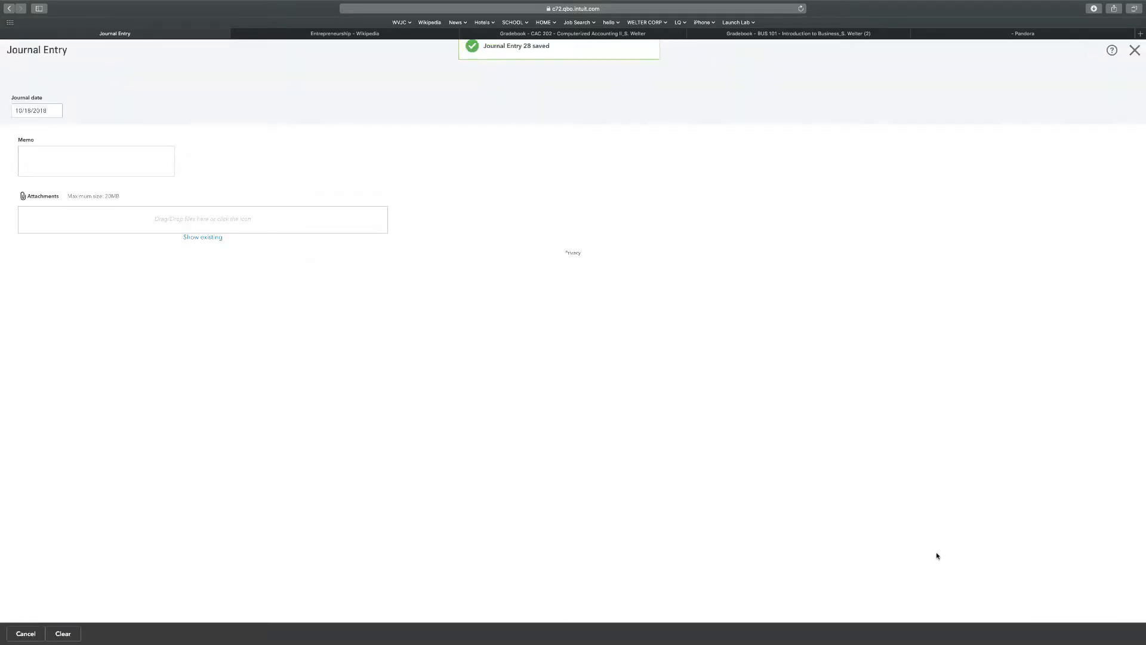
Debit Depreciation Expense 1,200 on line 1 of Journal Entry #29
click(1099, 632)
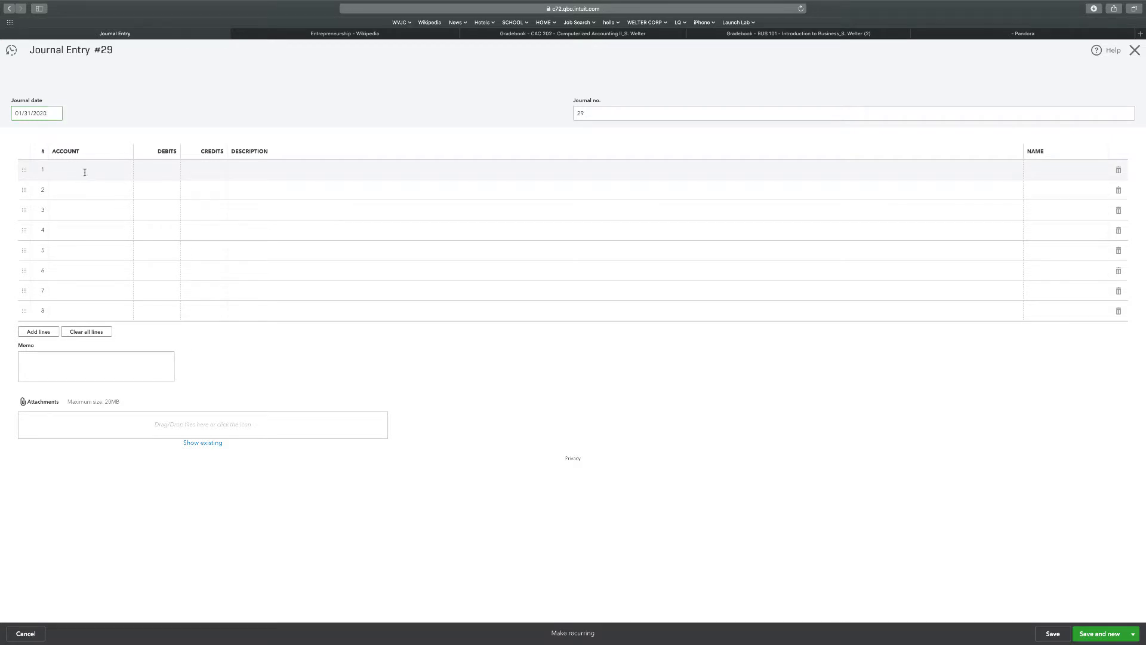
click(84, 170)
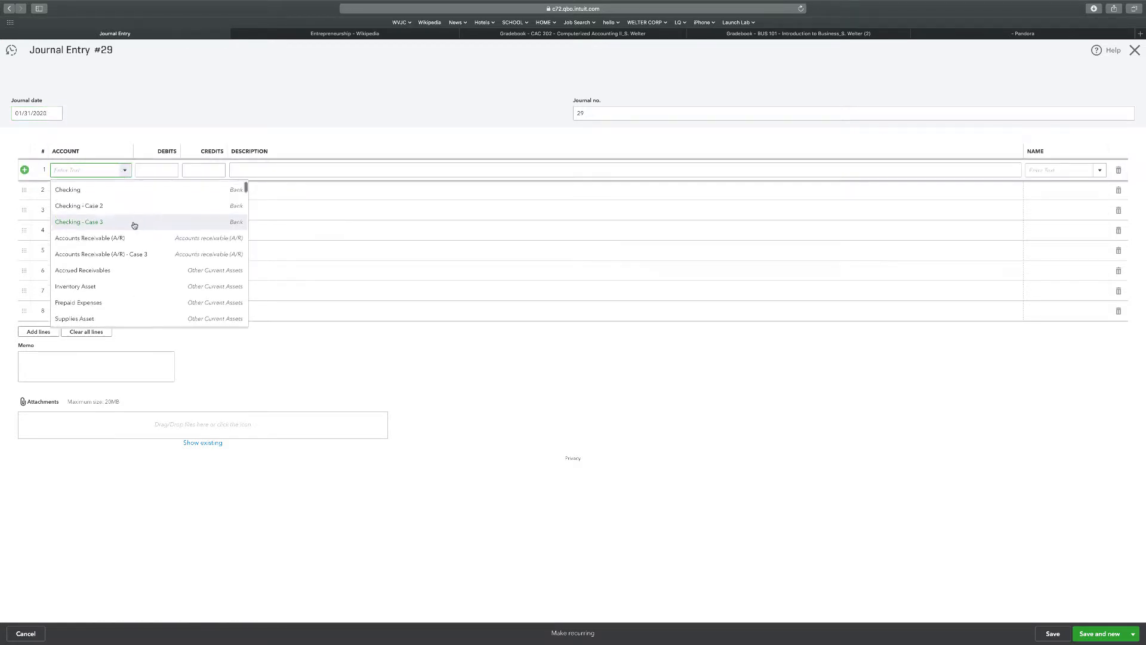
scroll(down, 3)
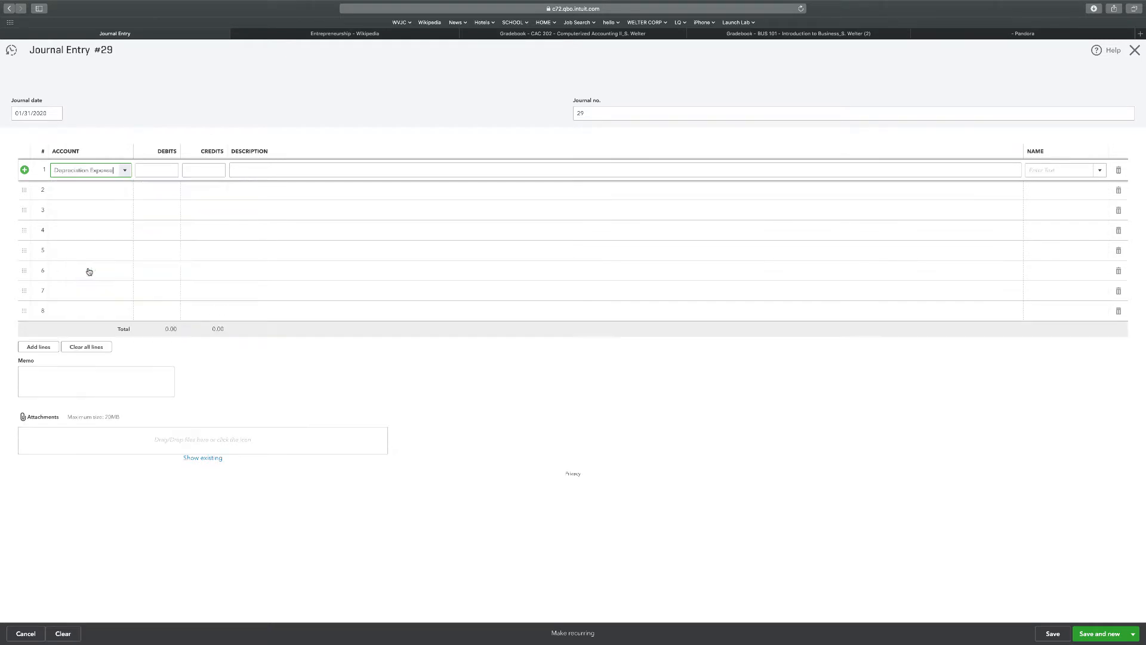
click(156, 169)
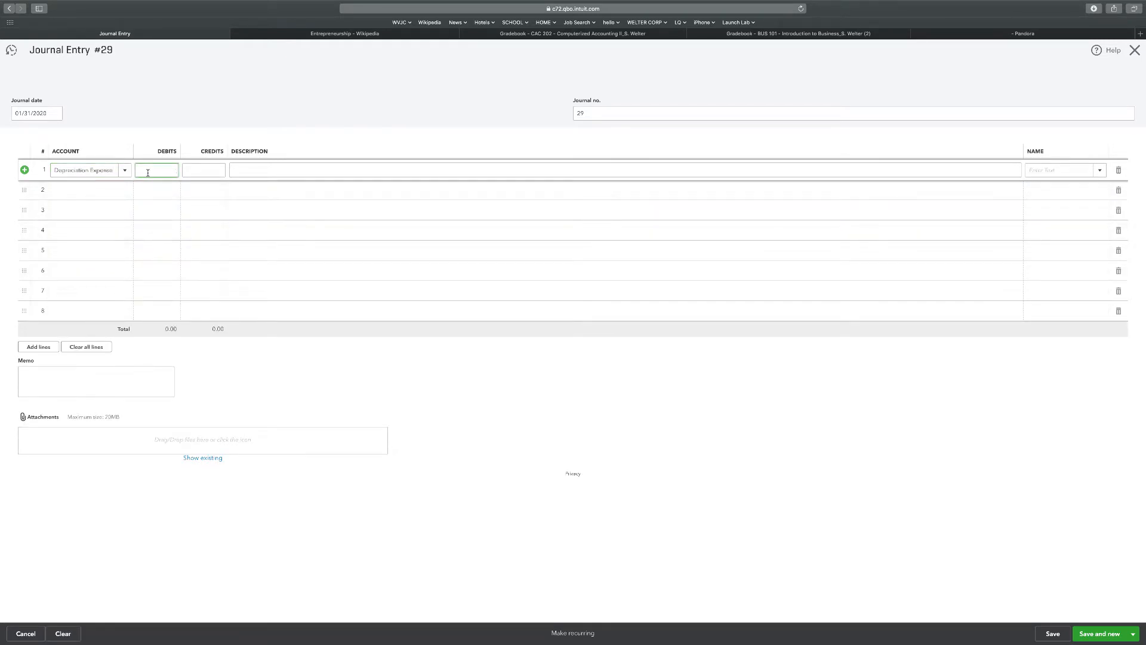
text(1200)
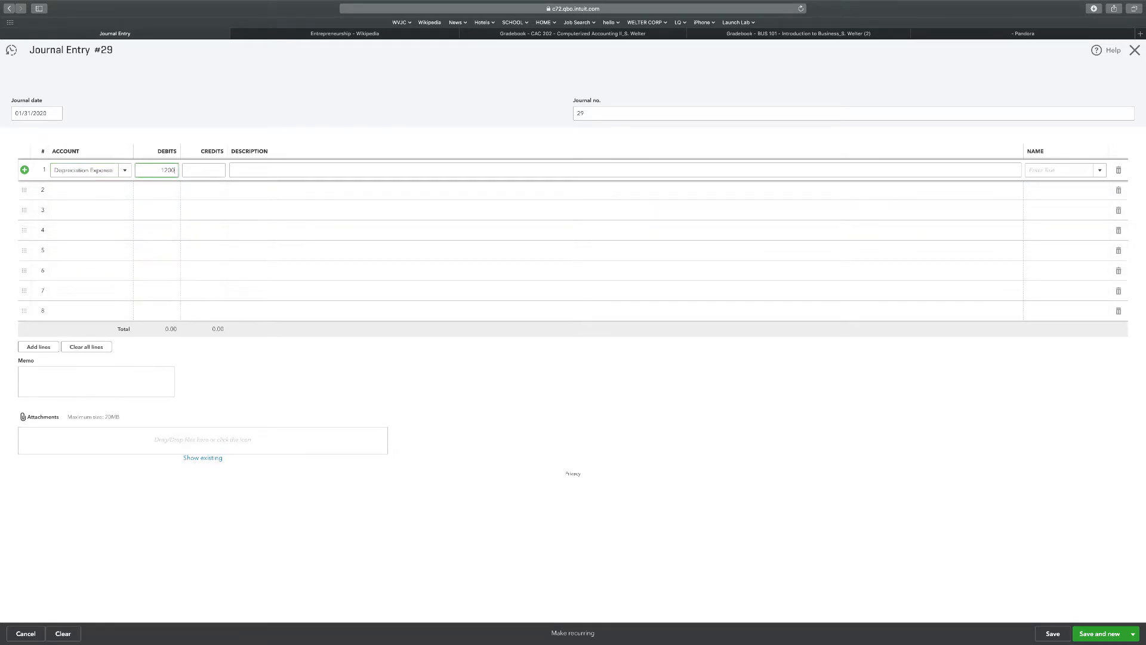
click(85, 189)
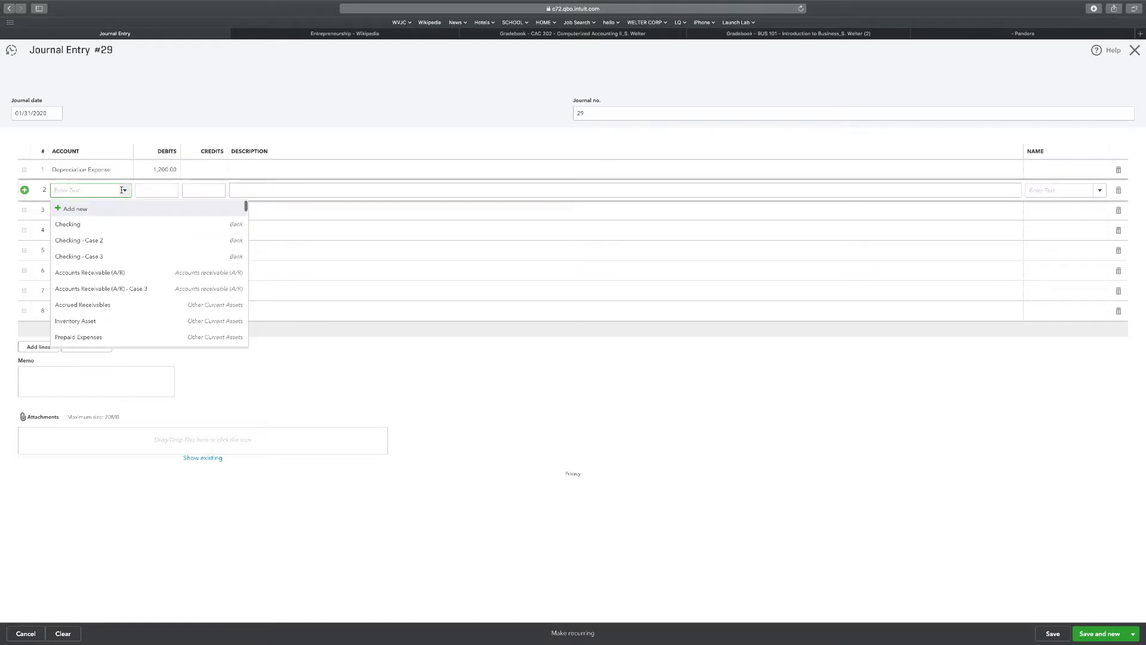
Credit 850 to Buildings:Depreciation on line 2 of Journal Entry #29
scroll(down, 3)
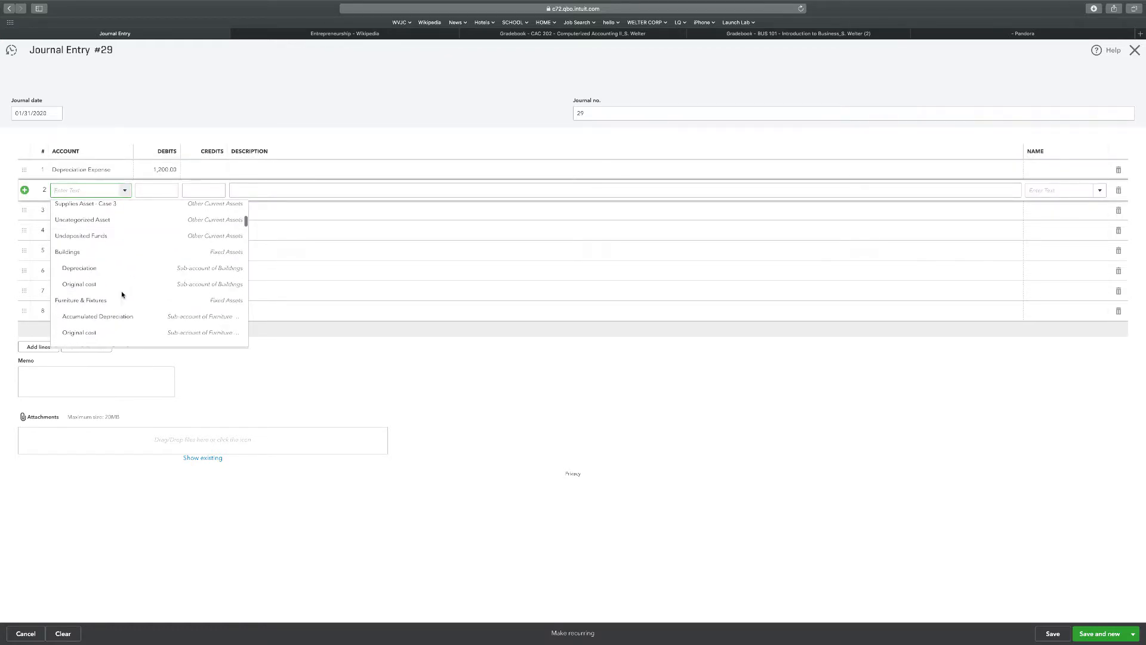
scroll(down, 3)
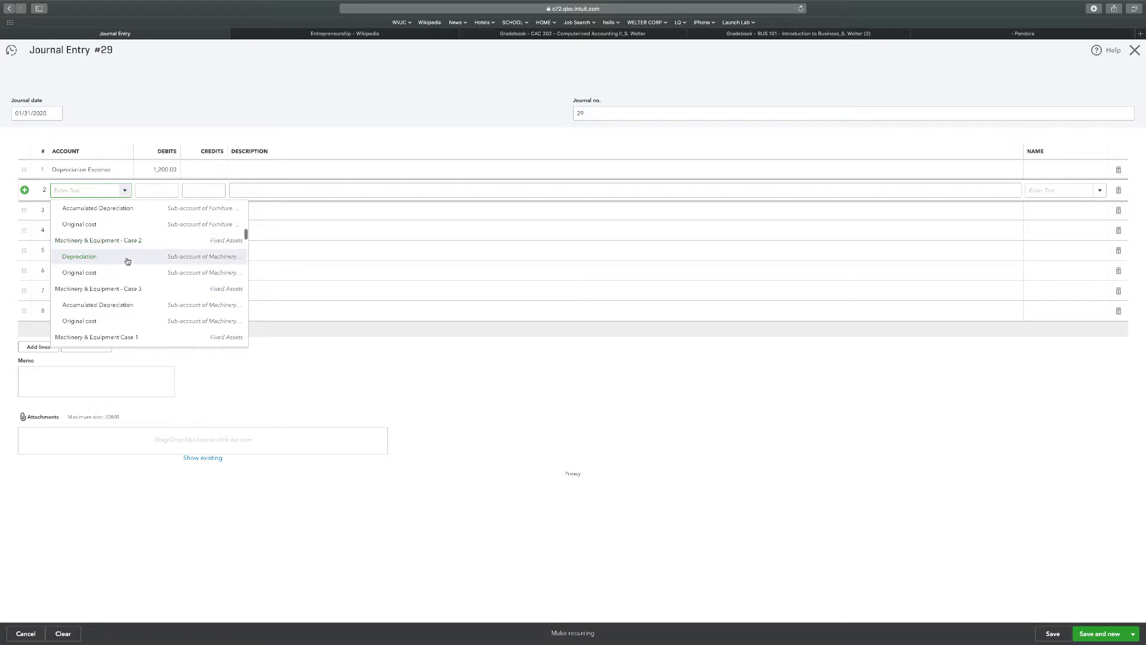
scroll(down, 3)
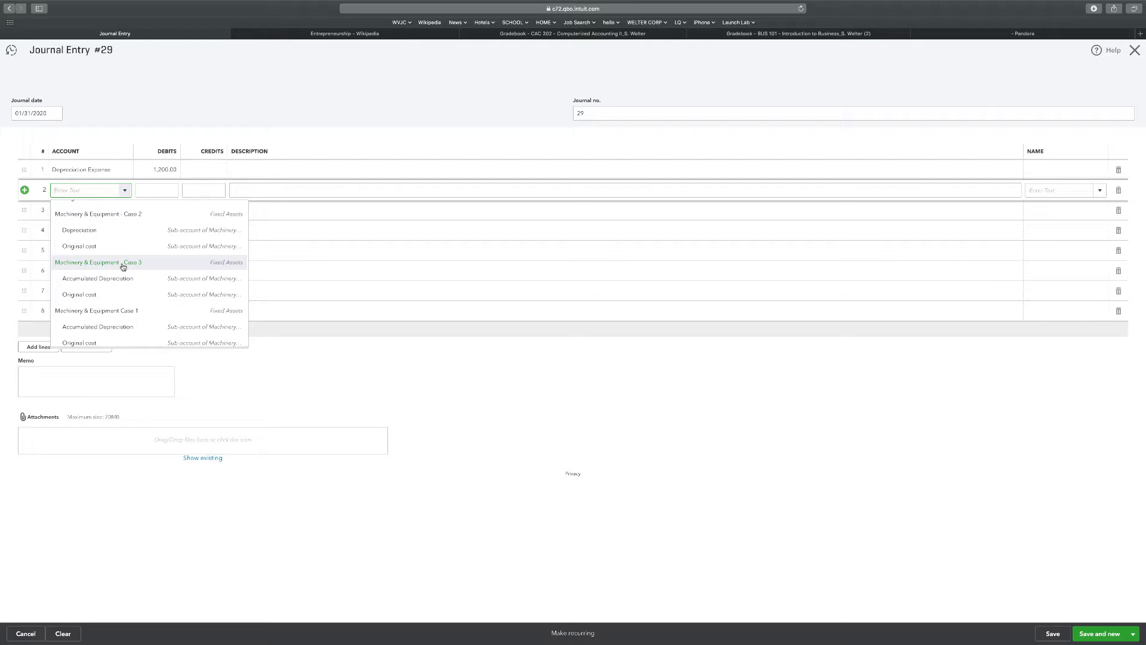
scroll(down, 3)
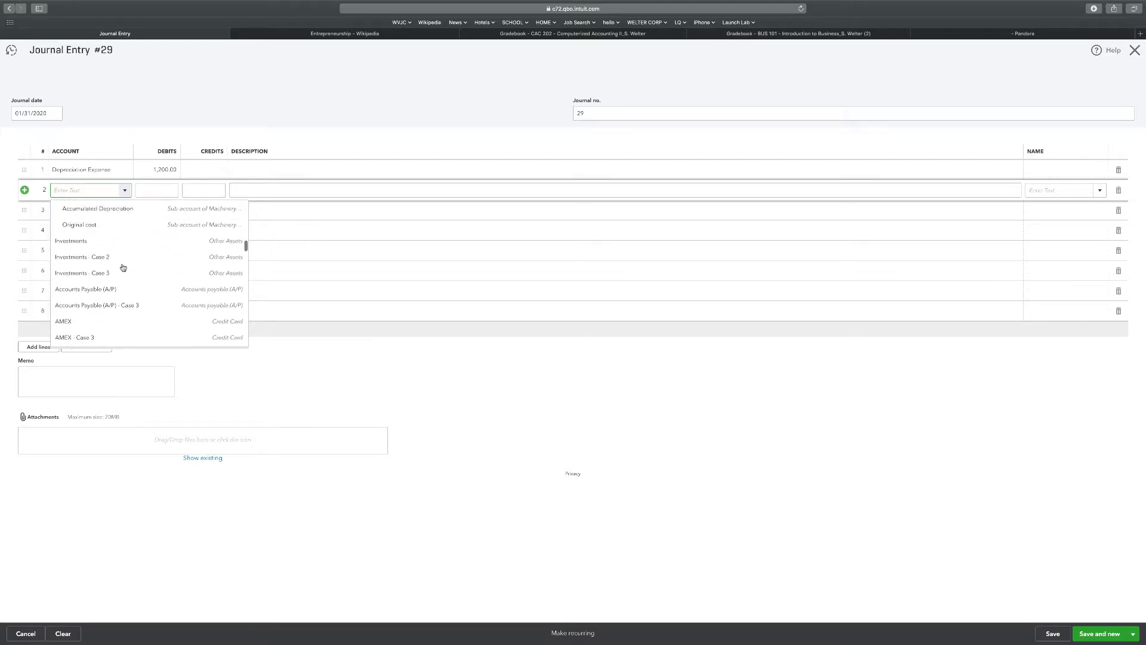
scroll(down, 3)
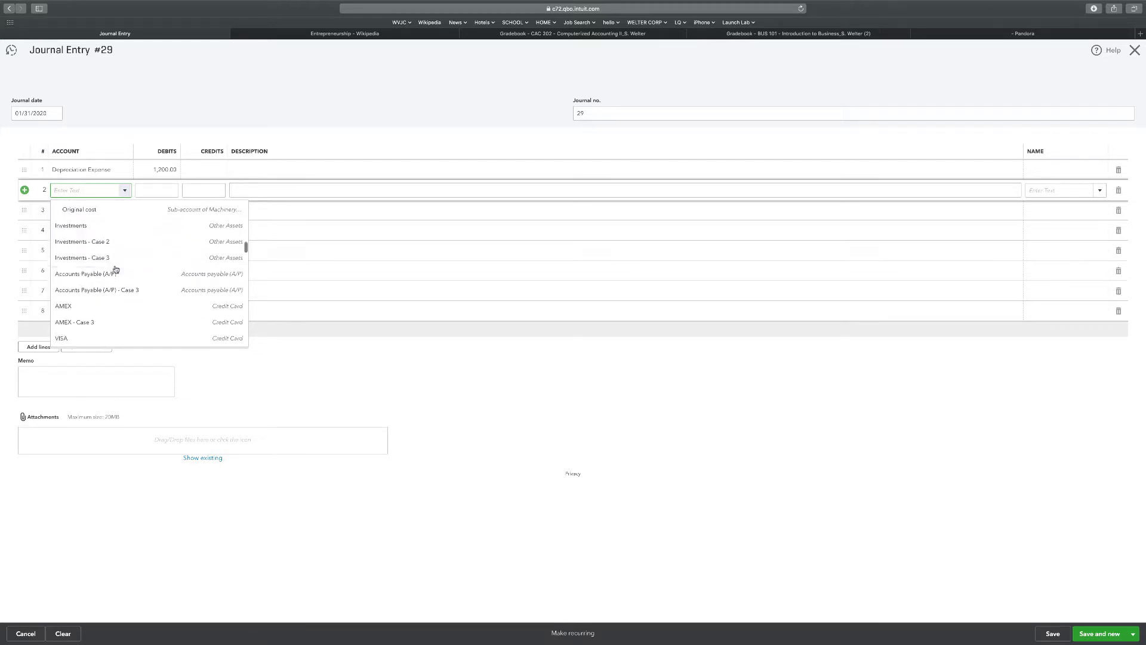
scroll(down, 3)
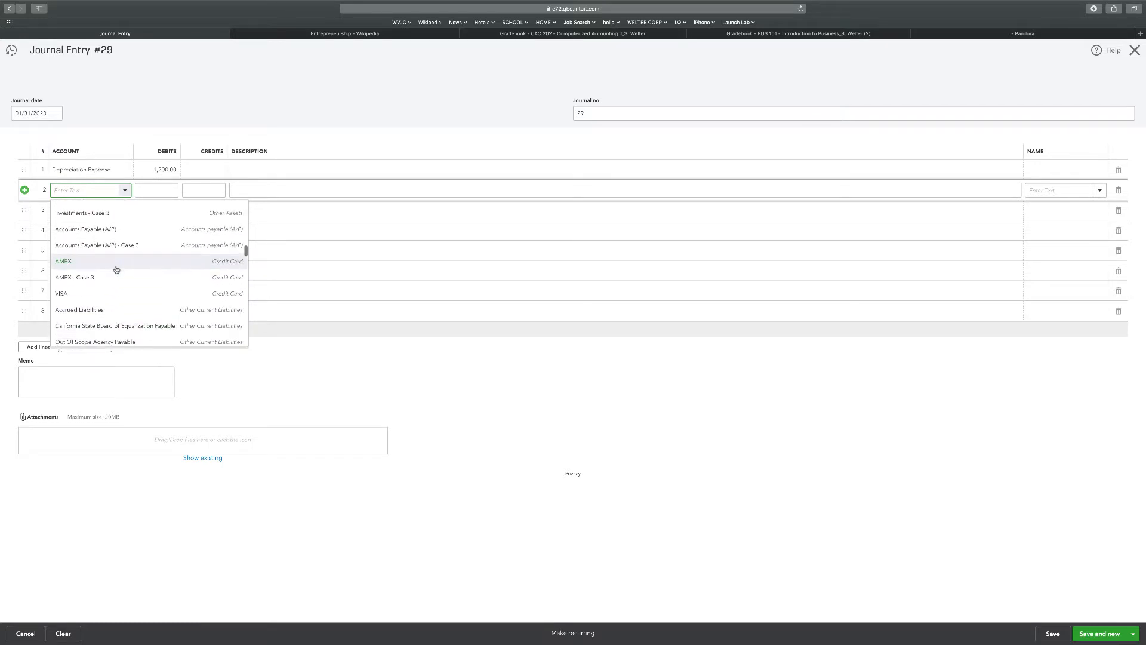
scroll(up, 3)
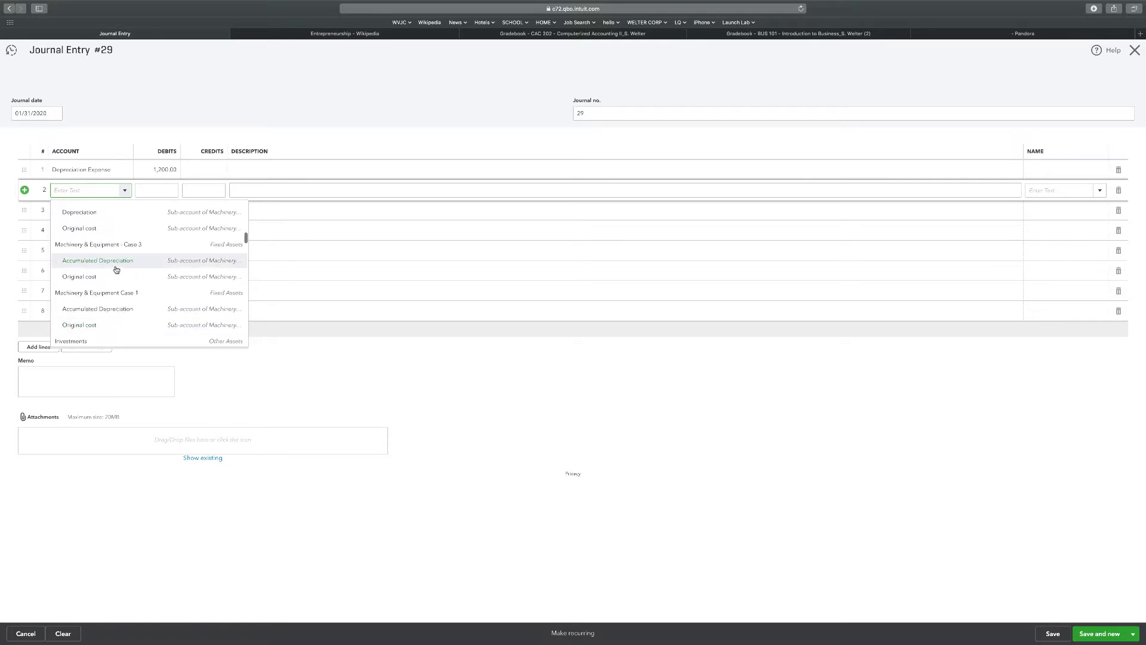
scroll(up, 3)
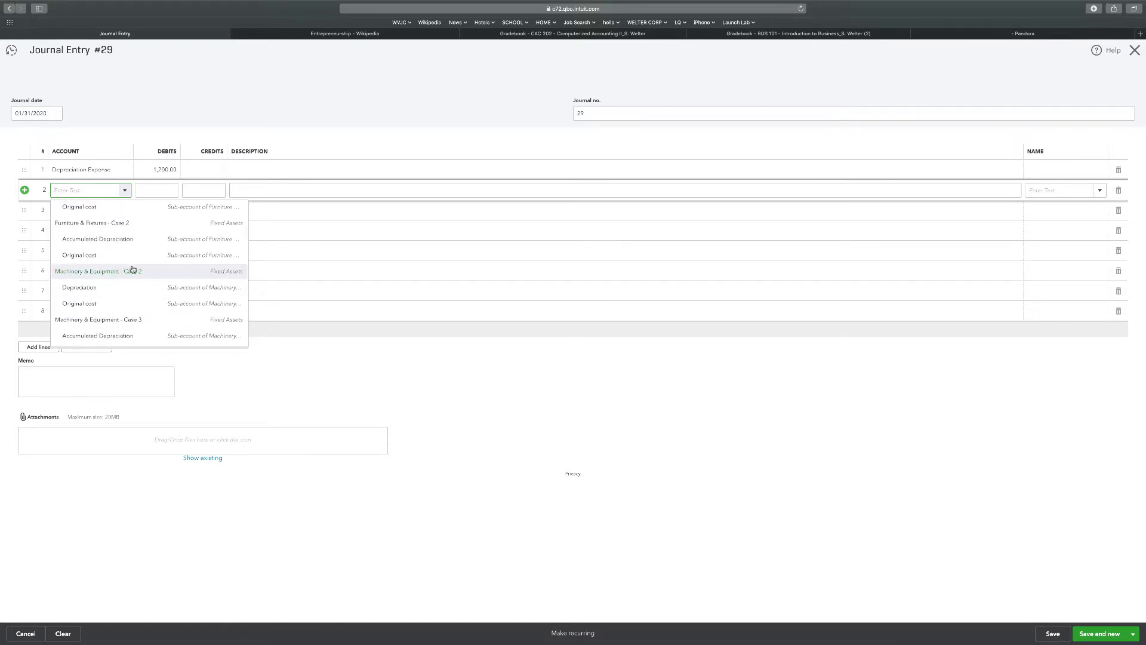
scroll(up, 3)
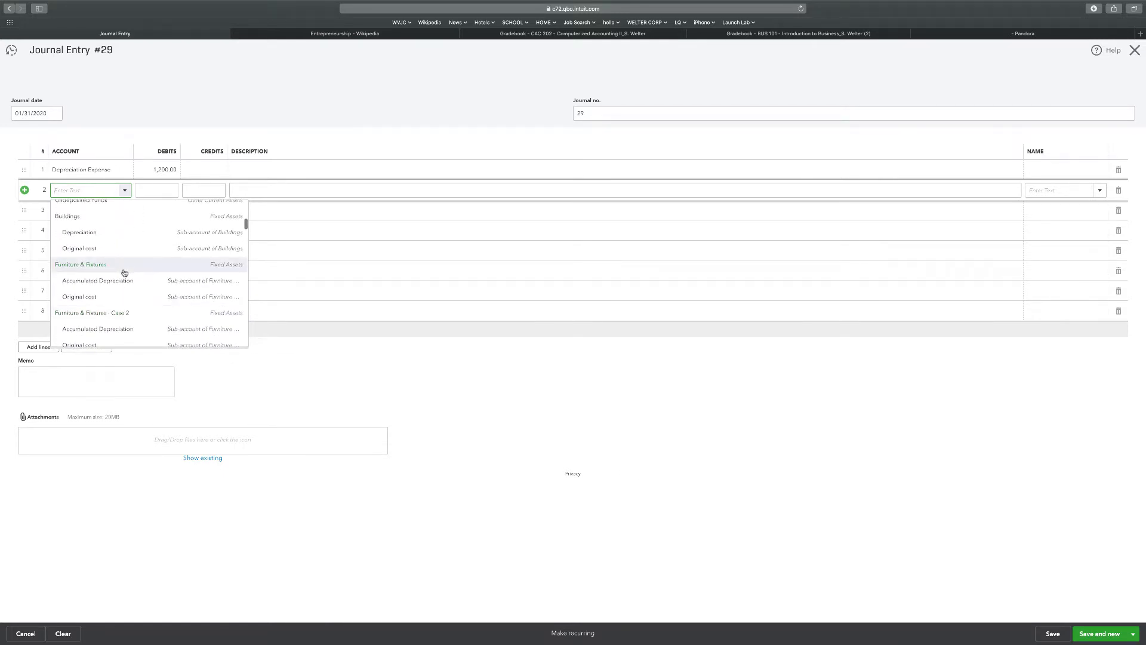
scroll(up, 3)
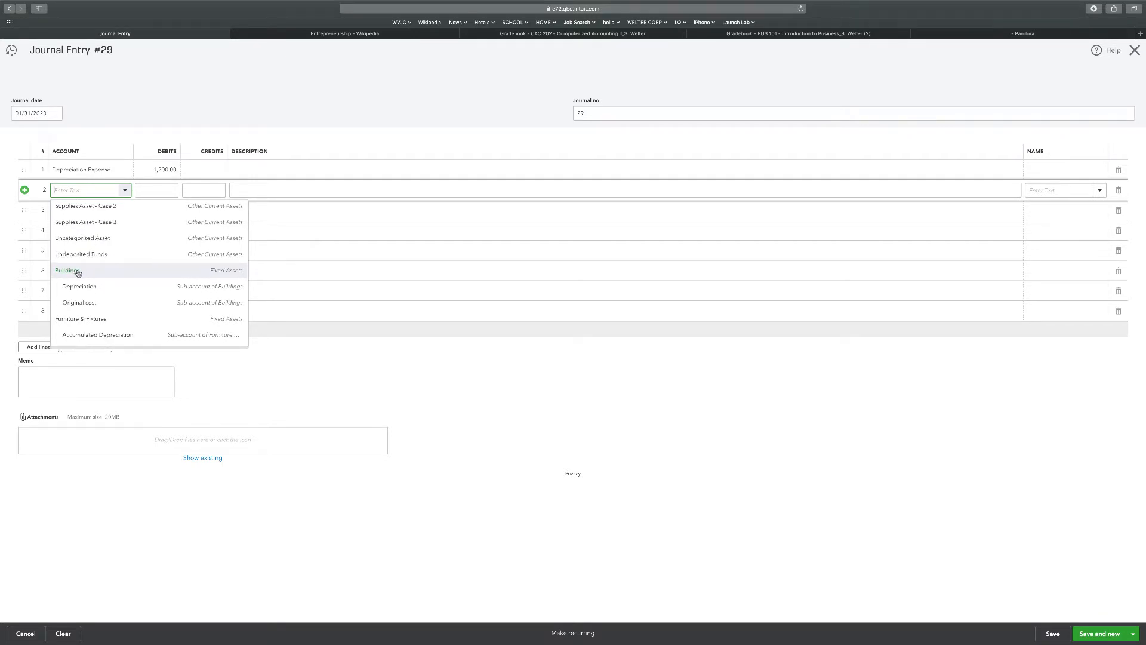
scroll(up, 3)
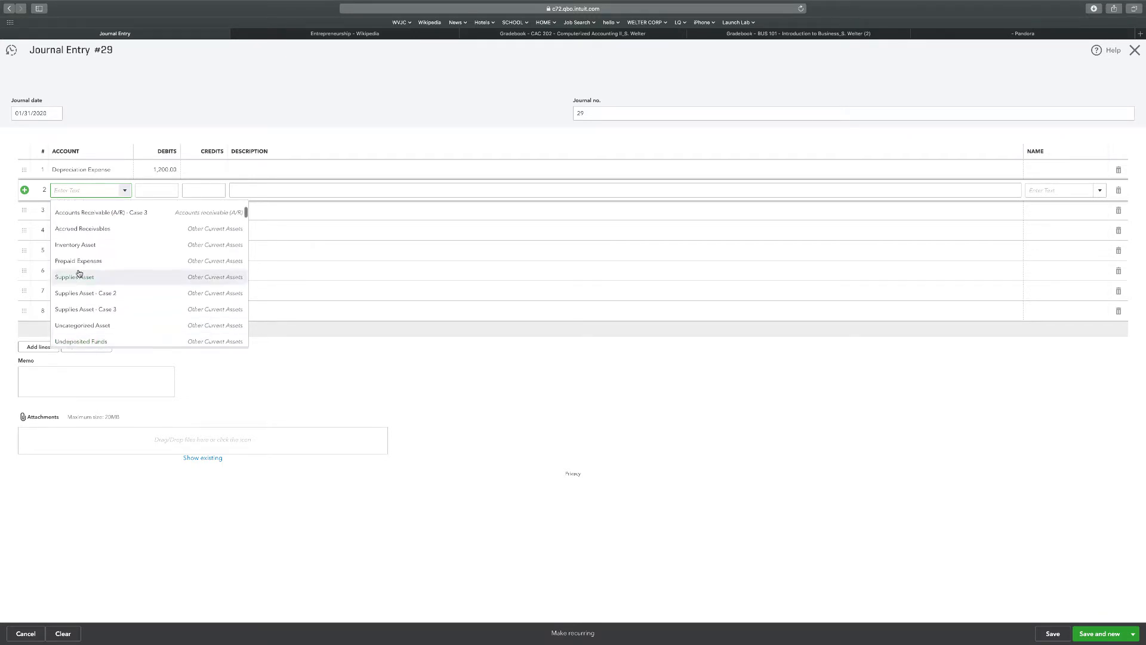
scroll(down, 3)
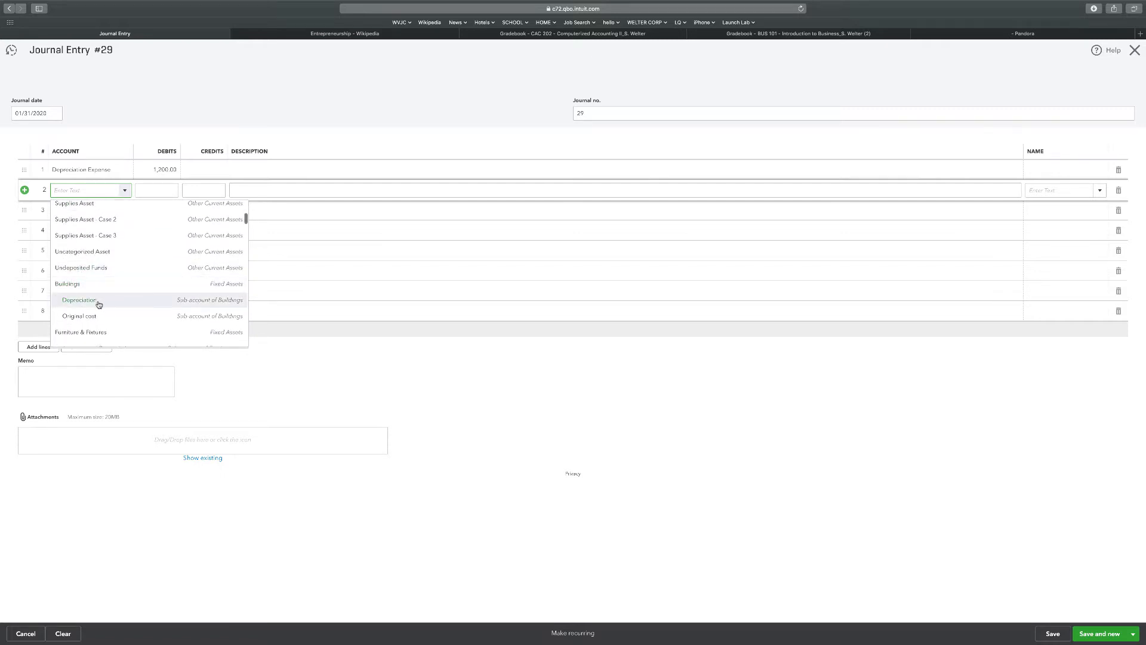
click(79, 299)
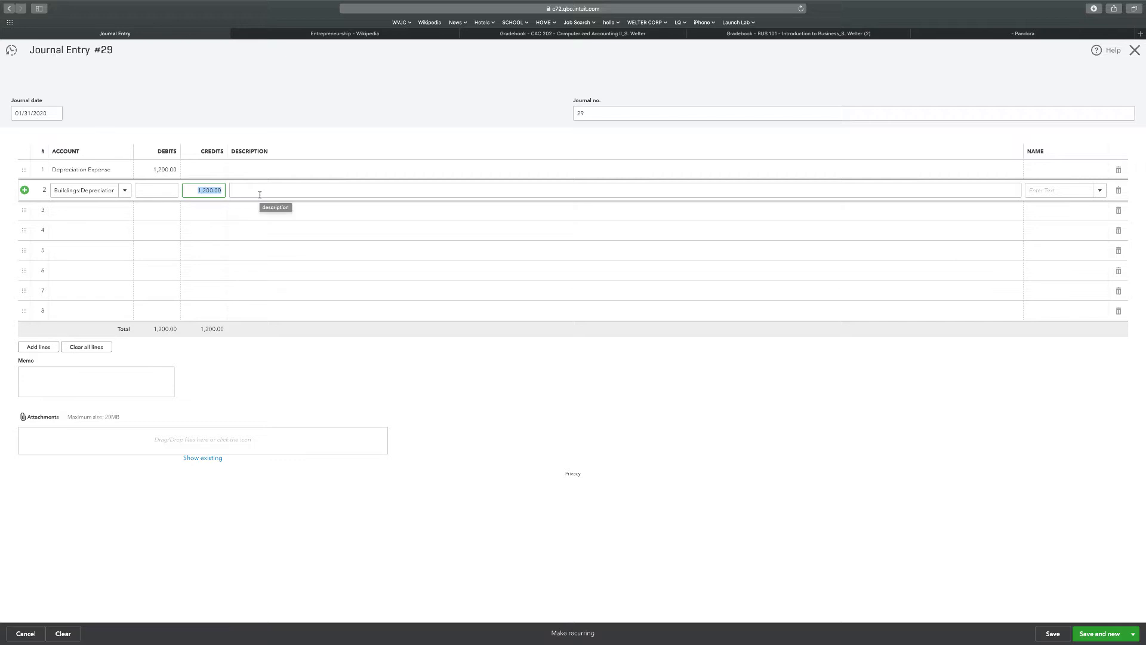
text(850)
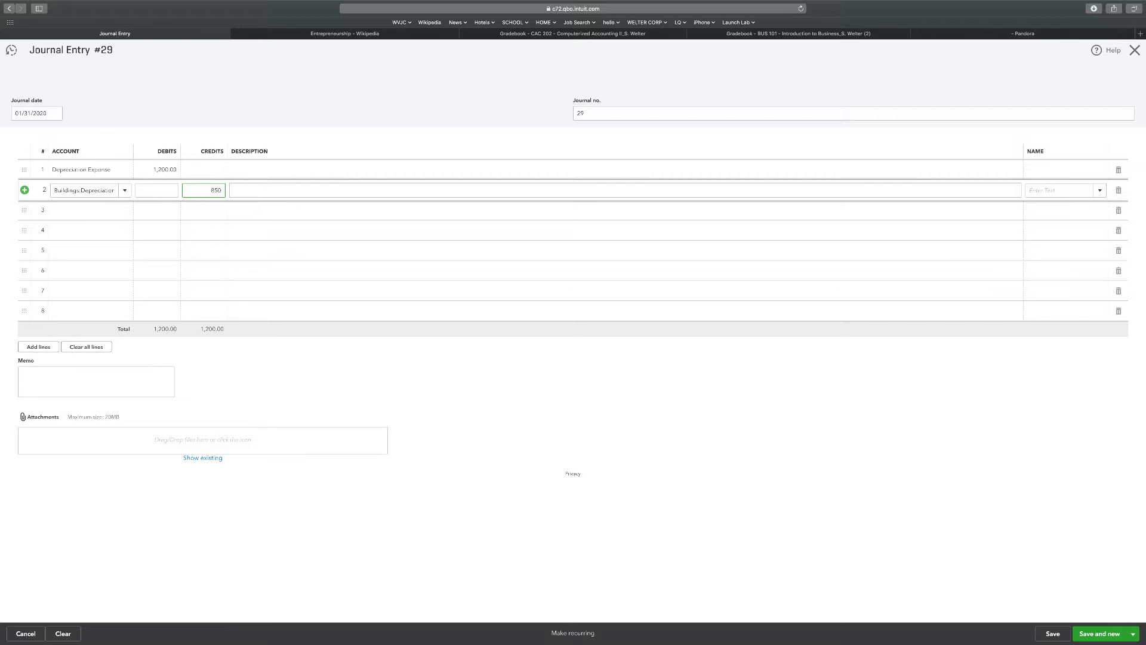
Credit 350 to Machinery & Equipment - Case 3 on line 3, balancing at 1,200, and save
click(87, 209)
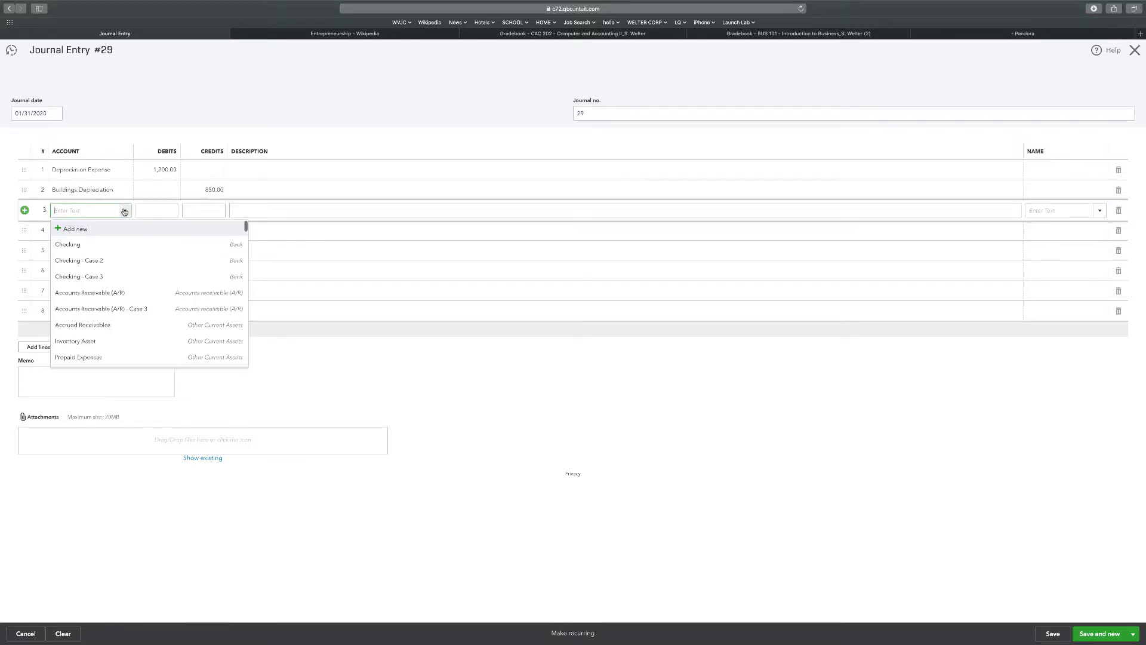
scroll(down, 3)
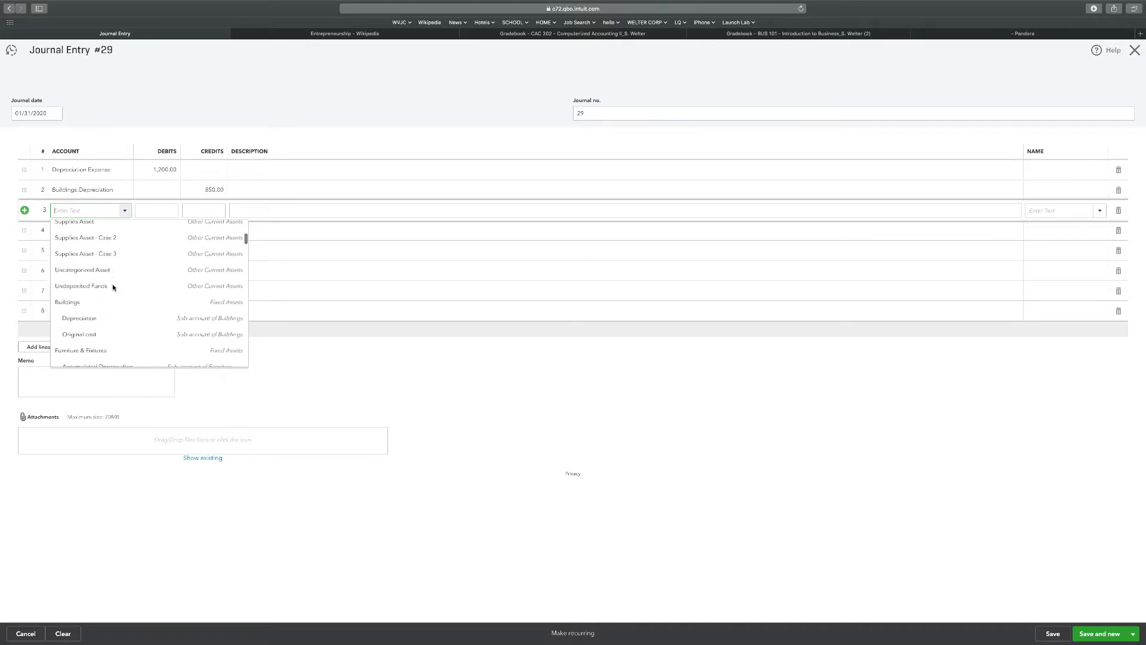
scroll(down, 3)
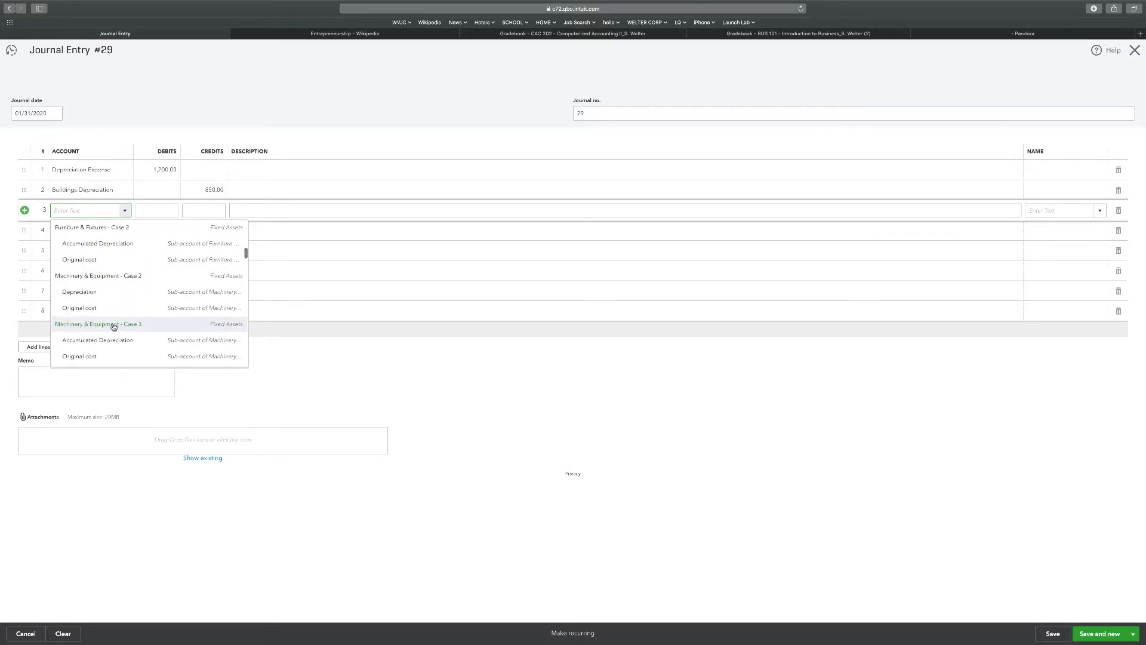
click(98, 323)
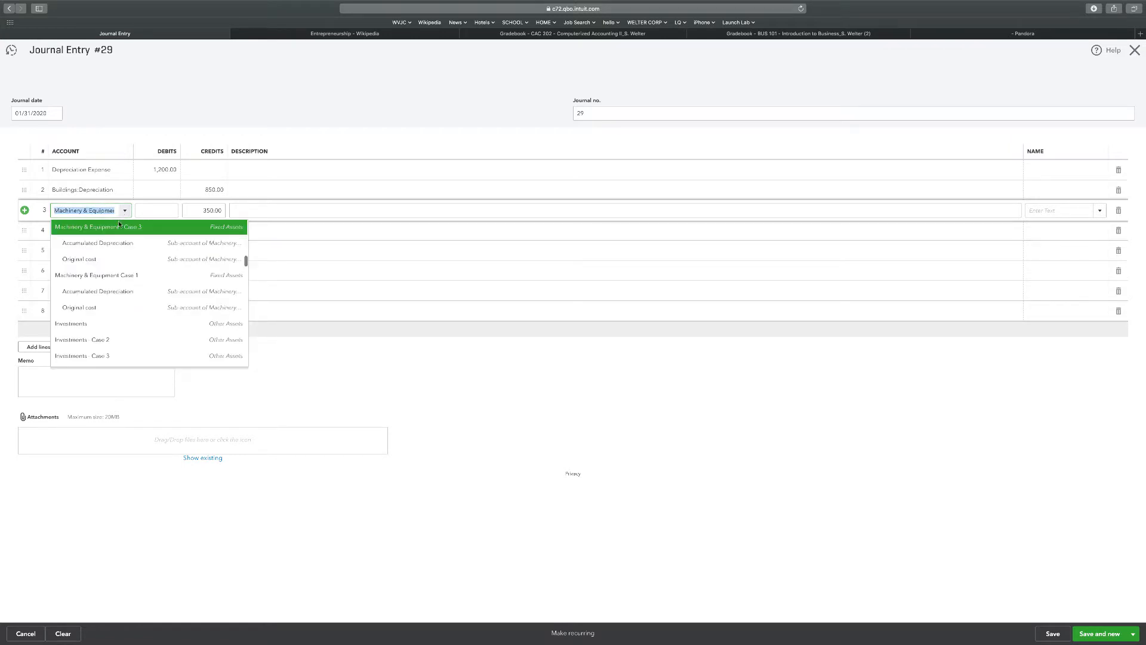
mouse_move(108, 243)
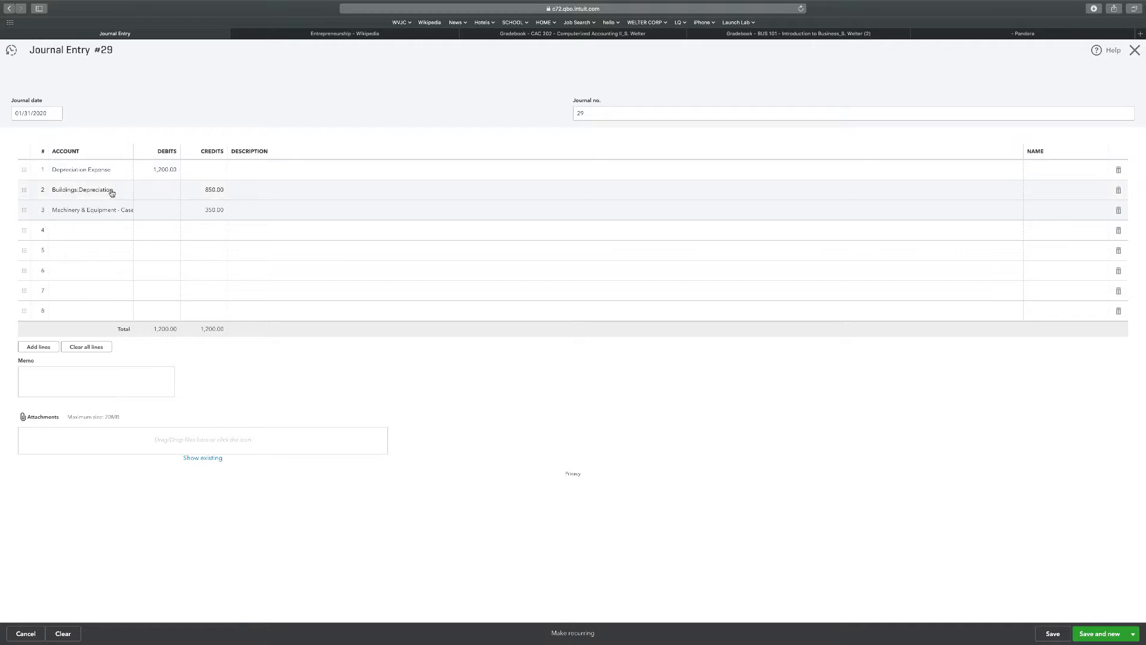
mouse_move(67, 214)
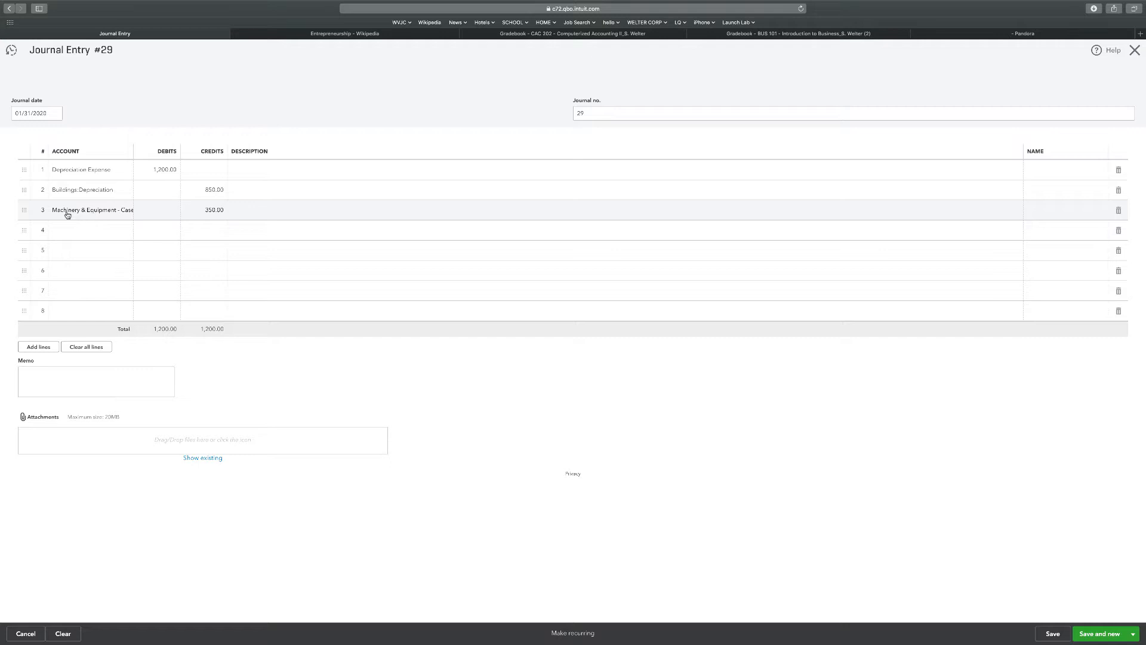
click(92, 210)
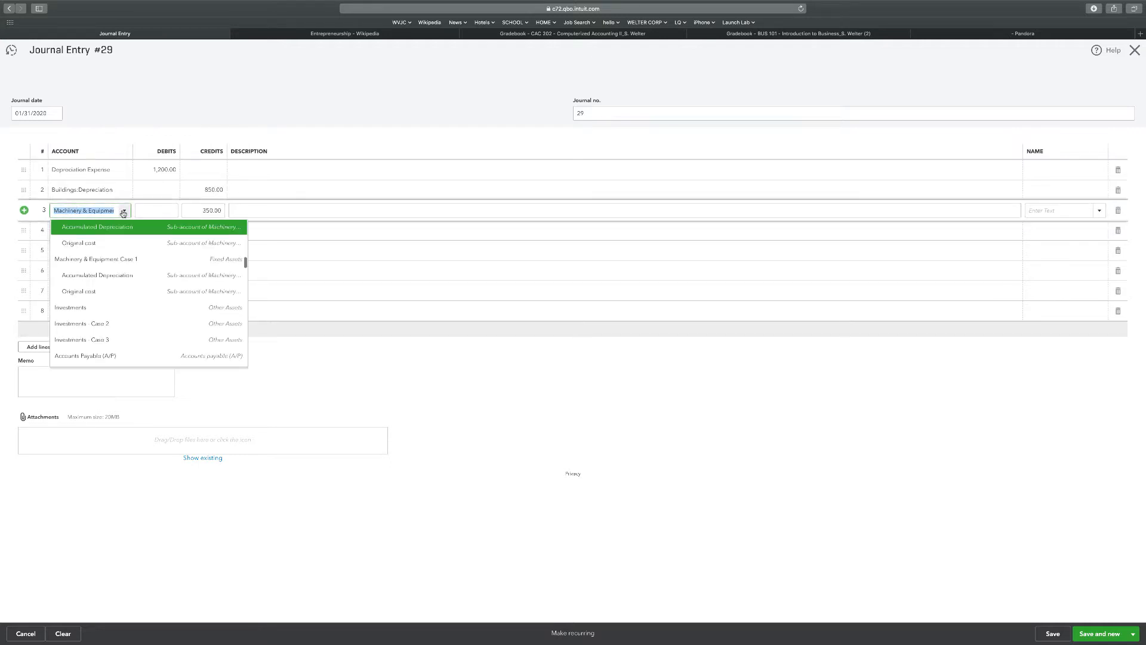
mouse_move(95, 259)
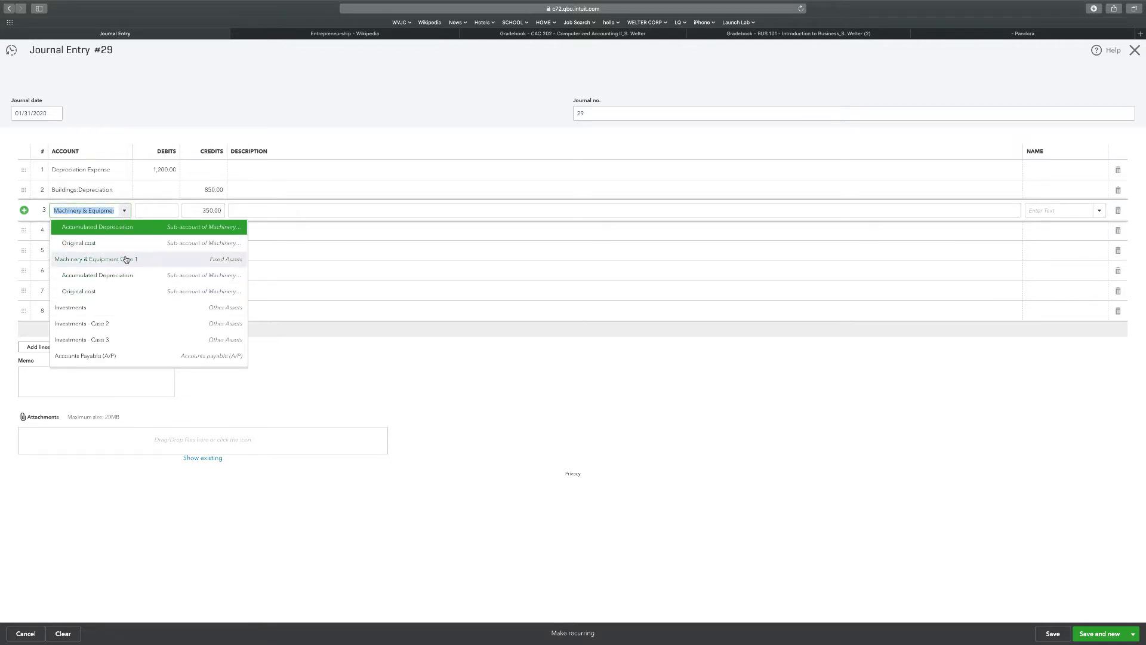
scroll(down, 3)
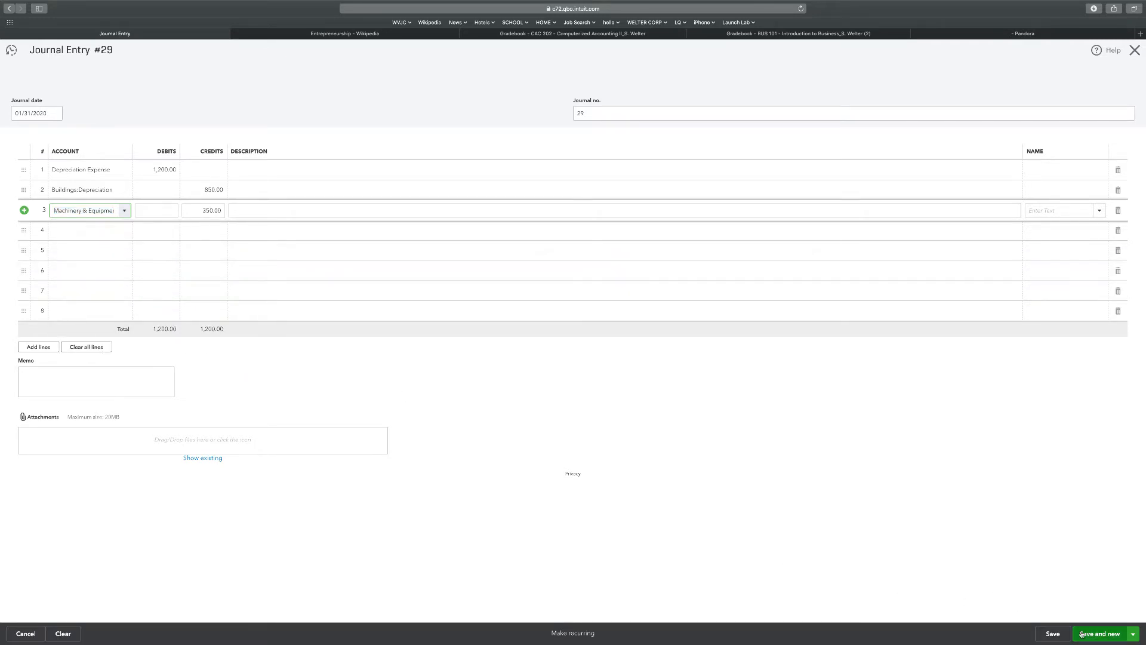
click(1099, 634)
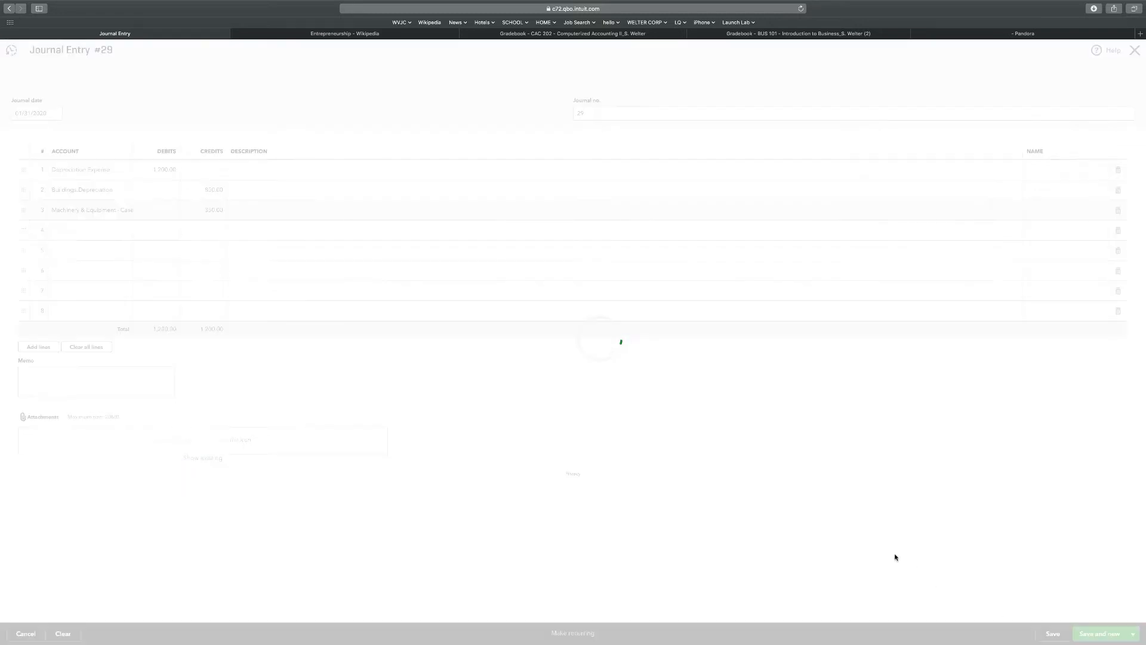
In the Chart of Accounts, show options for the Machinery & Equipment - Case 2 Depreciation row
click(1052, 633)
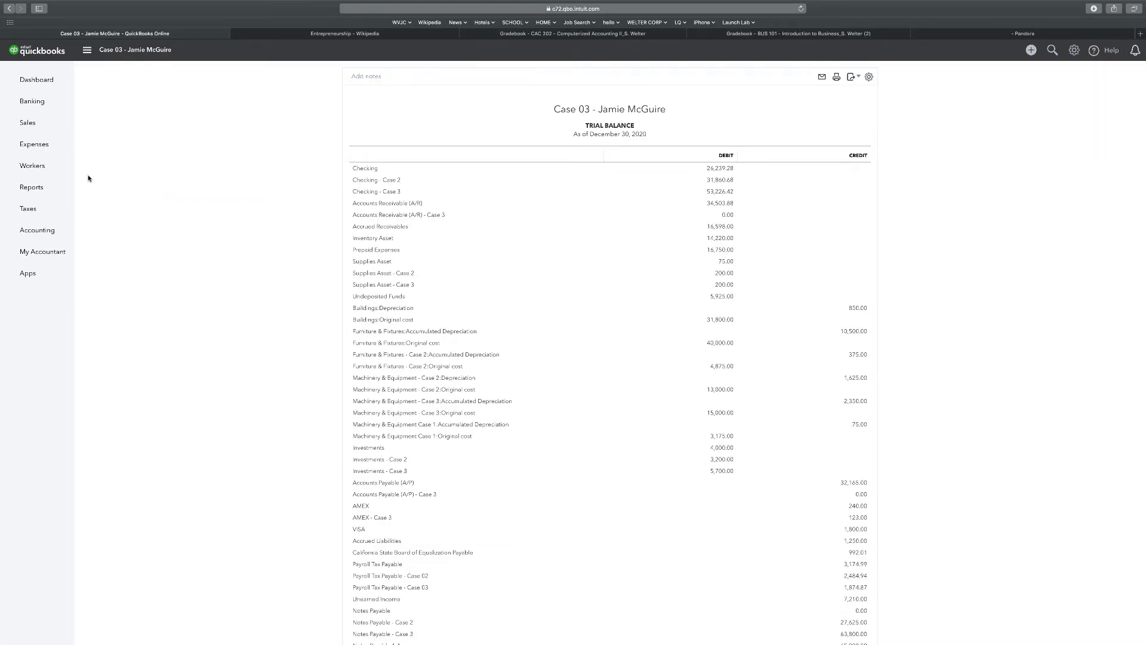
mouse_move(37, 230)
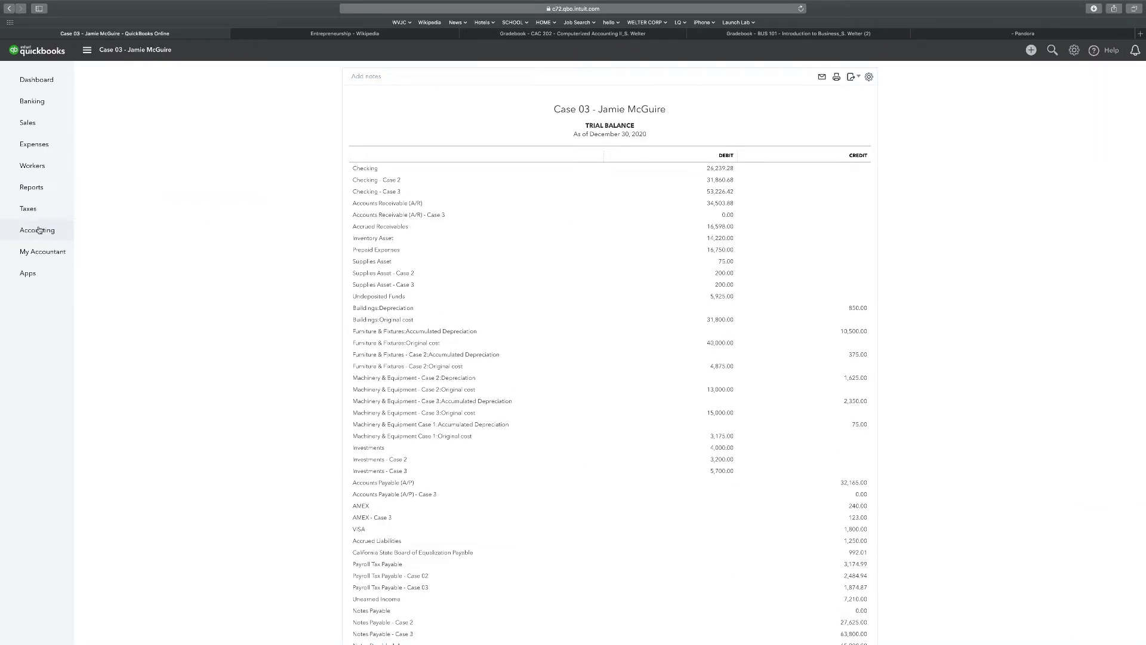
click(36, 229)
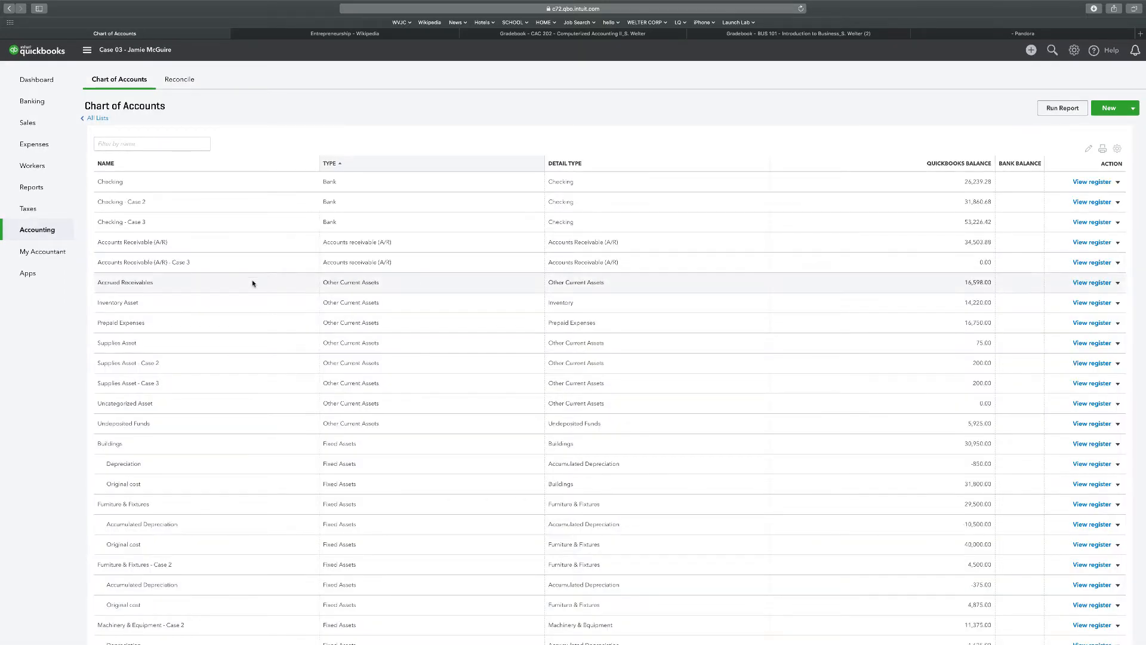
scroll(down, 3)
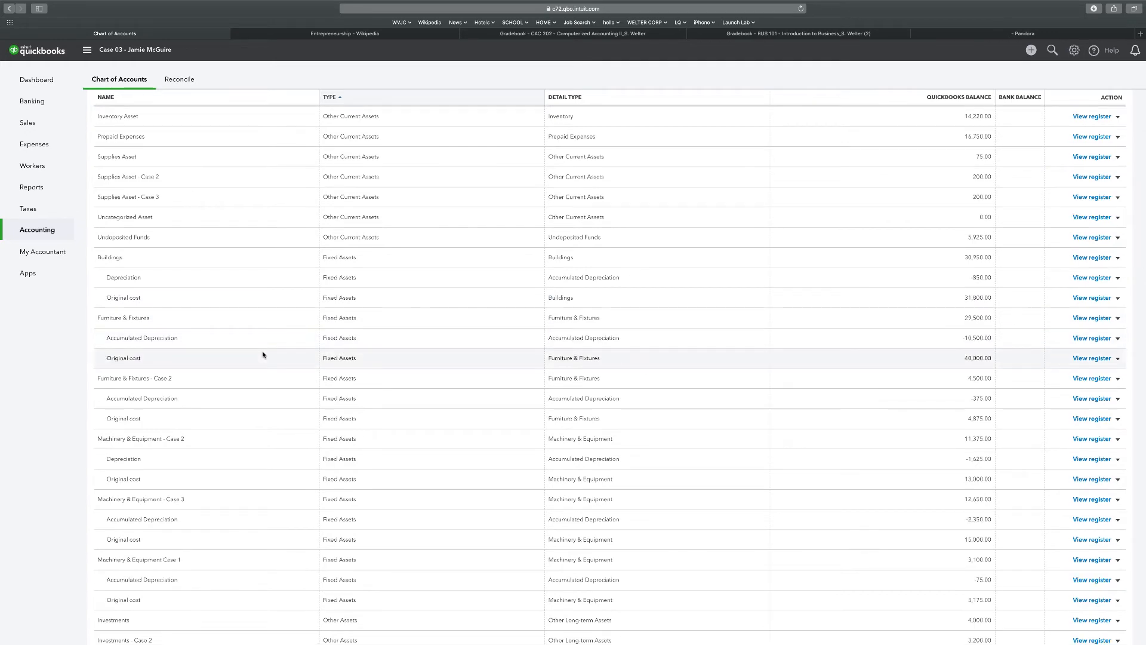
scroll(down, 3)
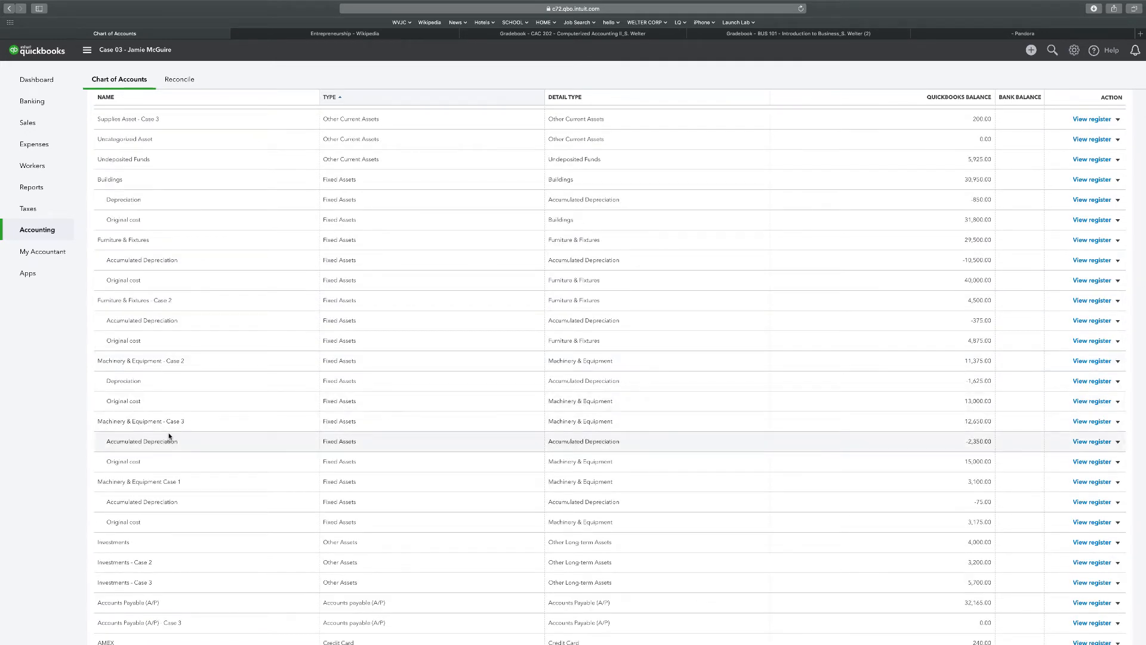
mouse_move(130, 380)
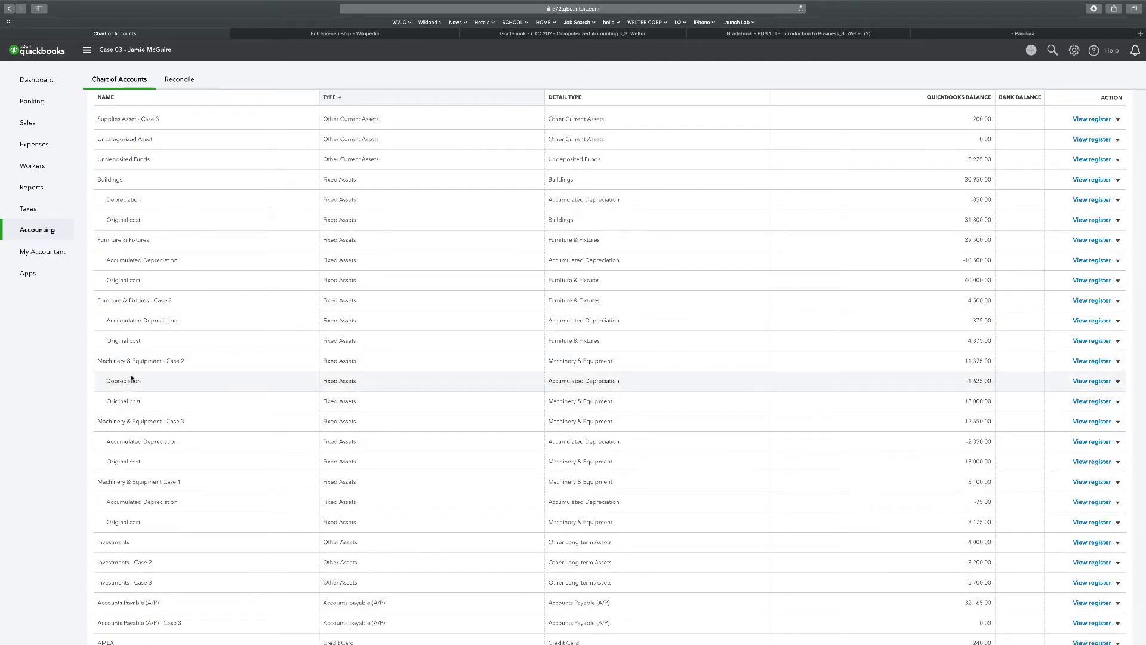
mouse_move(1036, 382)
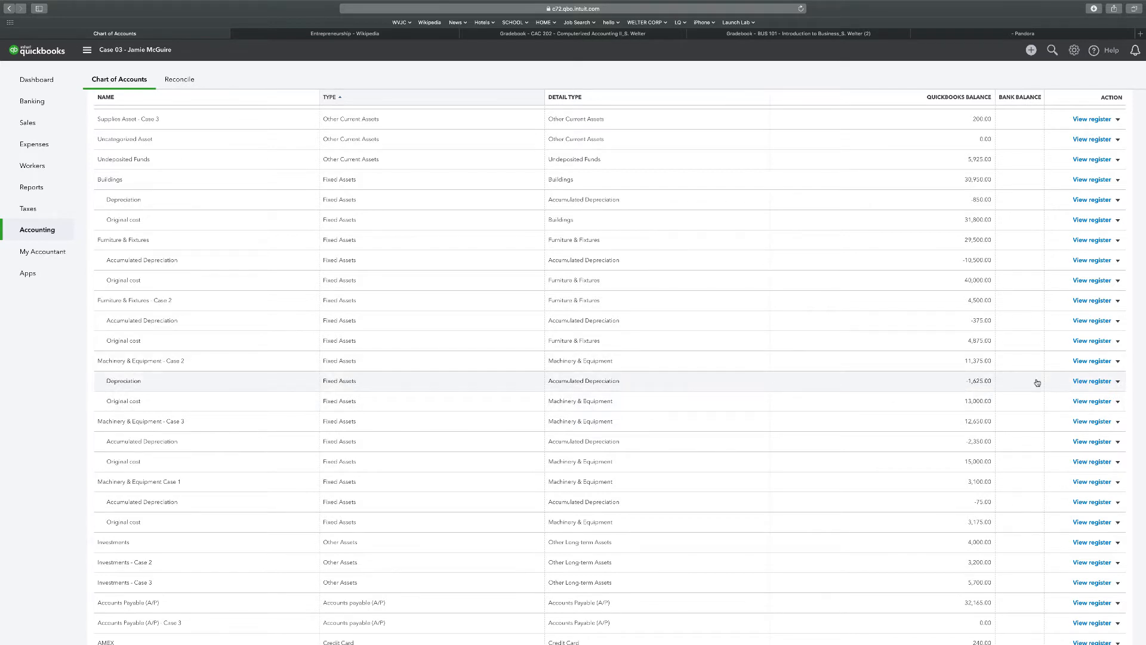
click(1116, 381)
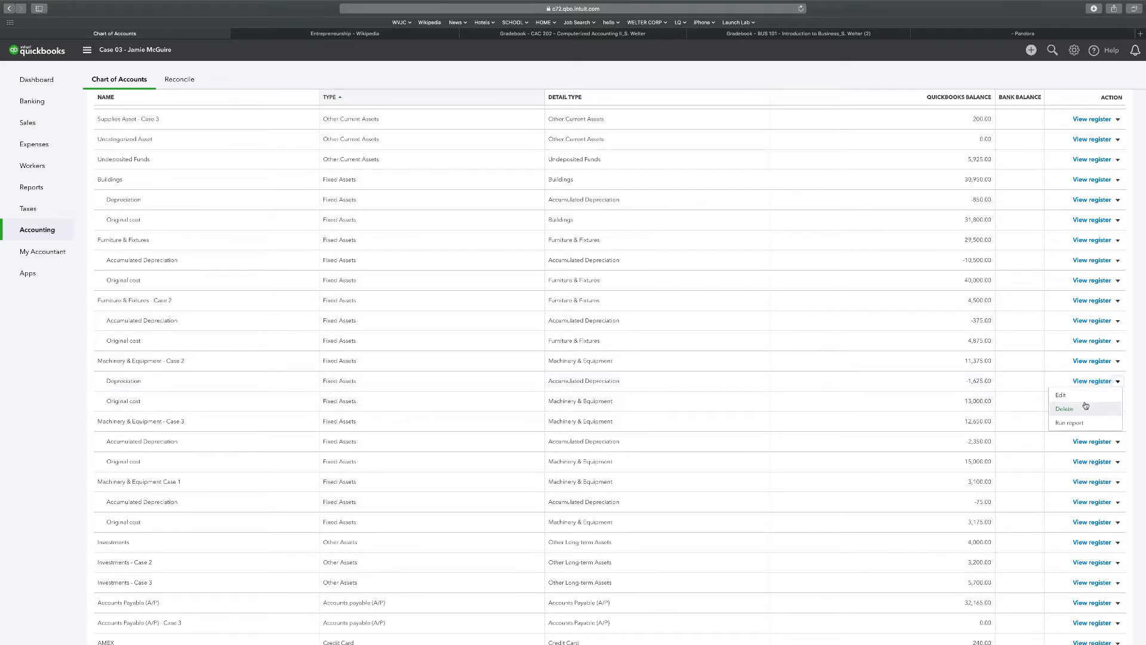
Rename the Machinery & Equipment - Case 2 Depreciation sub-account to Accumulated Depreciation
click(1060, 395)
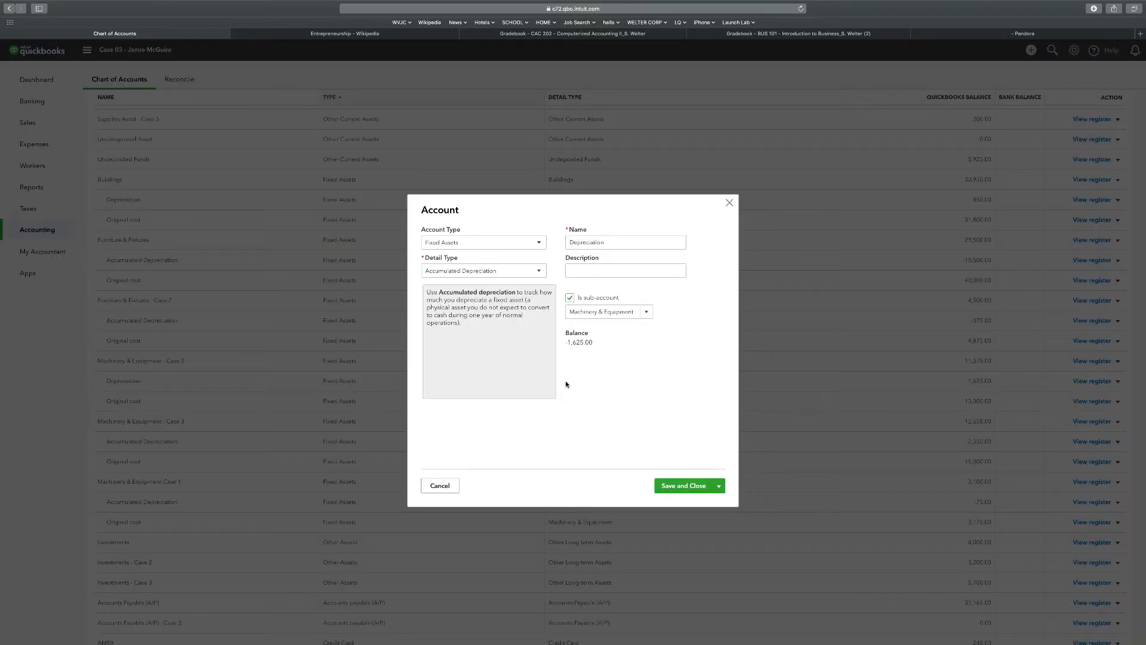
click(624, 242)
text(Accumulated )
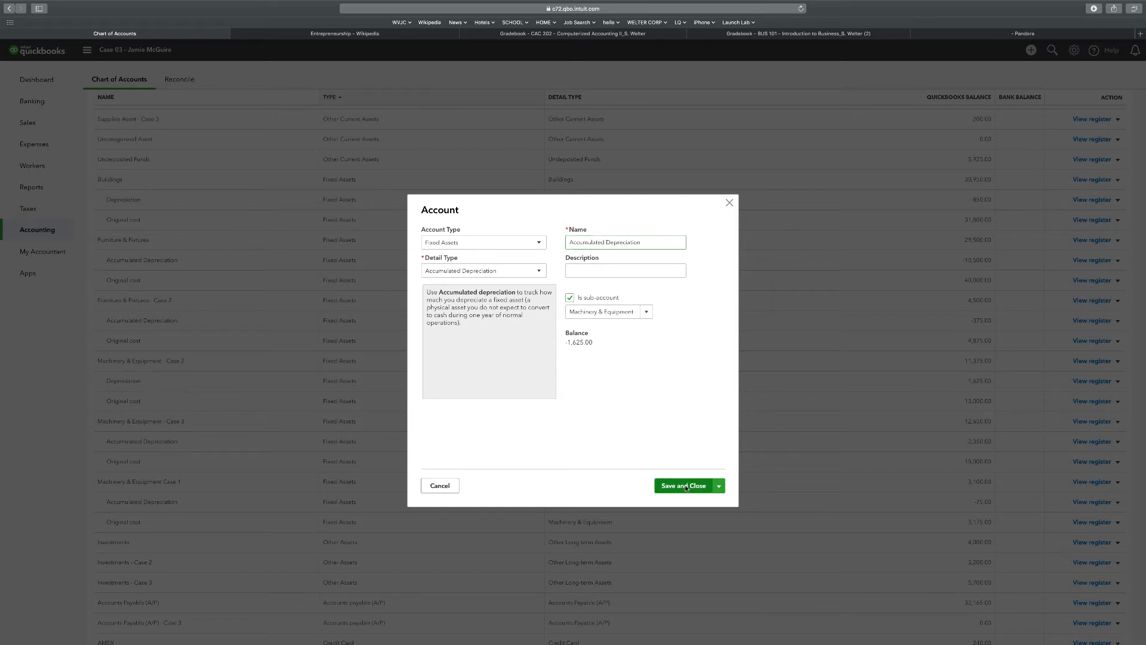
click(684, 485)
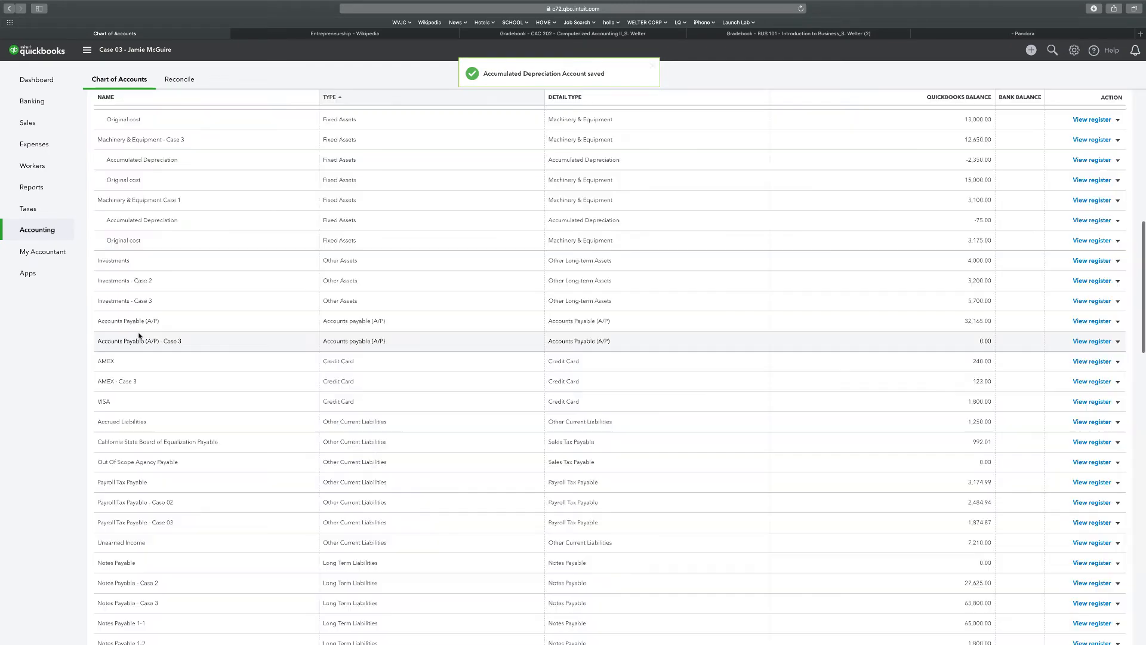
mouse_move(129, 199)
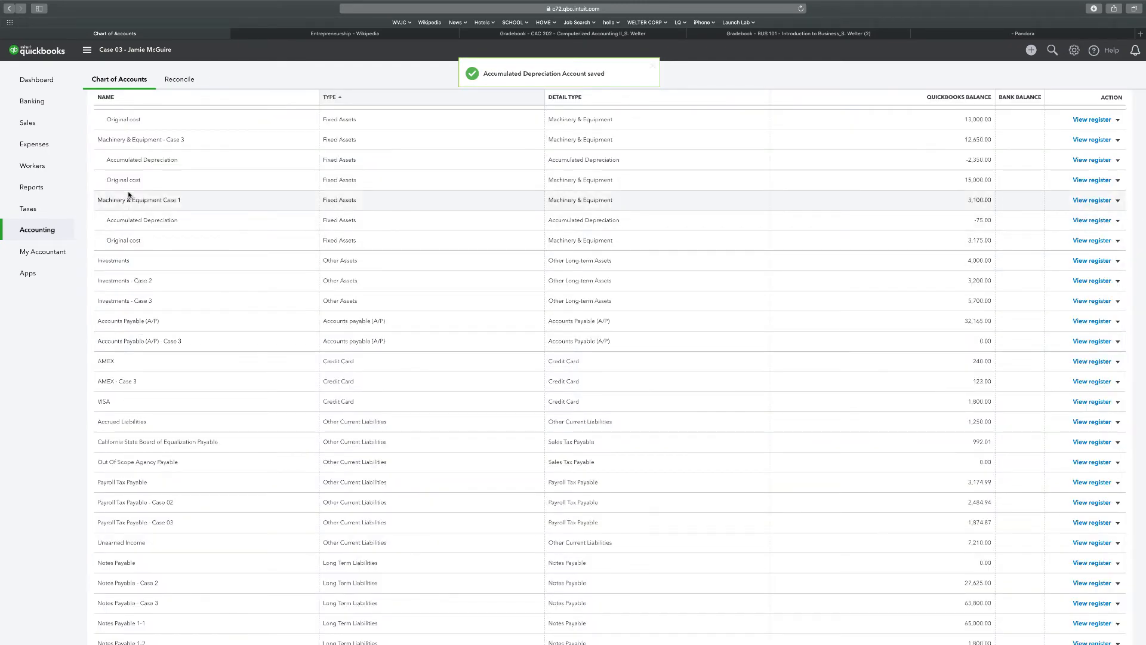
Rename the Buildings Depreciation sub-account to Accumulated Depreciation and save it
scroll(up, 3)
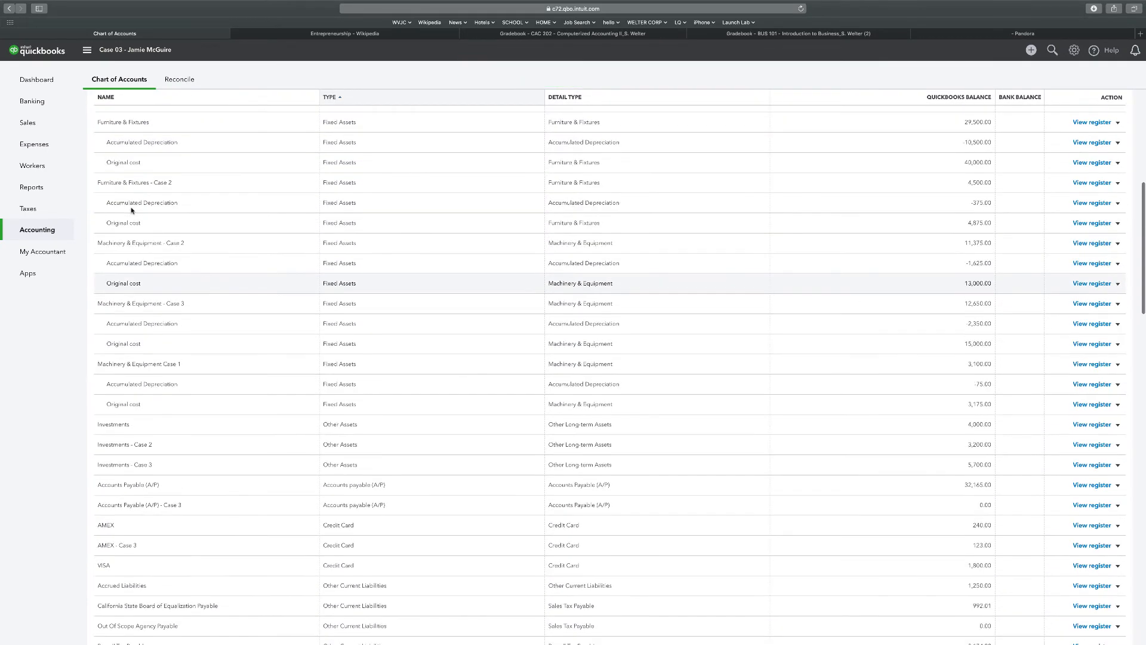
scroll(up, 3)
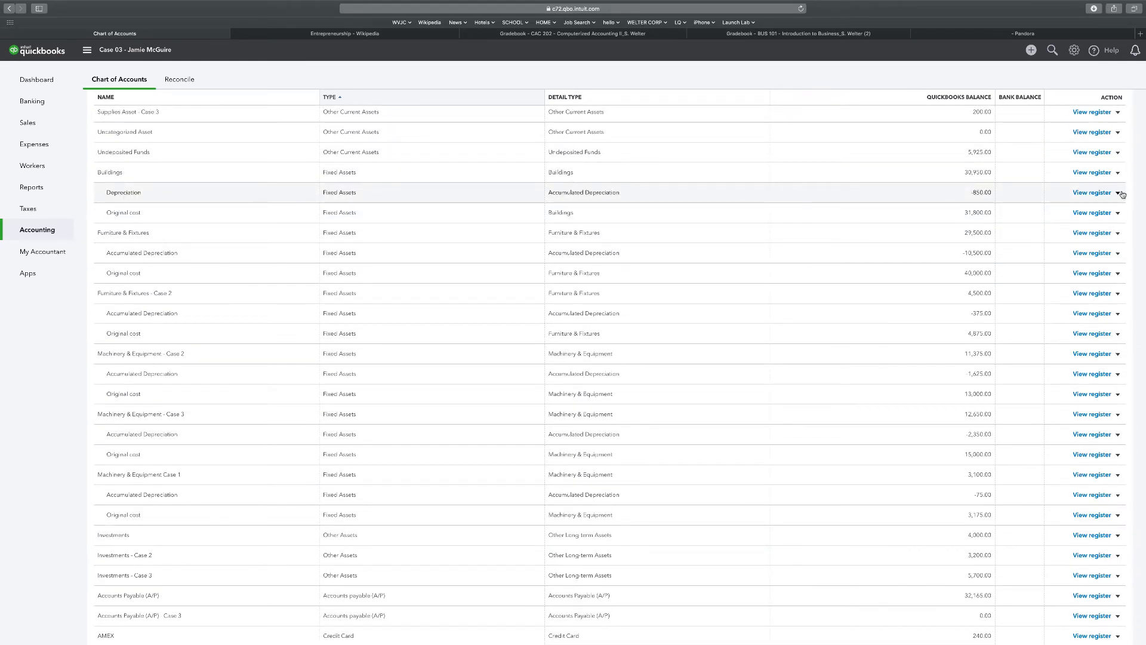
click(1123, 192)
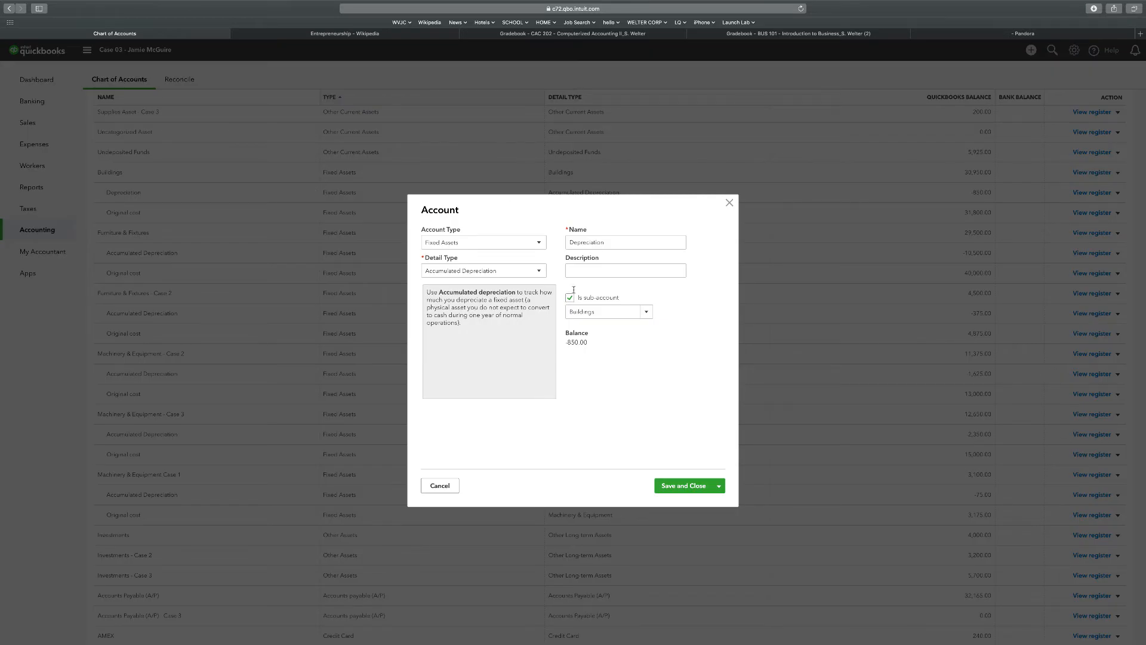
triple_click(624, 242)
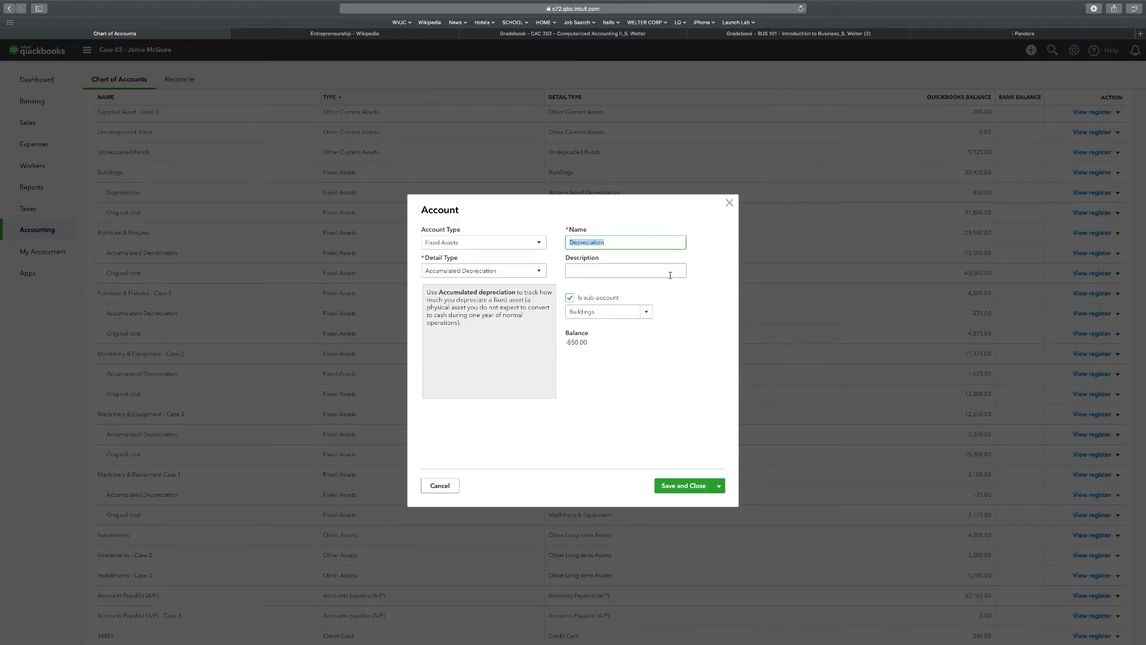
text(Accumulated)
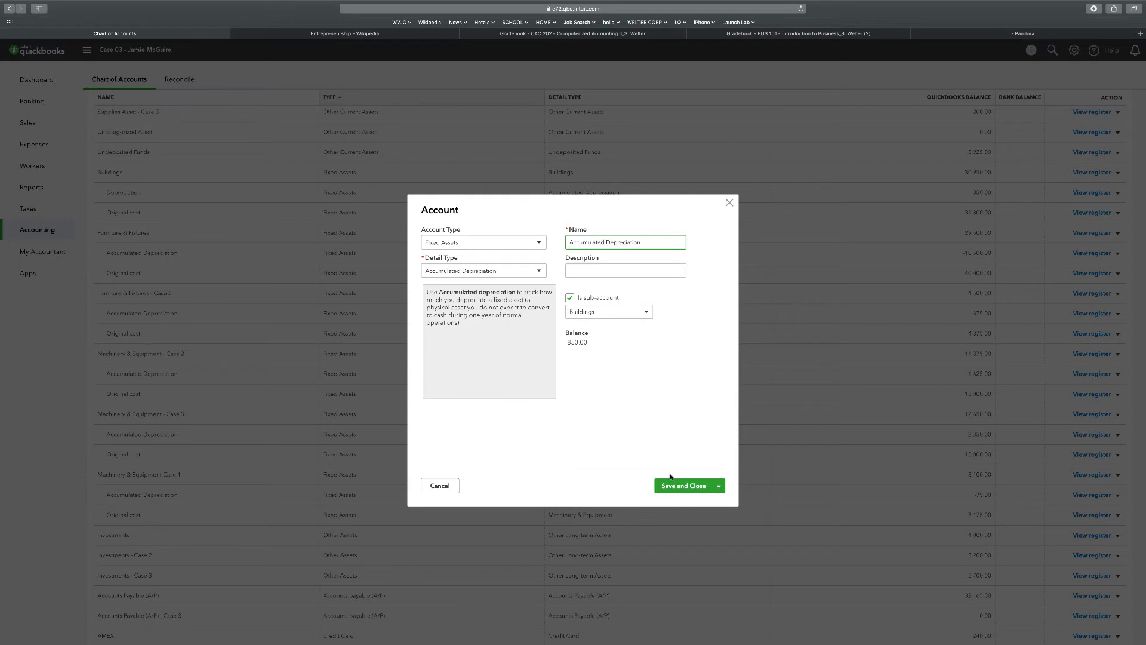
click(684, 485)
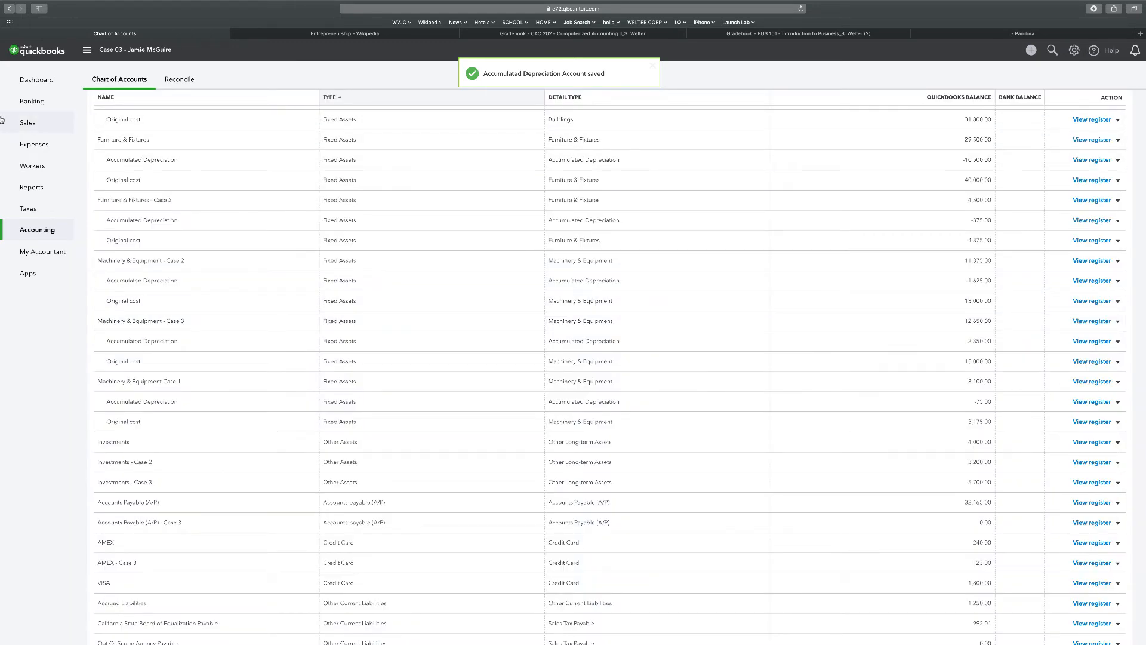
Export the TB Case 03 trial balance custom report as a PDF
click(32, 186)
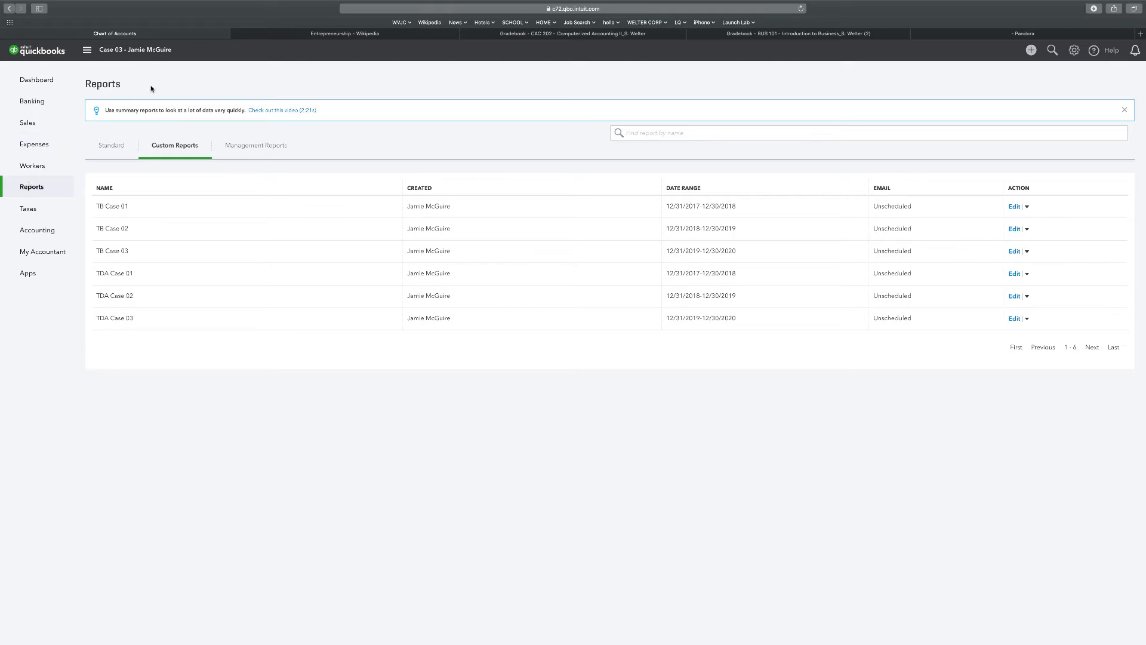
click(86, 50)
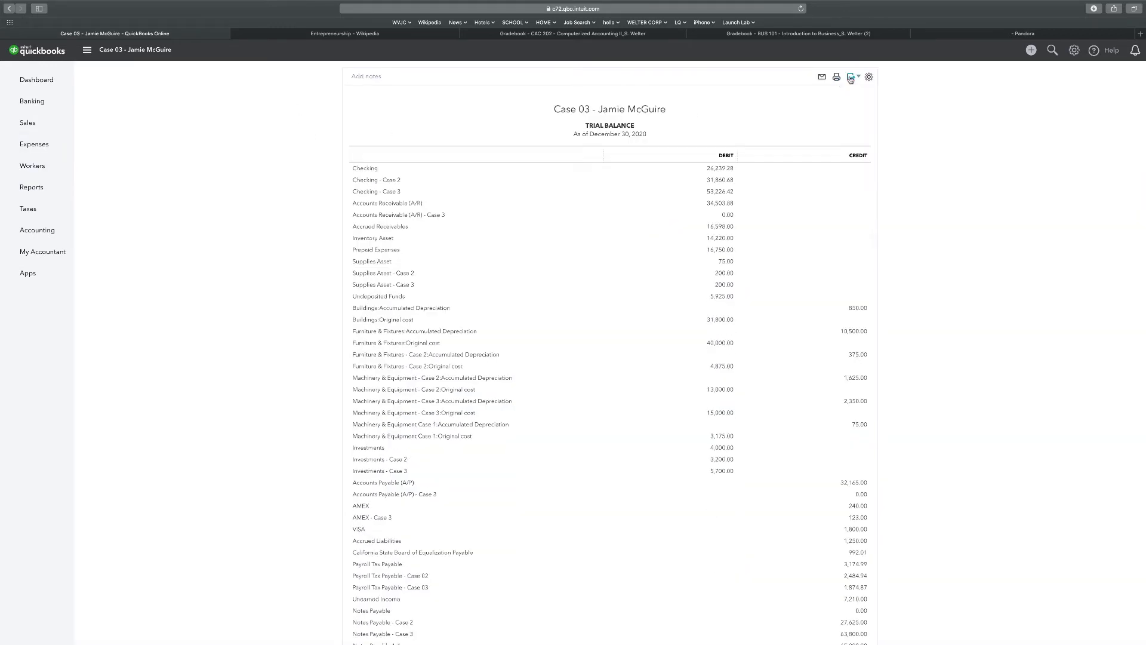
click(850, 77)
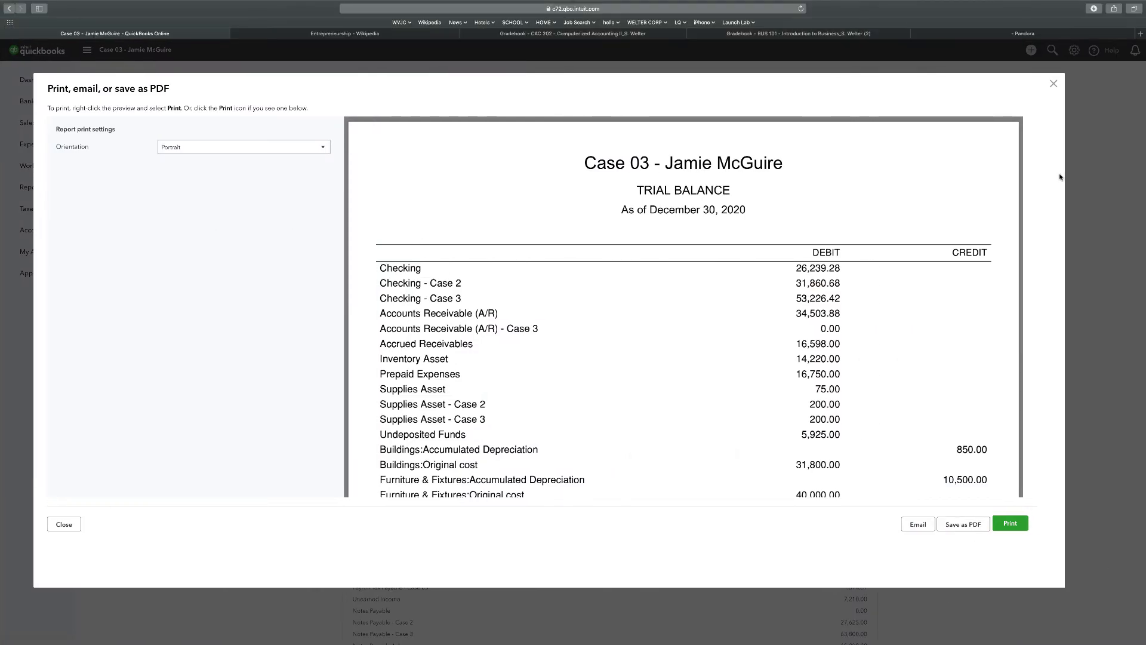
click(64, 524)
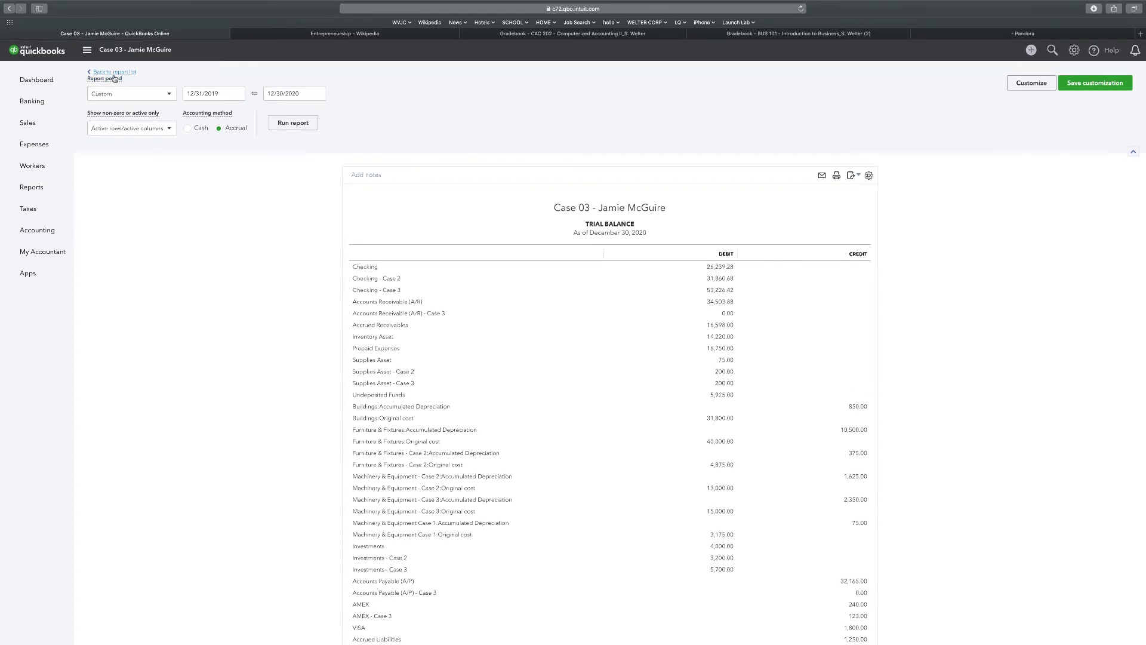
Export the TDA Case 03 transaction detail by account report as a PDF
click(114, 71)
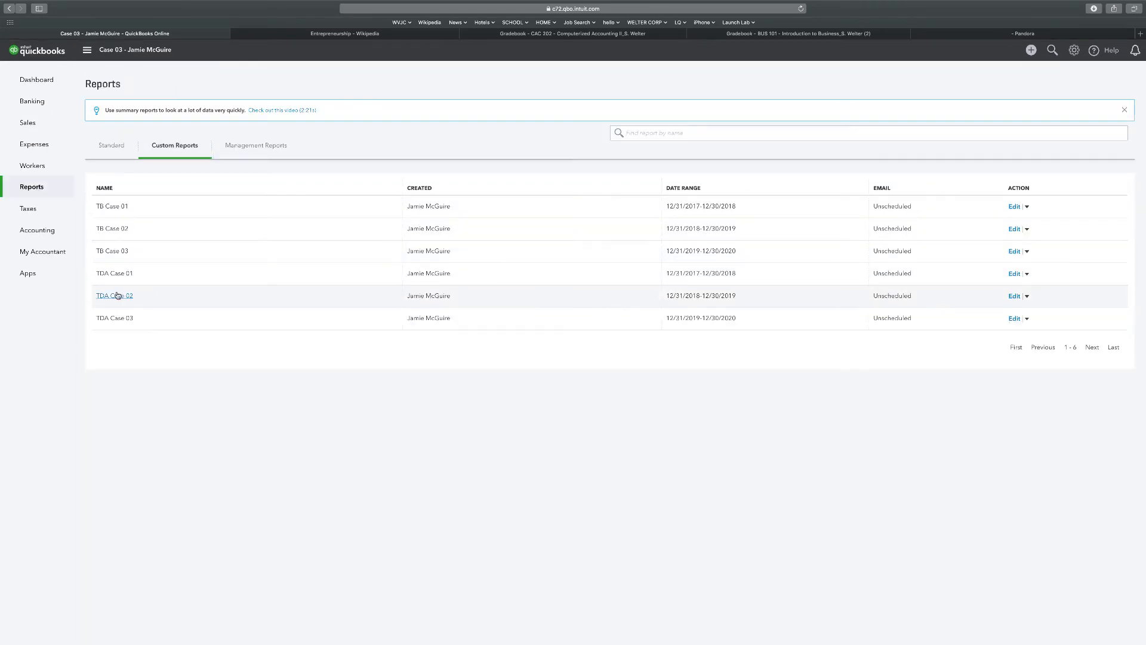
click(114, 295)
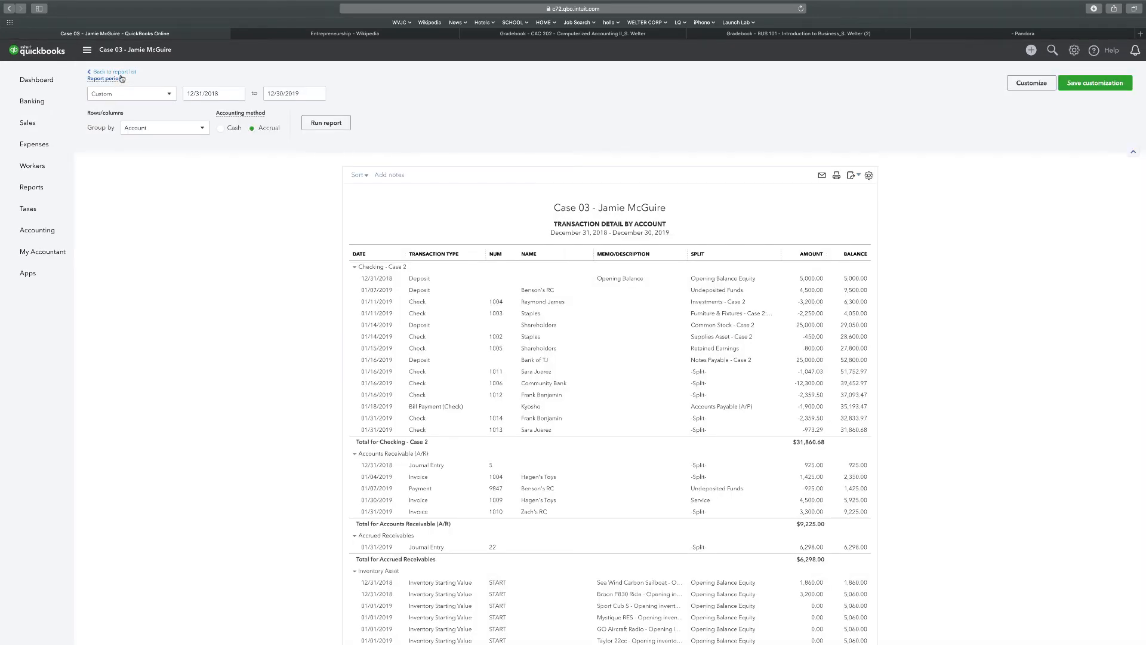
click(111, 72)
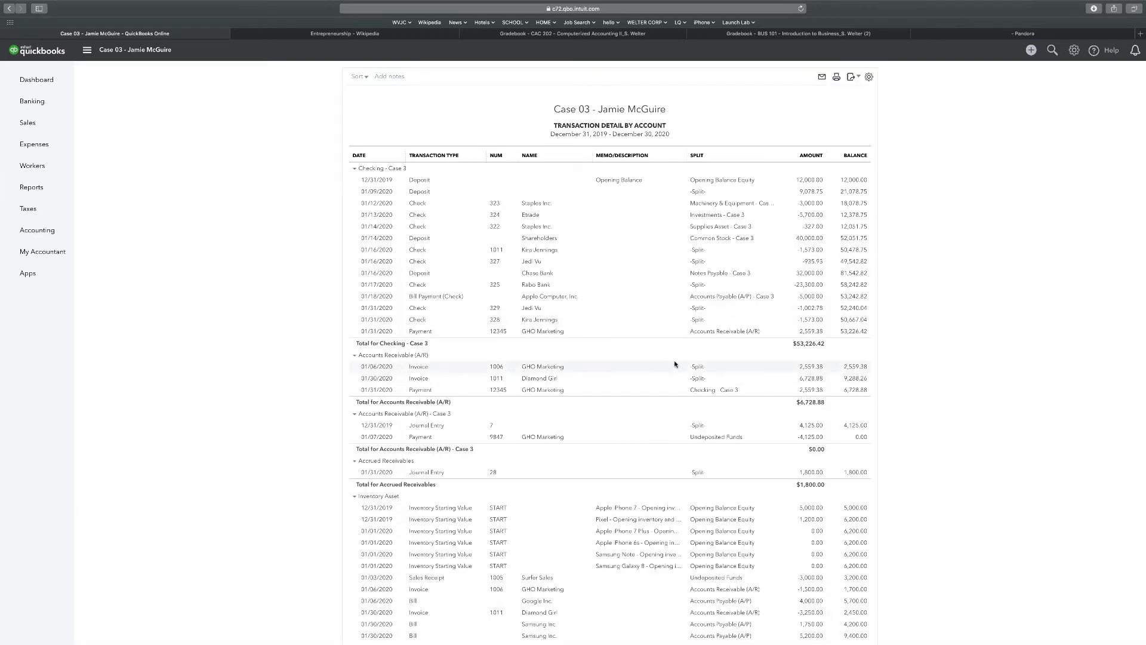
click(851, 80)
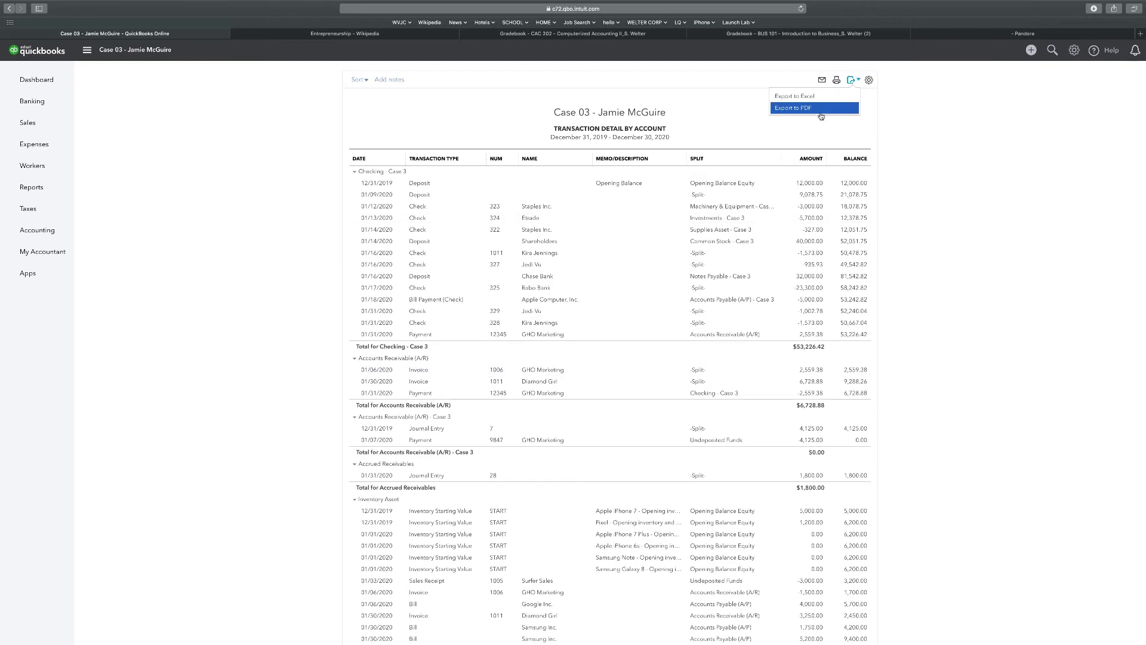
click(790, 107)
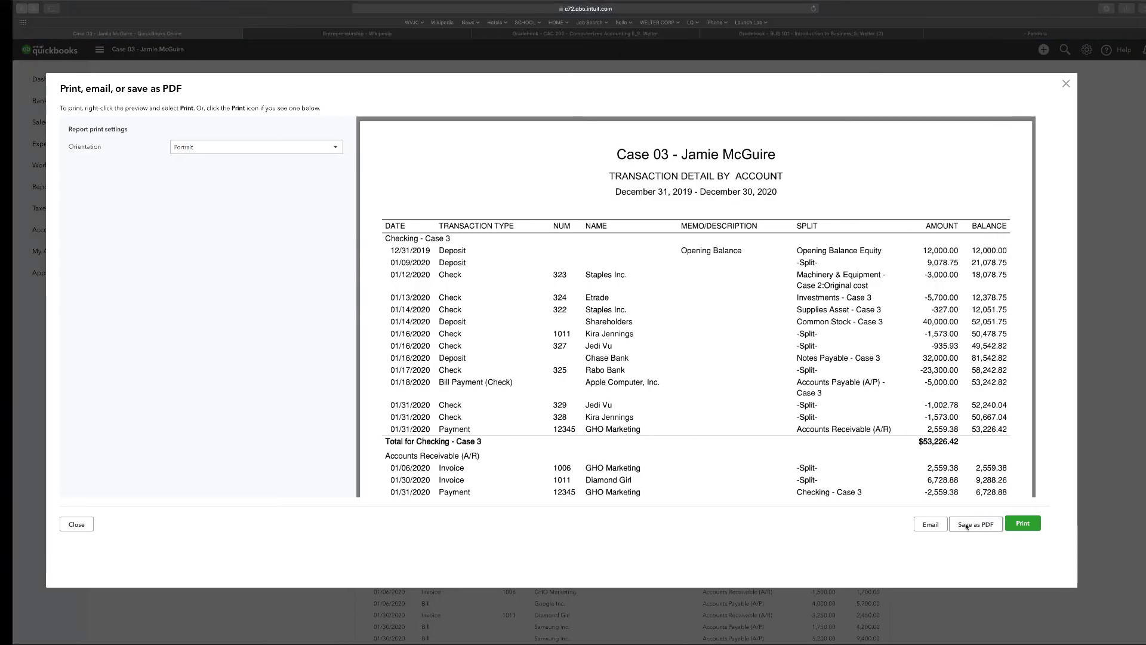
click(974, 523)
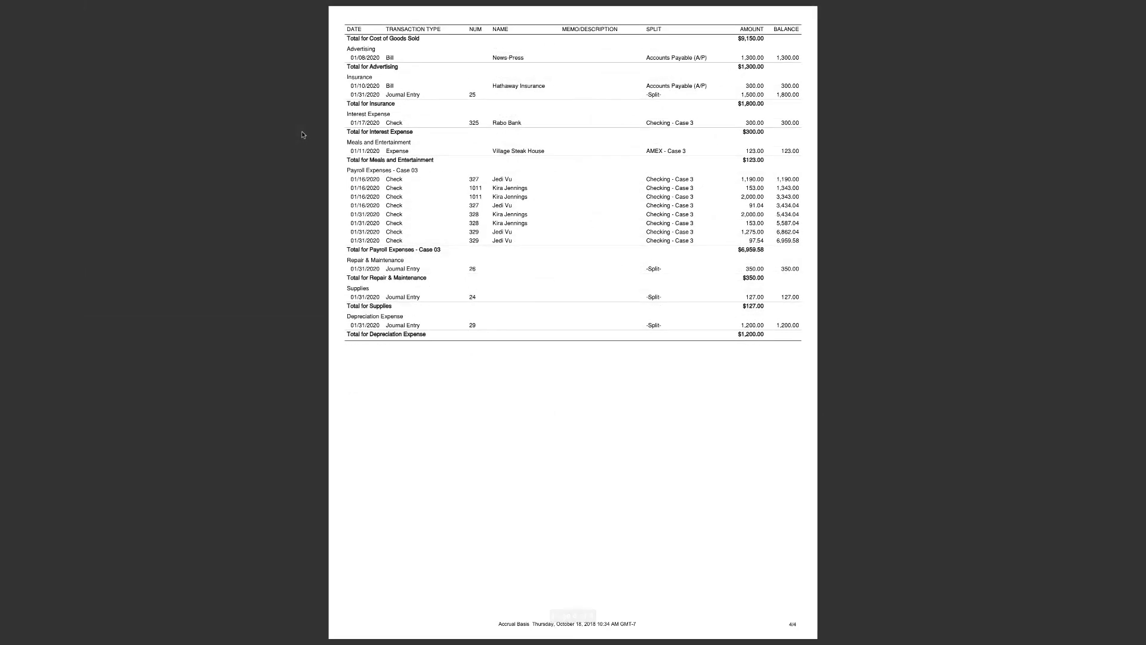
mouse_move(358, 315)
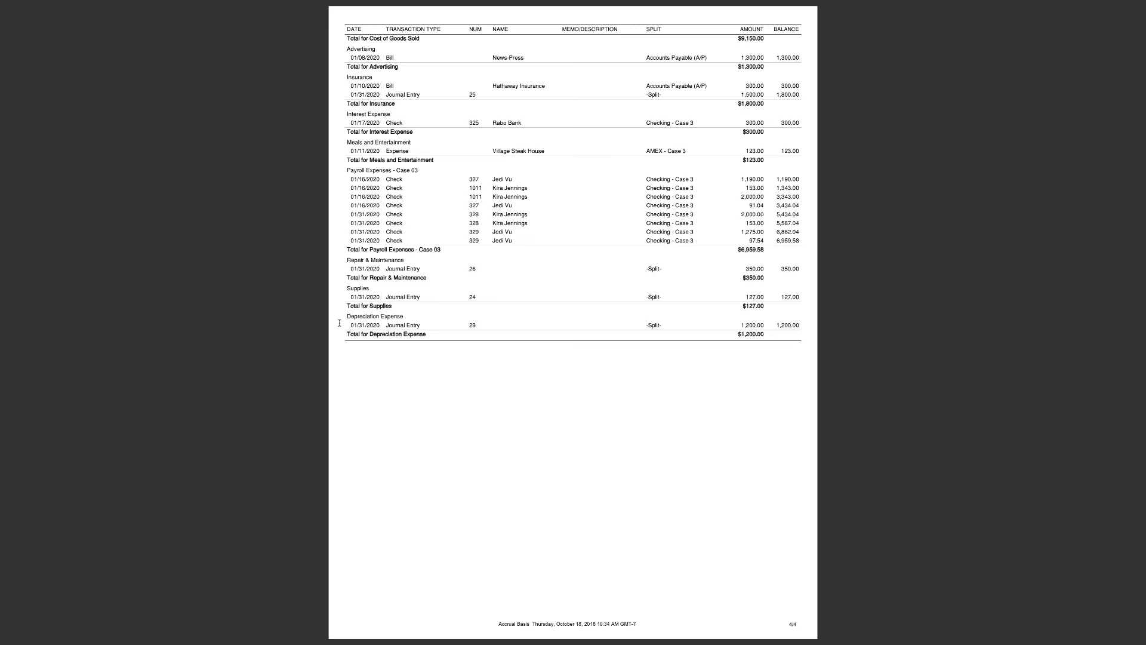
mouse_move(383, 325)
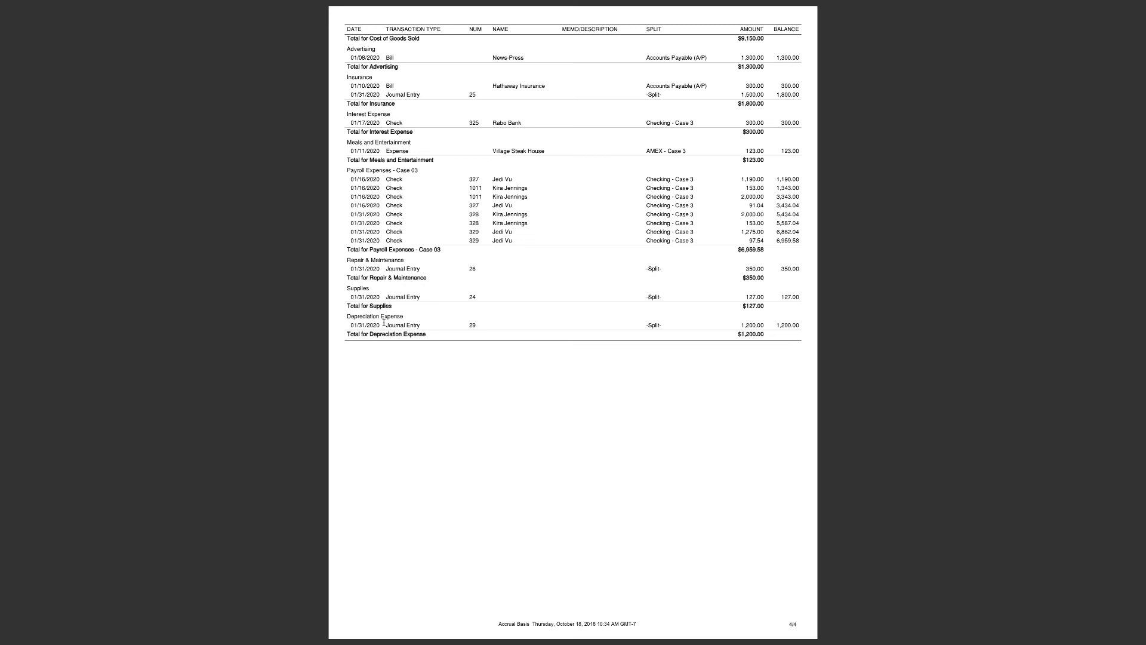
mouse_move(738, 334)
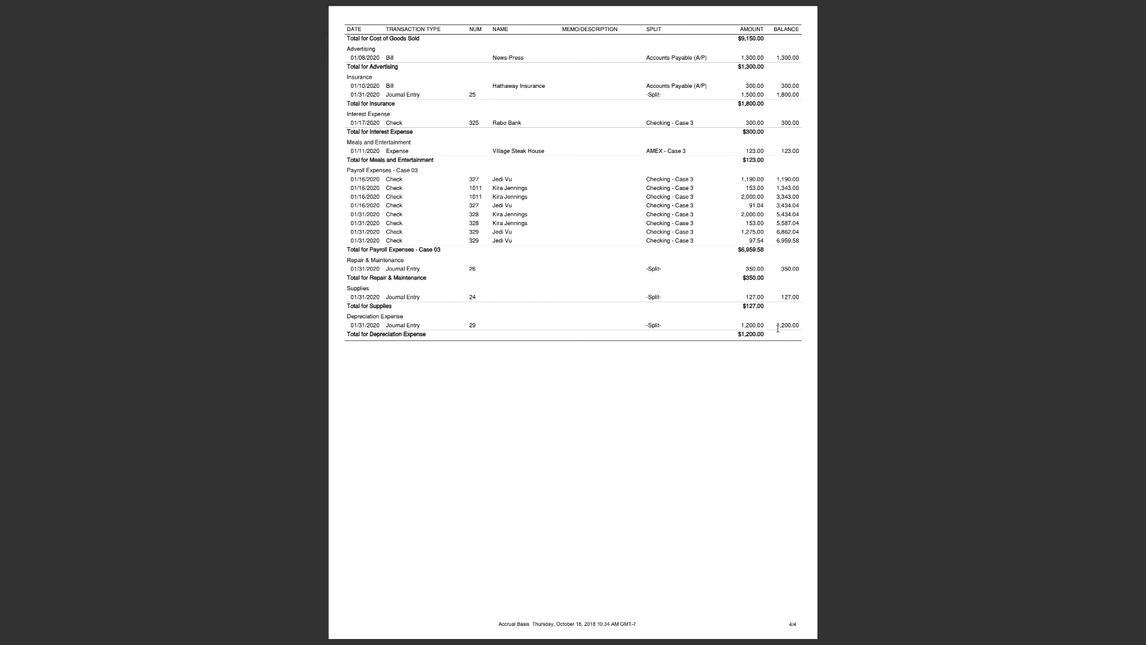
mouse_move(976, 105)
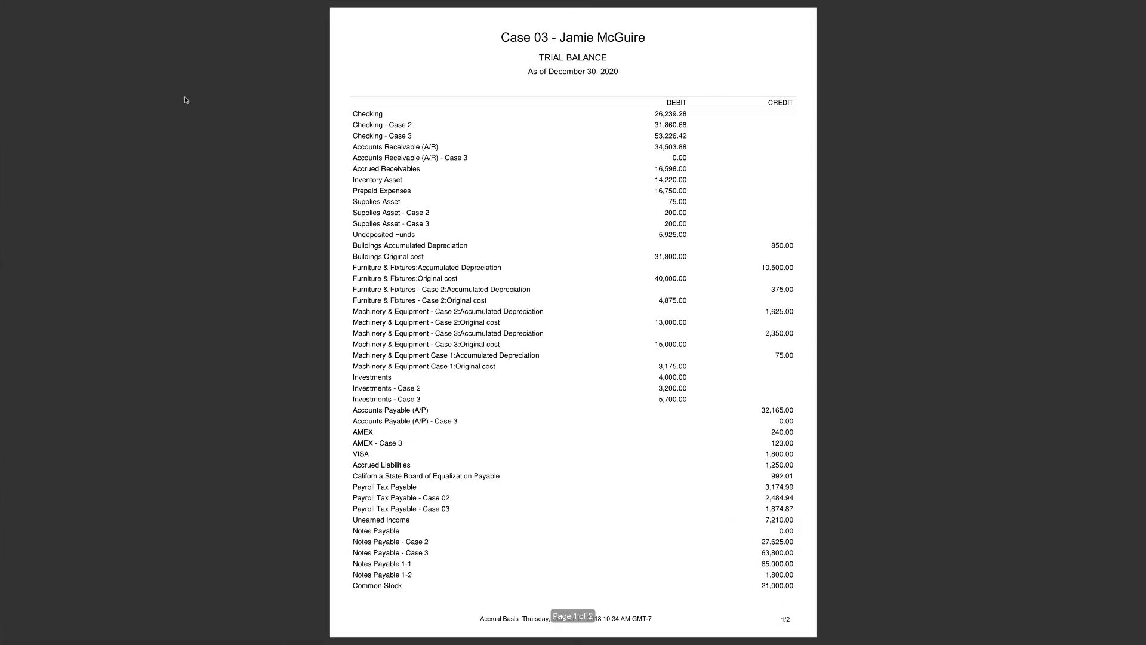
mouse_move(114, 174)
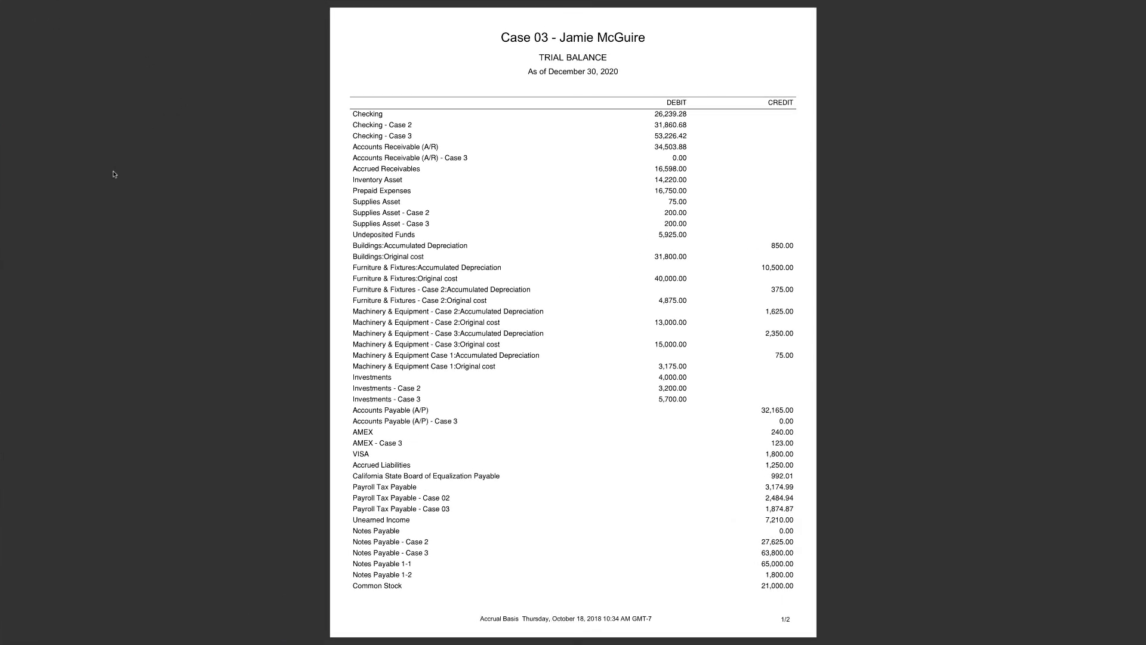
mouse_move(179, 162)
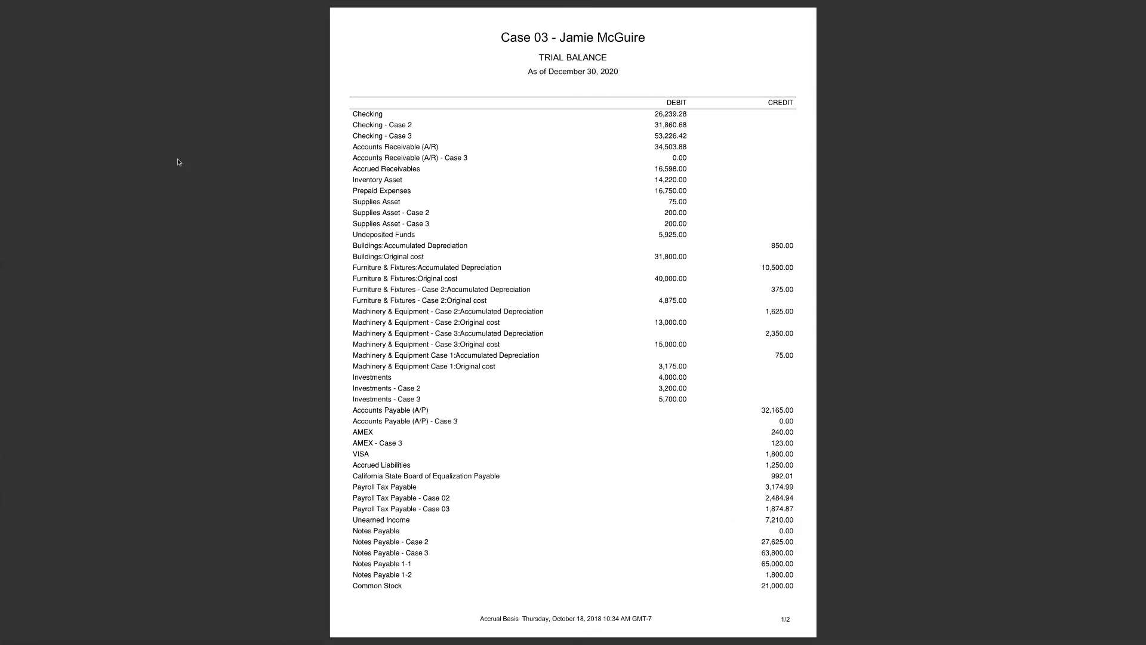
mouse_move(175, 178)
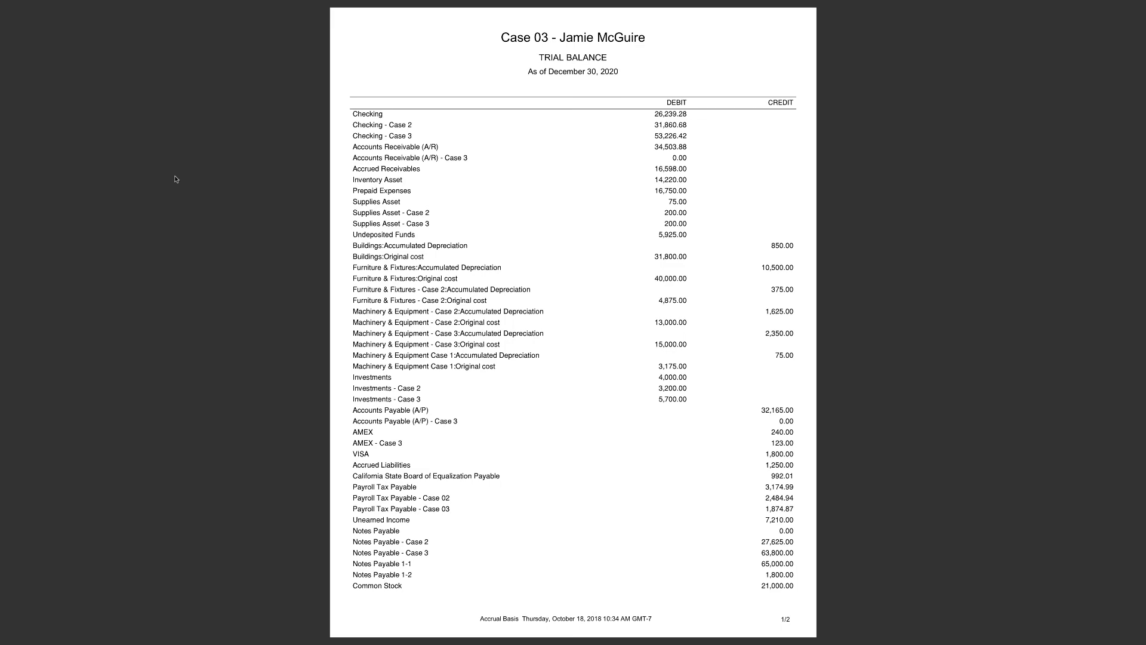
Scroll the trial balance PDF to page 2 showing $341,857.84 debit and credit totals
scroll(down, 3)
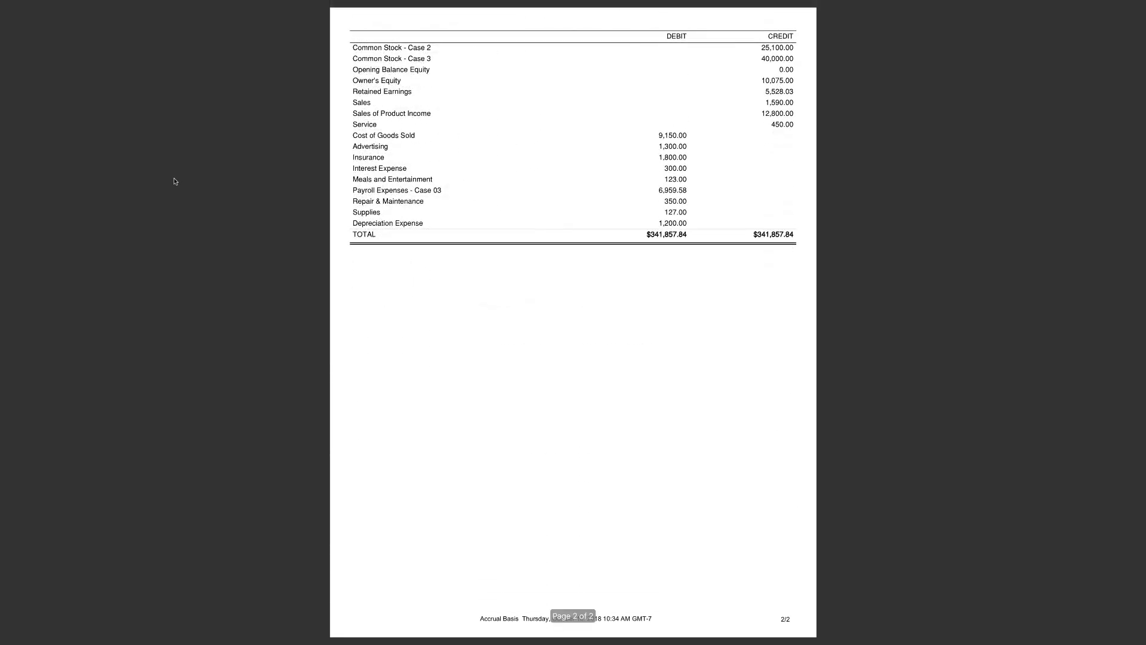